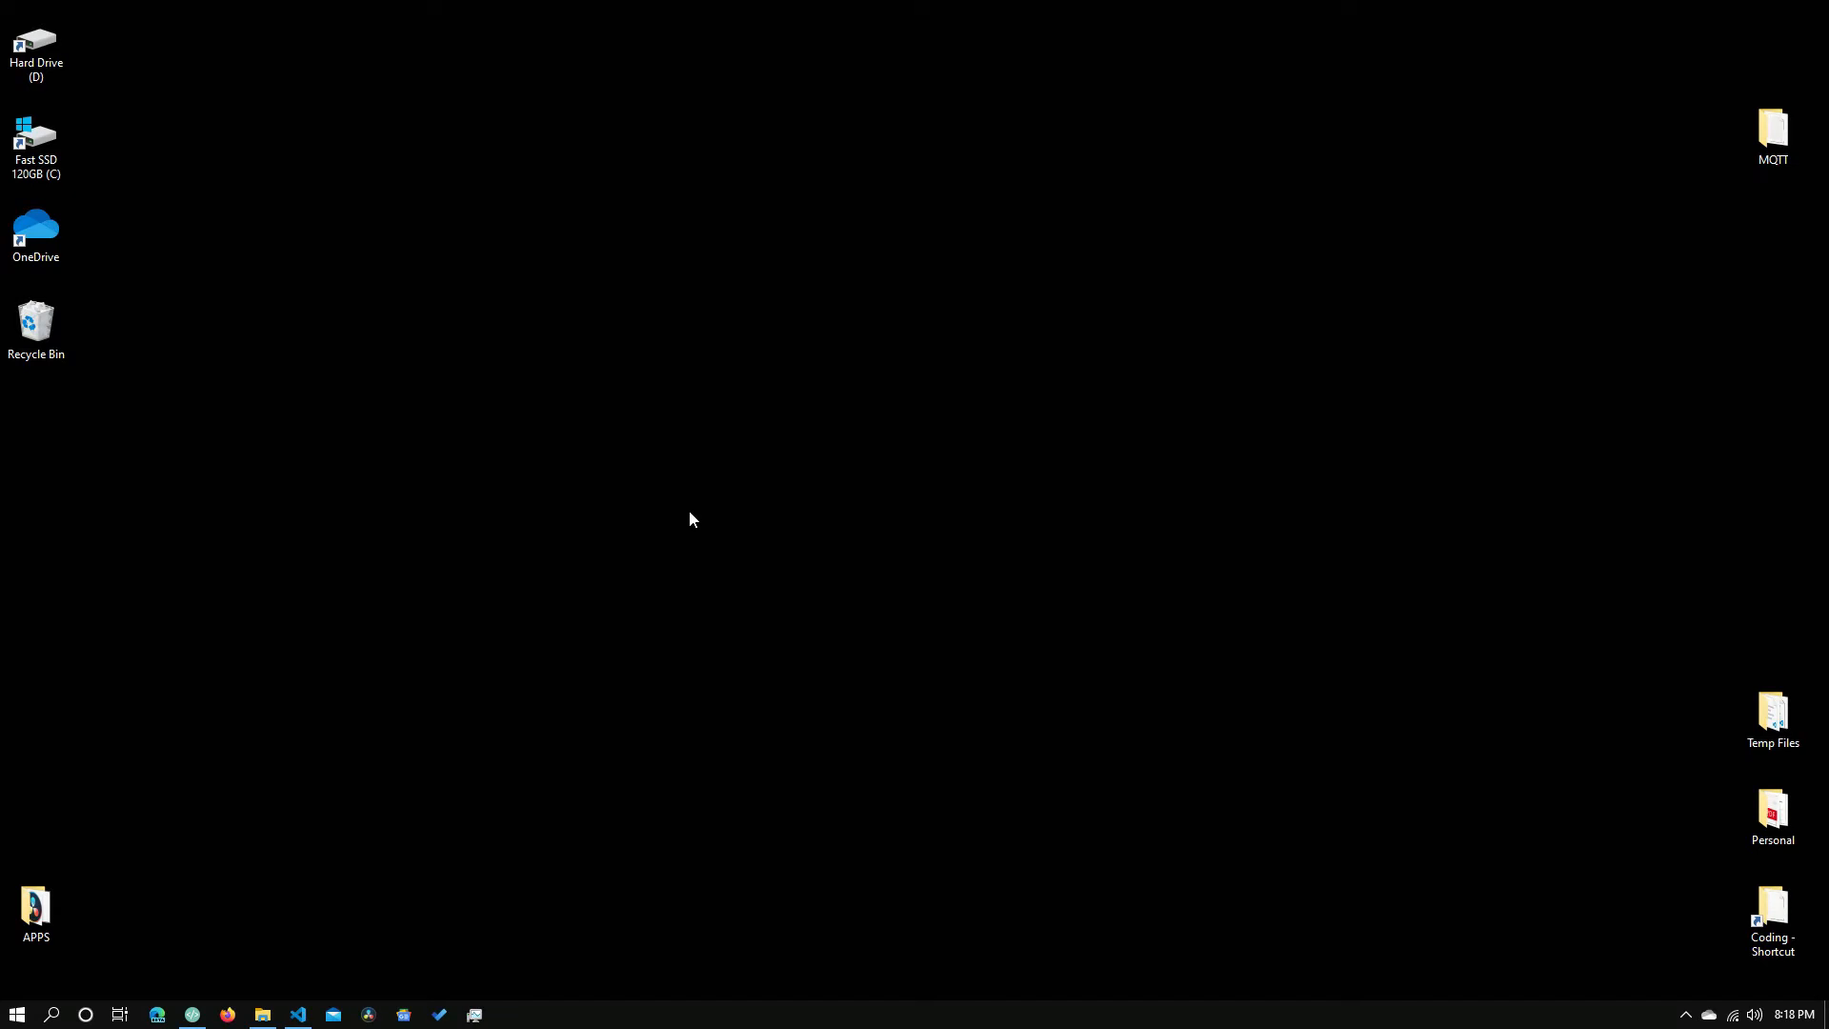
pyautogui.moveTo(366, 582)
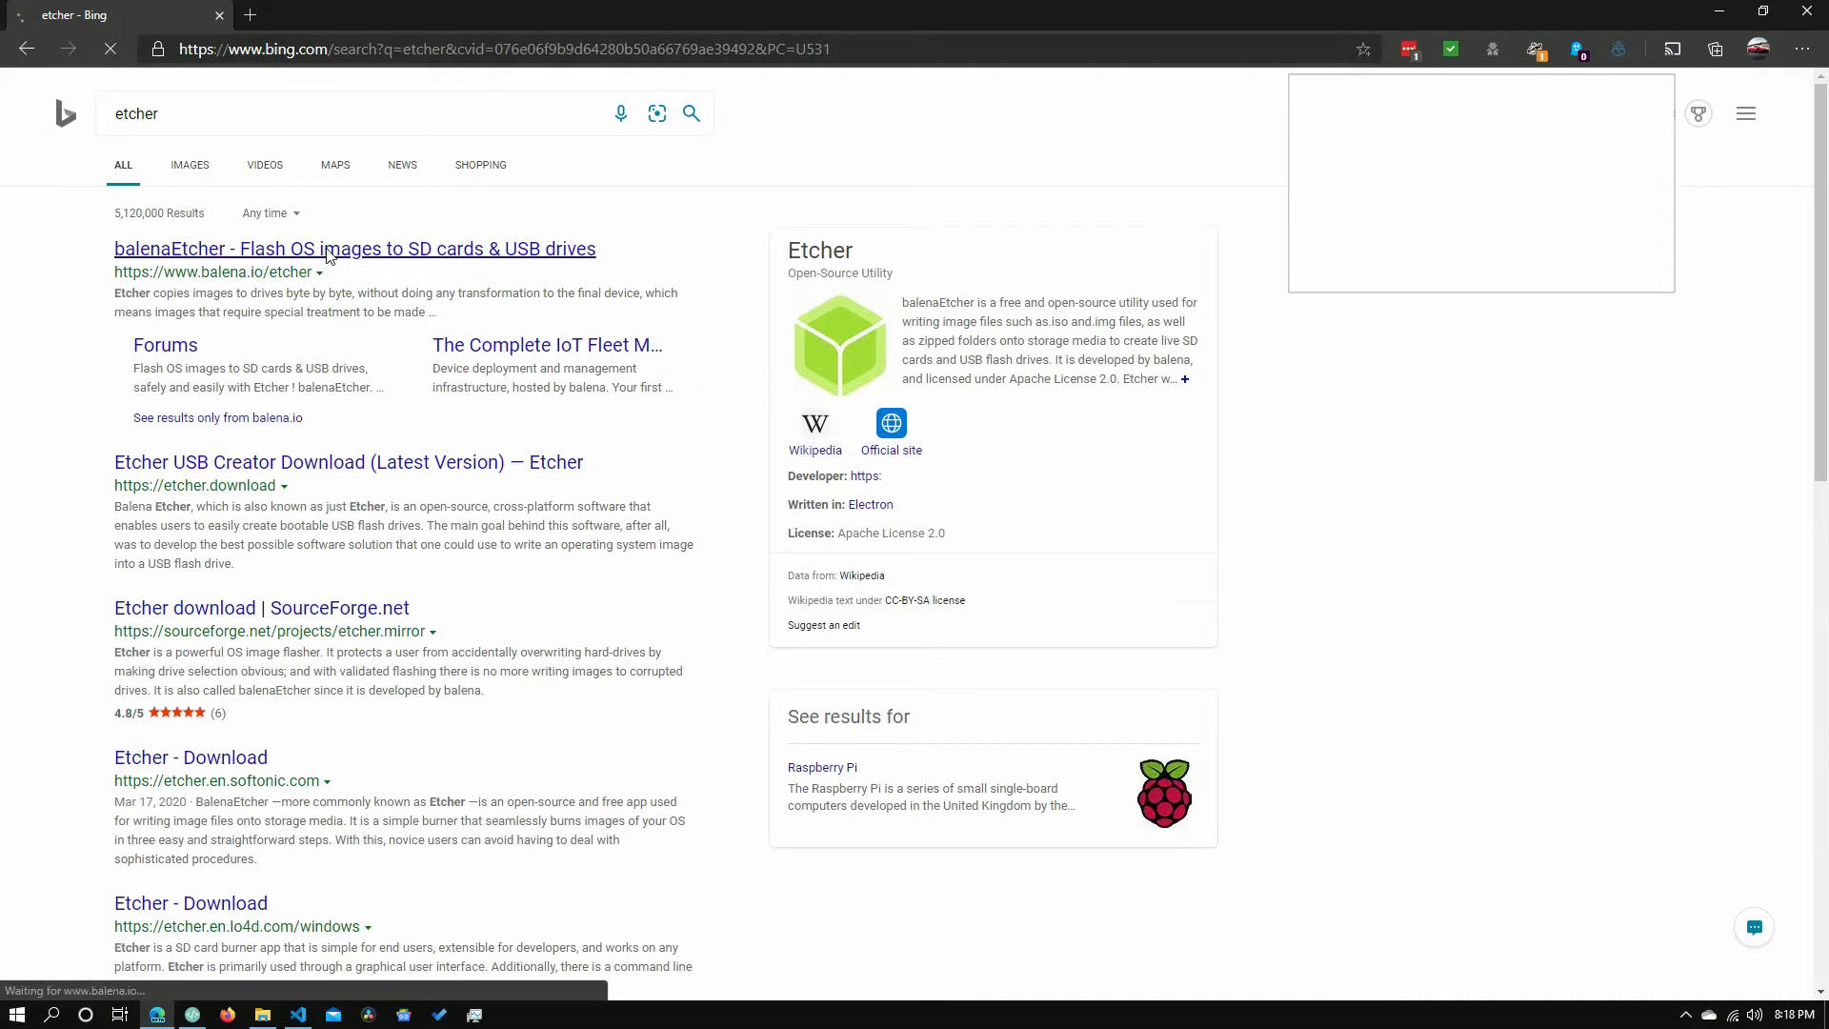
# - Reach the official balenaEtcher download page from the Bing search results
pyautogui.click(354, 248)
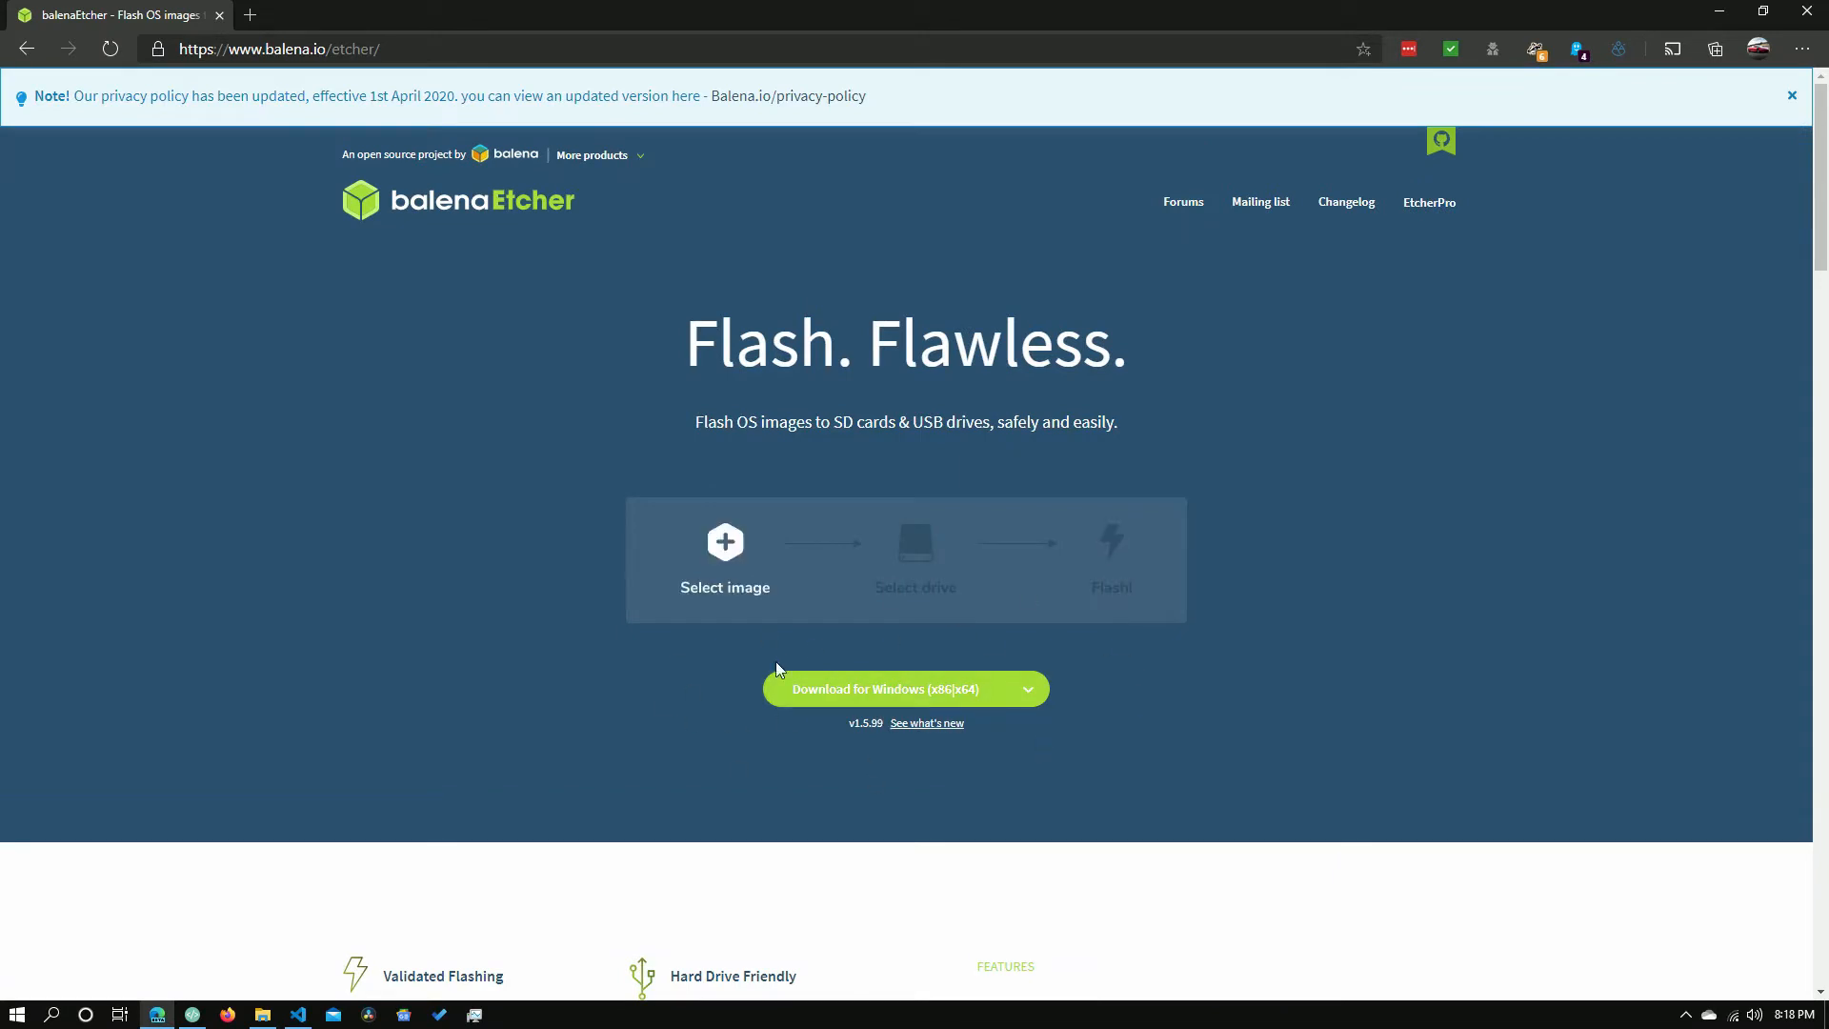
# - Launch balenaEtcher from the Start menu search 'etc' and begin choosing an image to flash
pyautogui.click(15, 1014)
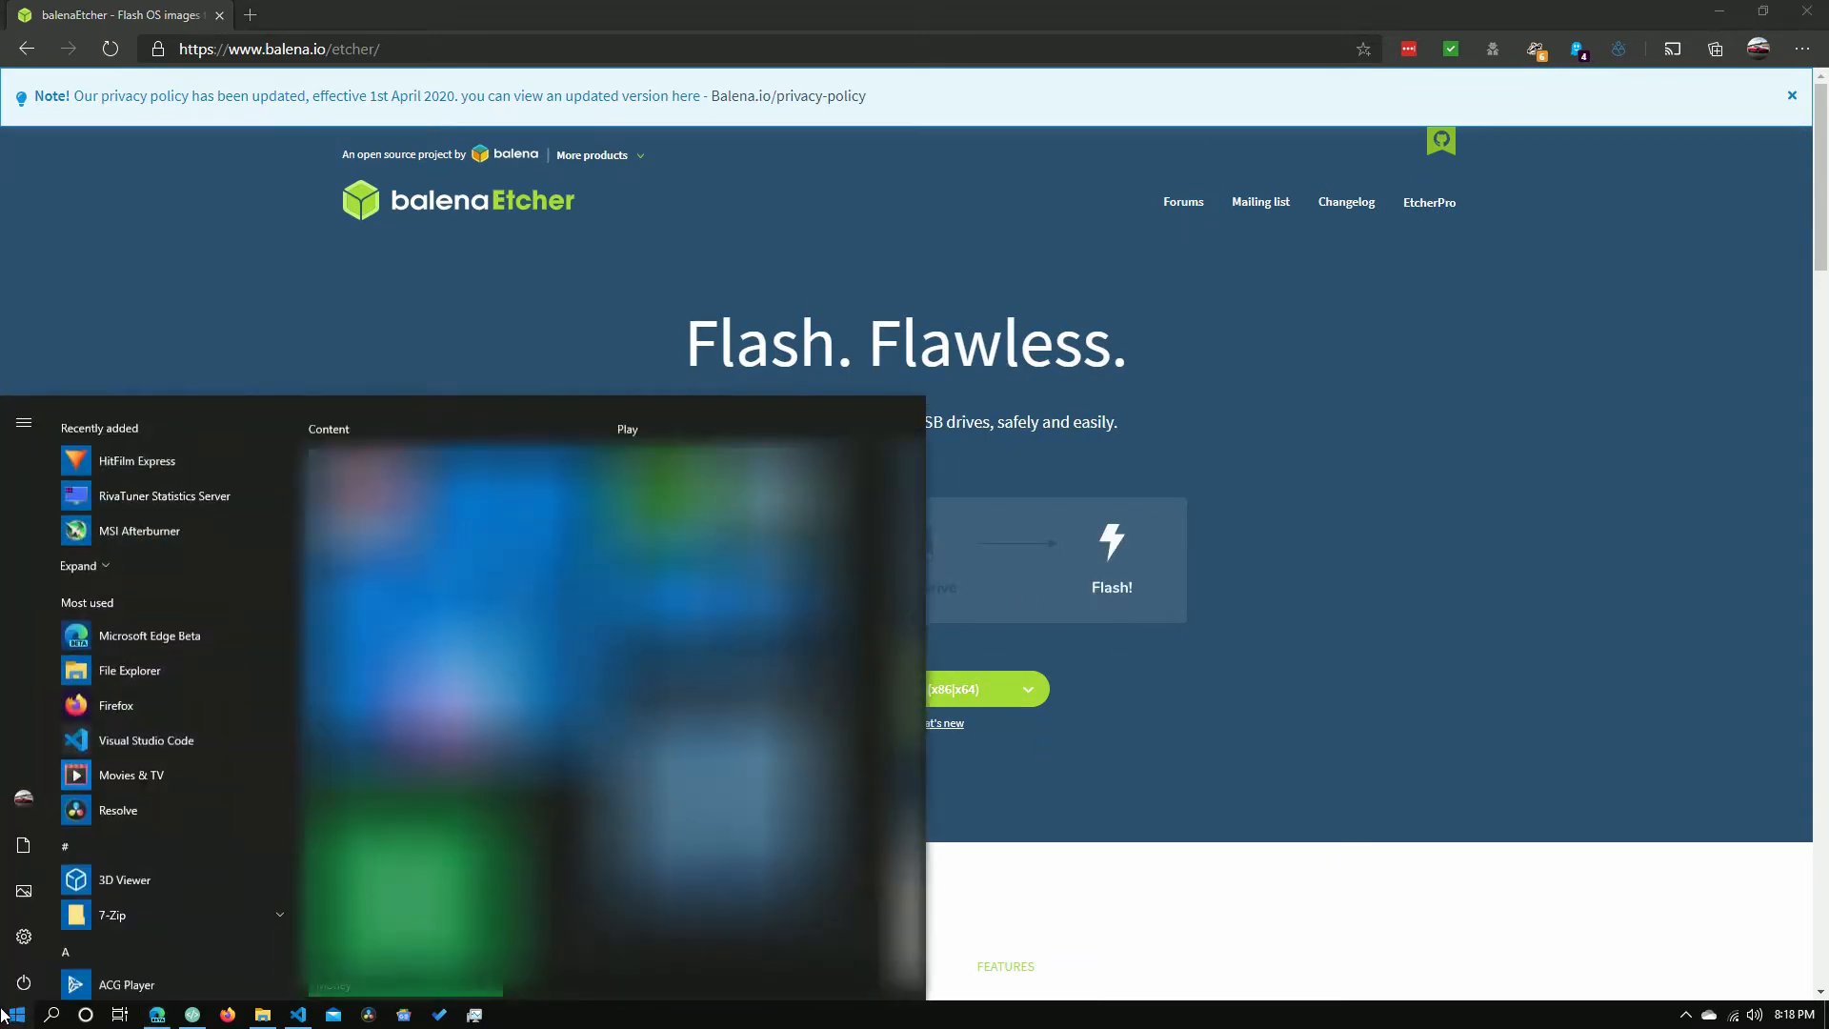
pyautogui.write('etc')
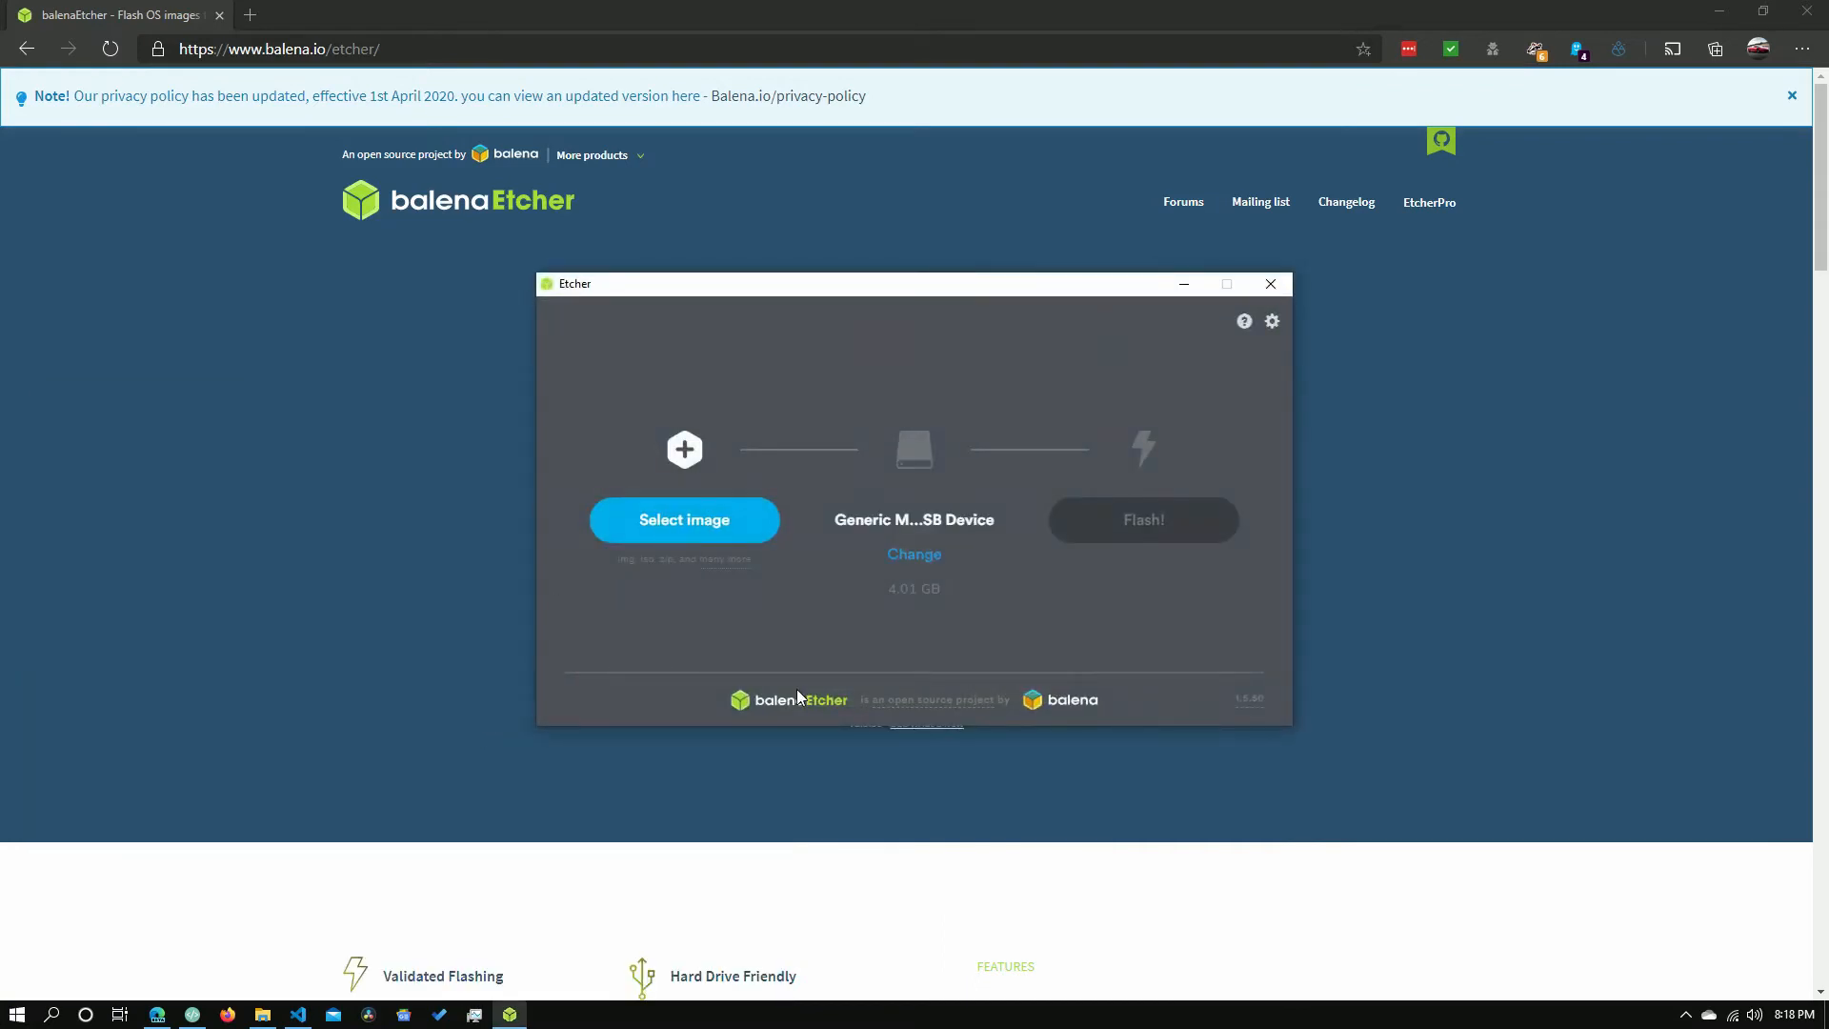
pyautogui.moveTo(1028, 583)
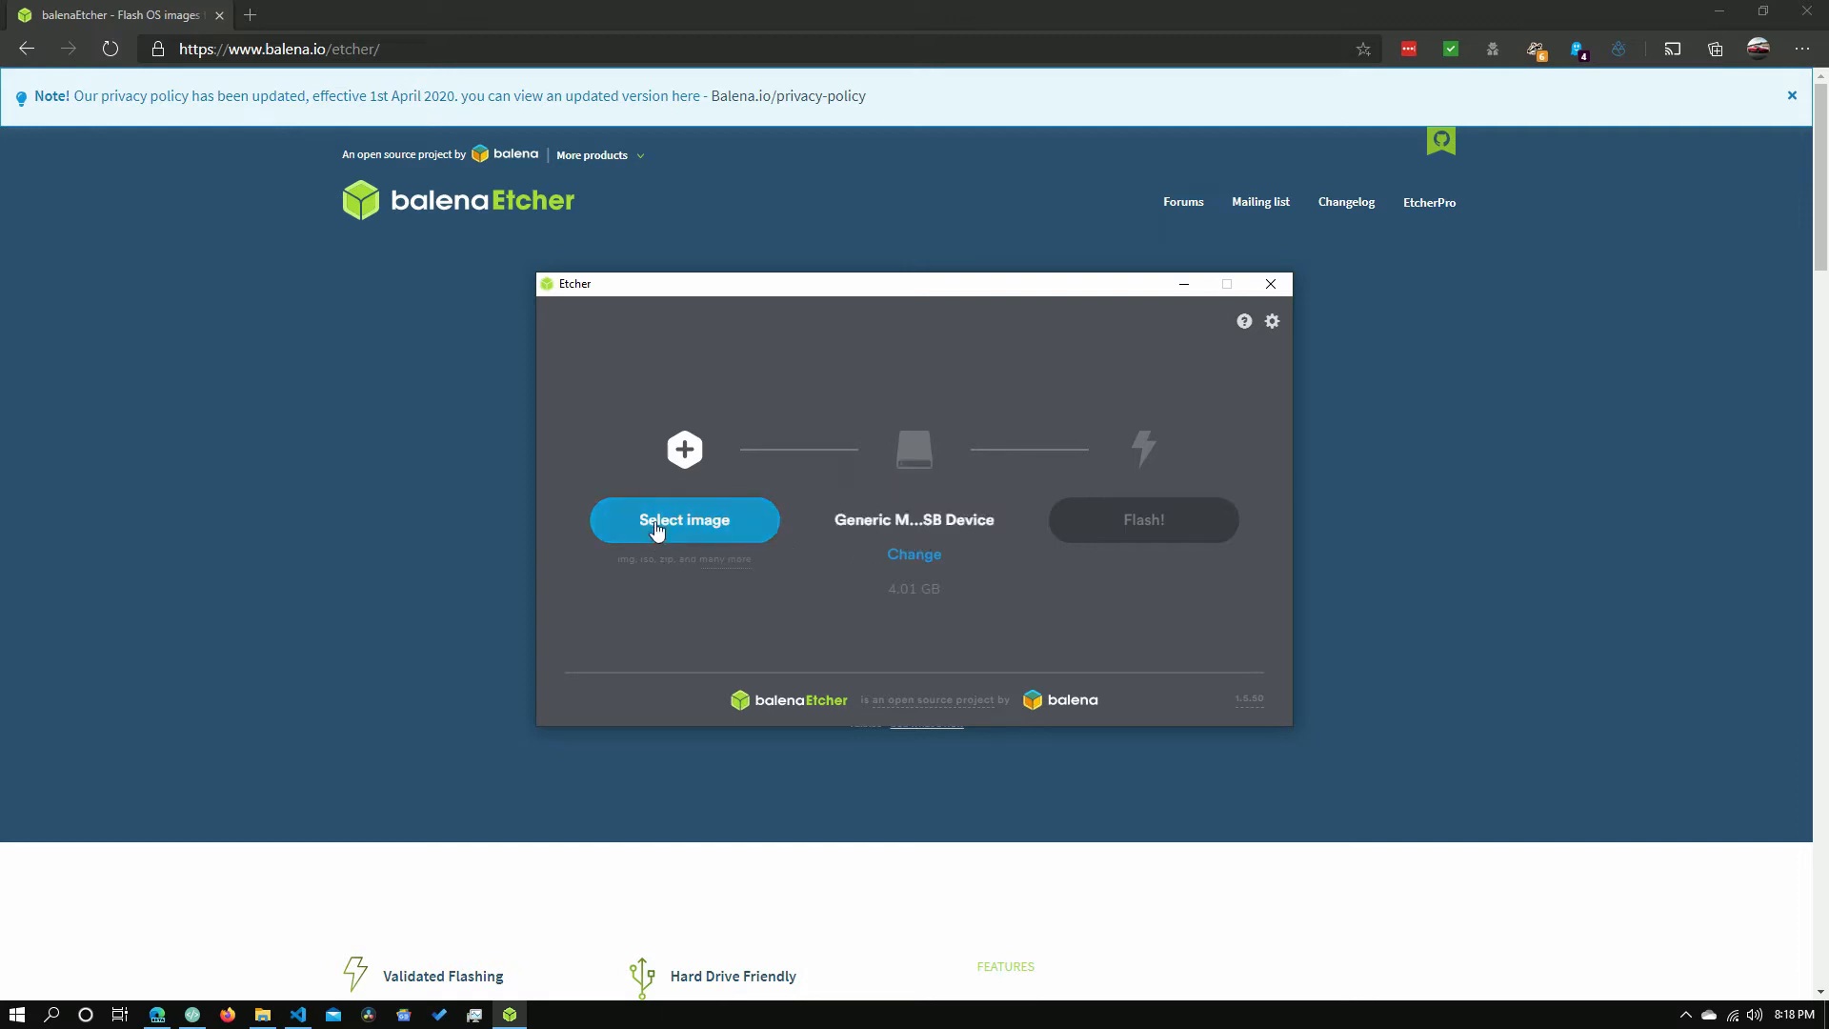
pyautogui.click(684, 518)
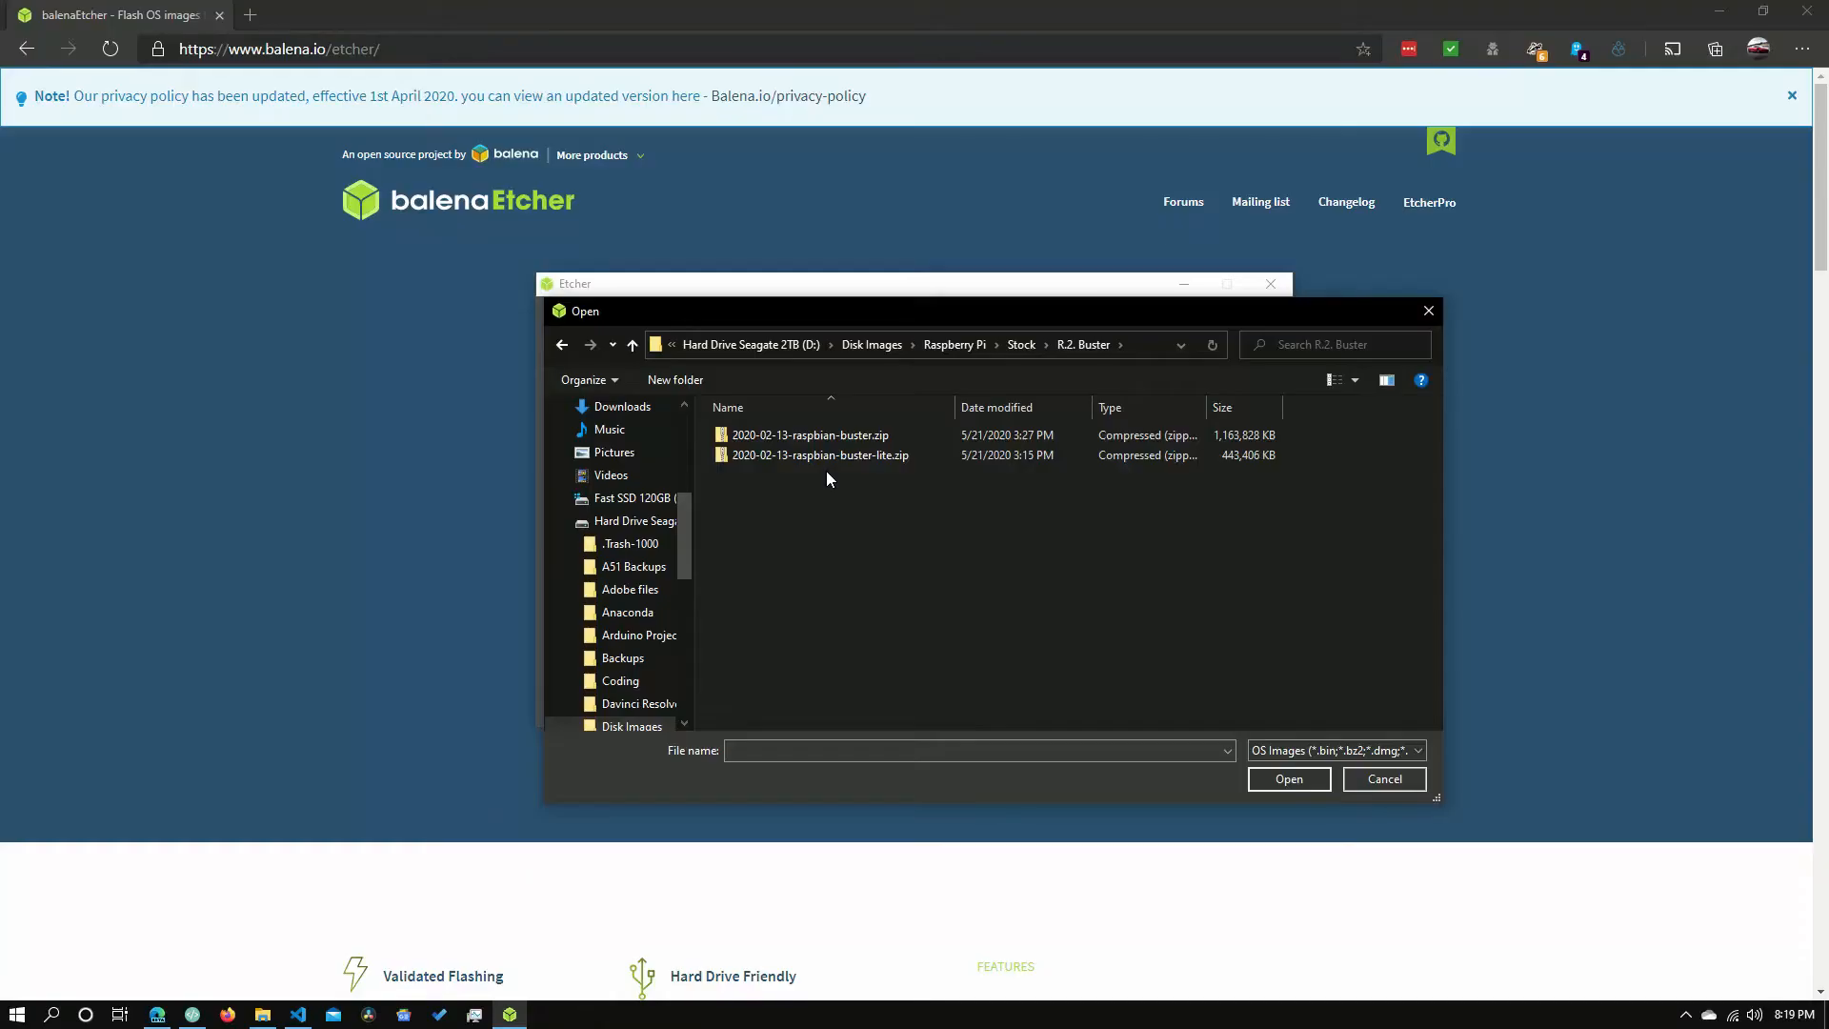
# - Load 2020-02-13-raspbian-buster-lite.zip into Etcher and start flashing it to the SD card
pyautogui.click(817, 455)
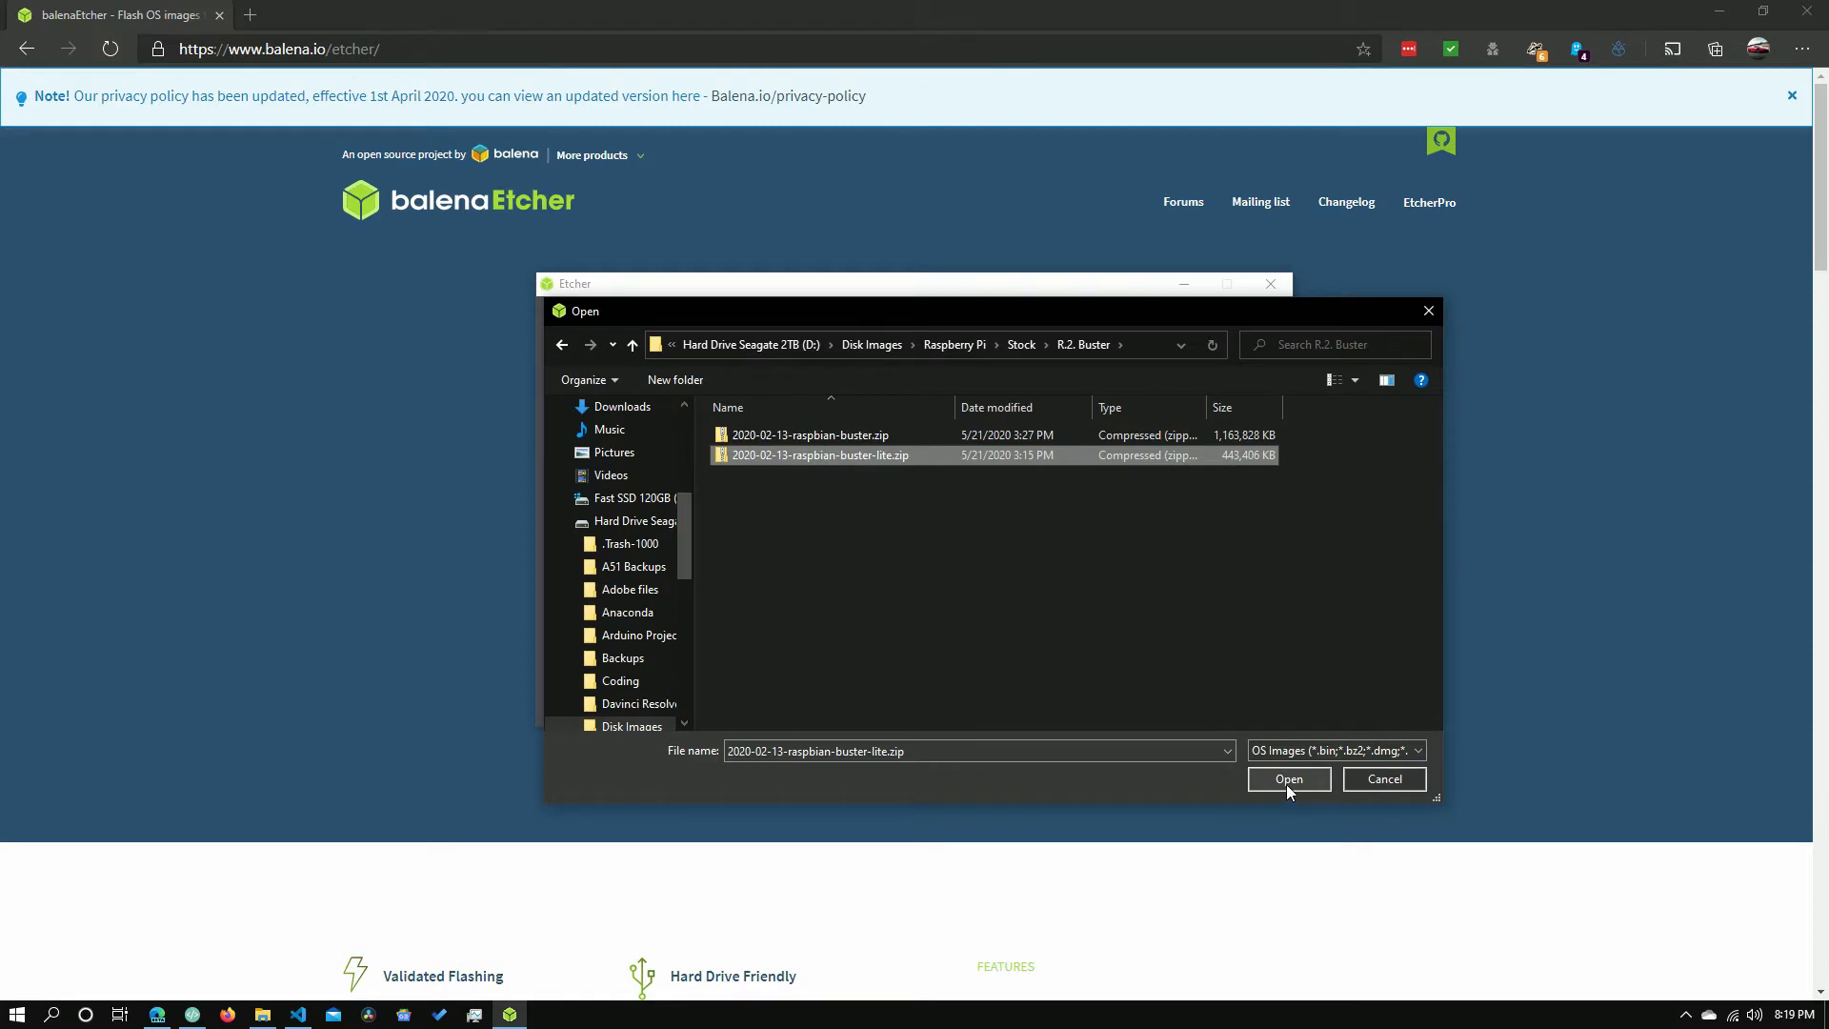
pyautogui.click(1288, 779)
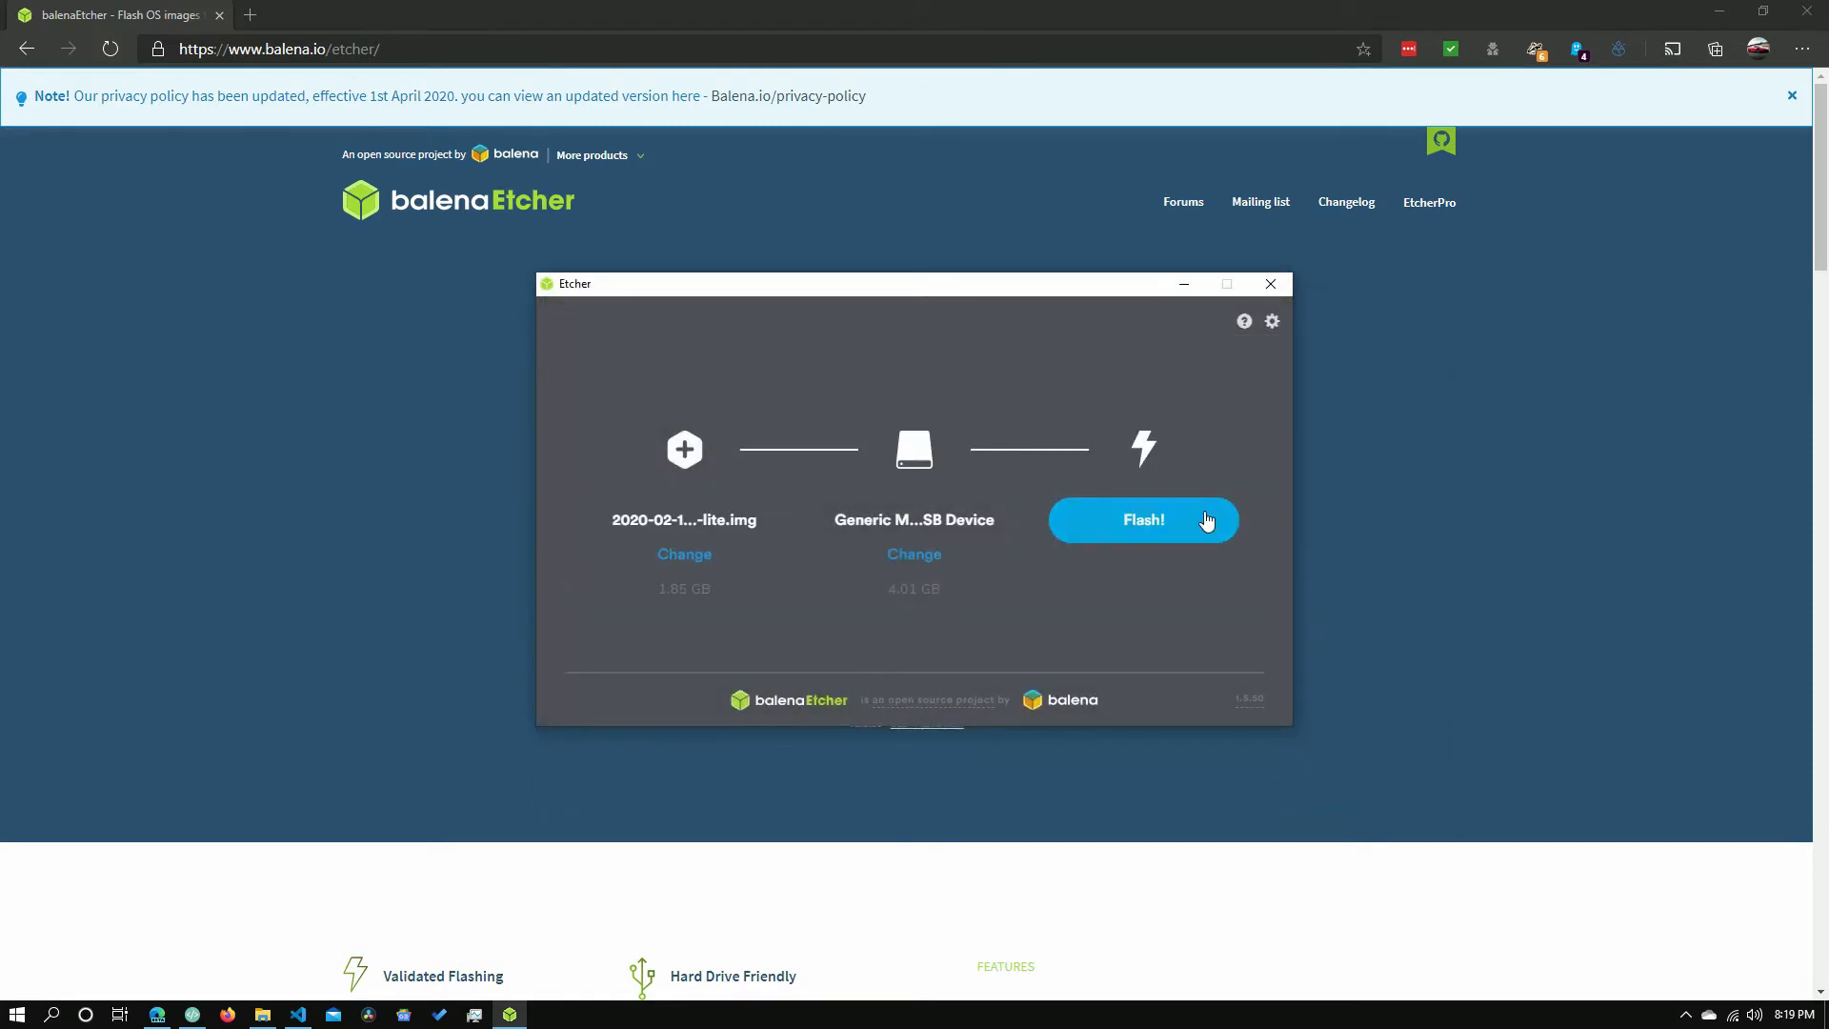
pyautogui.click(1141, 518)
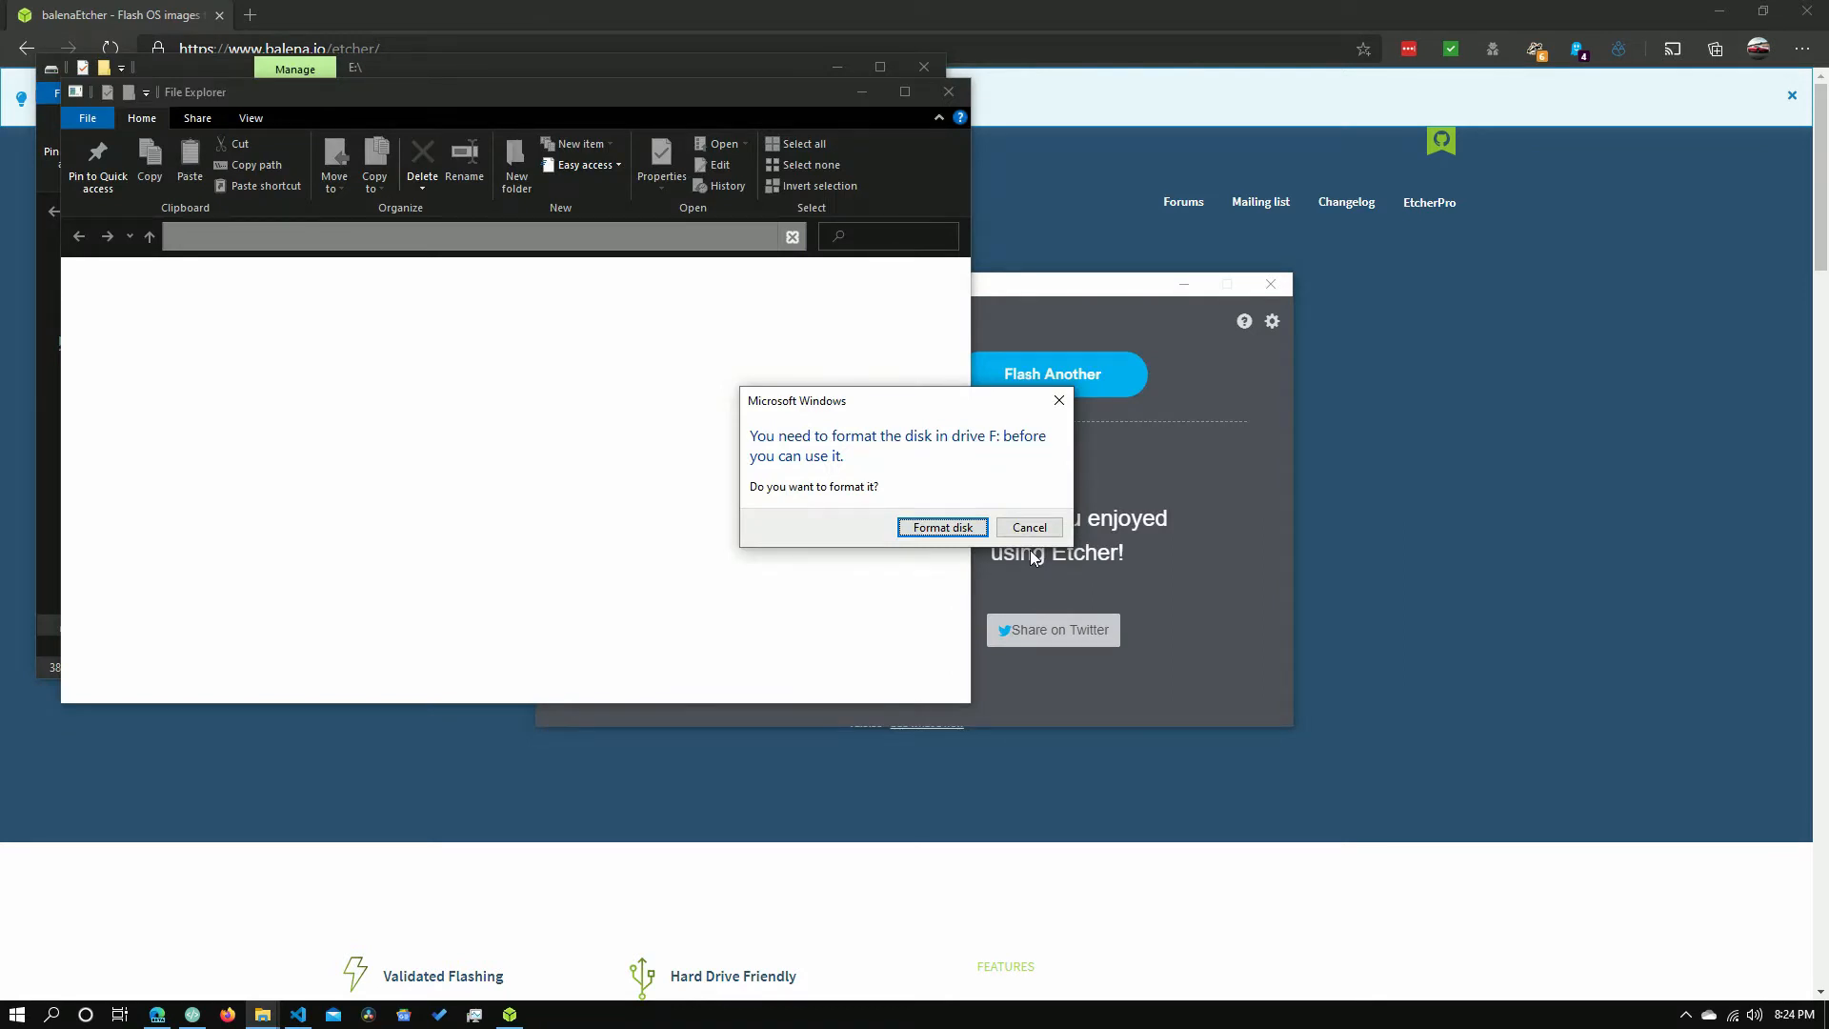
pyautogui.moveTo(1309, 215)
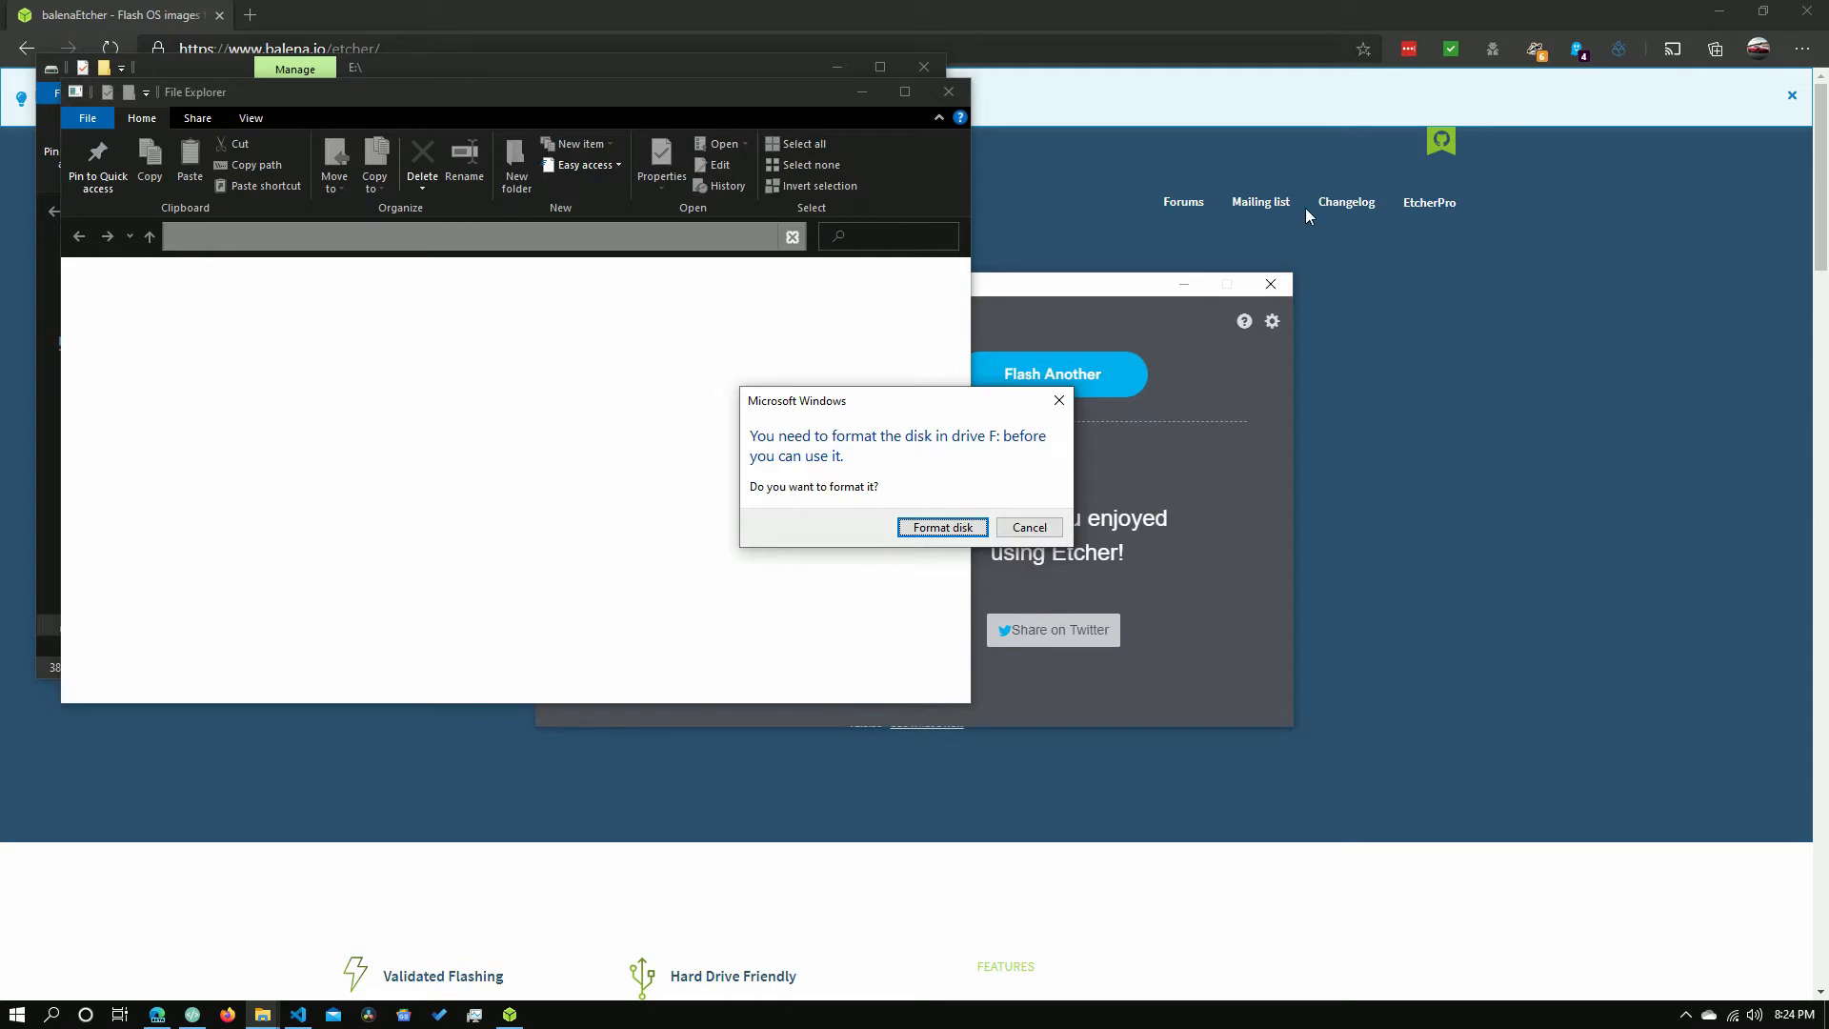
# - Decline formatting drive F:, dismiss its access error and focus the boot (E:) file list
pyautogui.click(1027, 526)
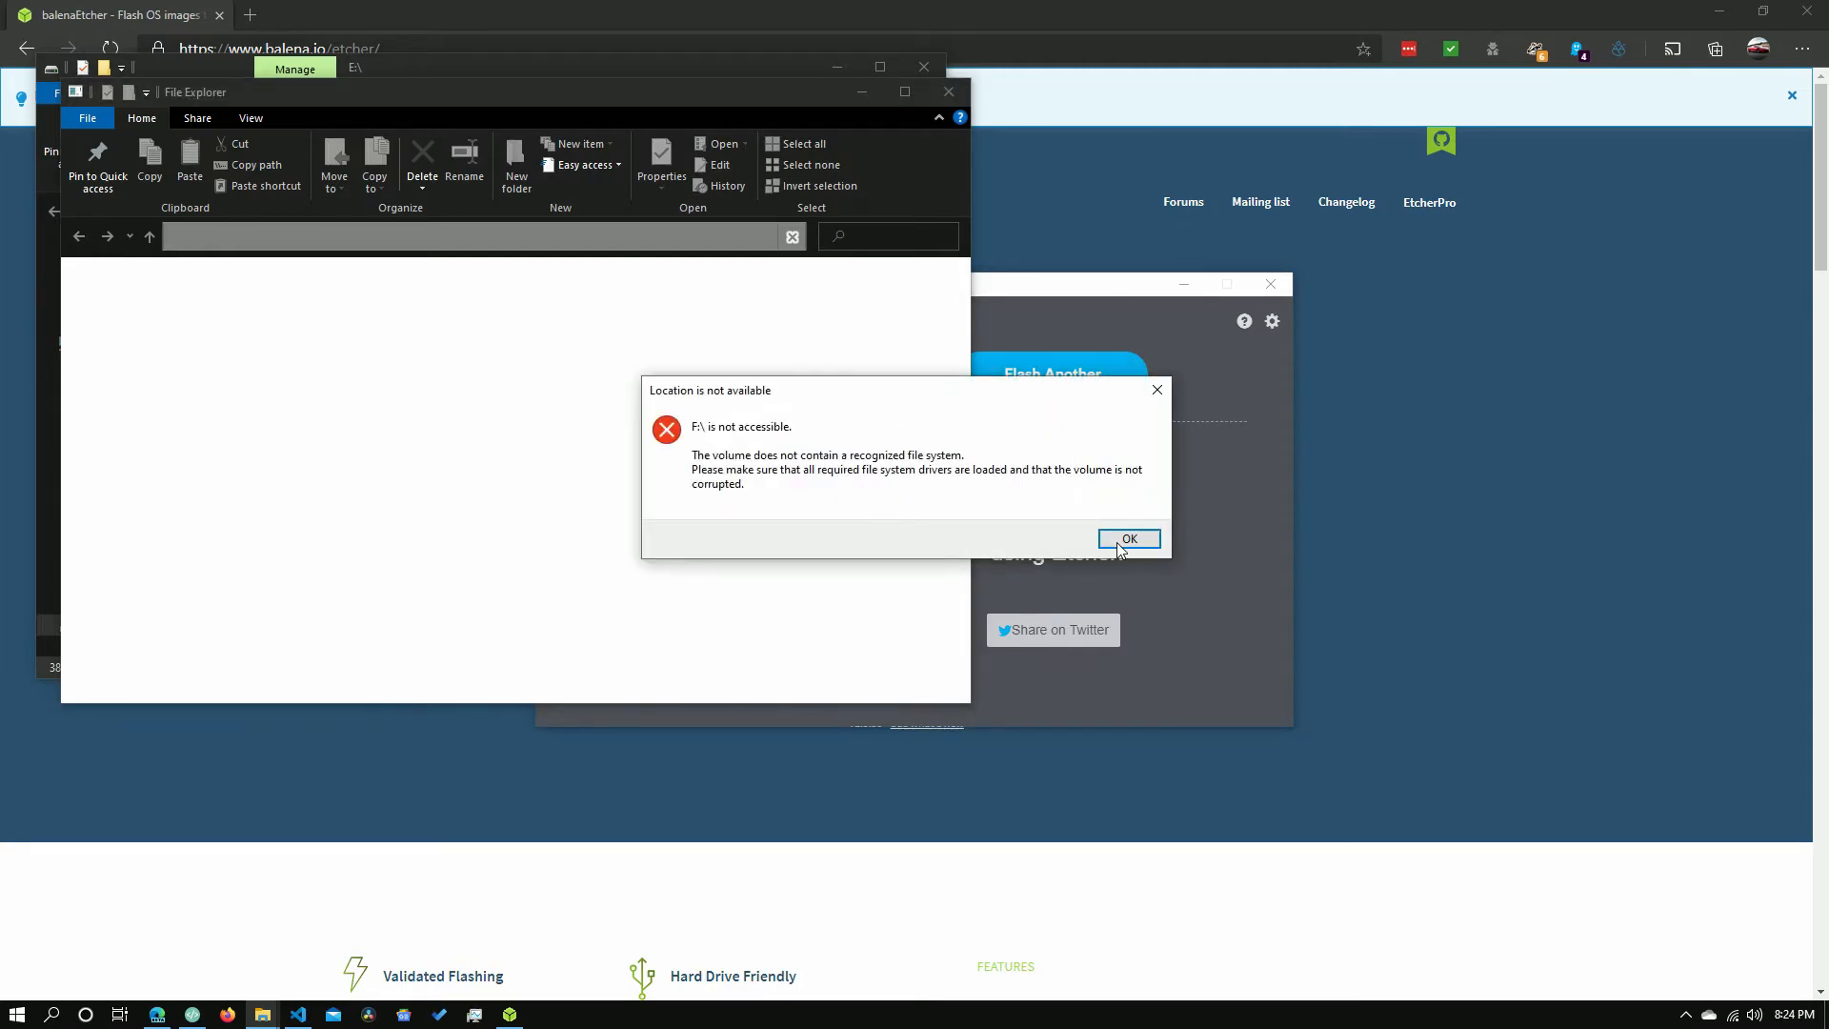
pyautogui.click(1126, 538)
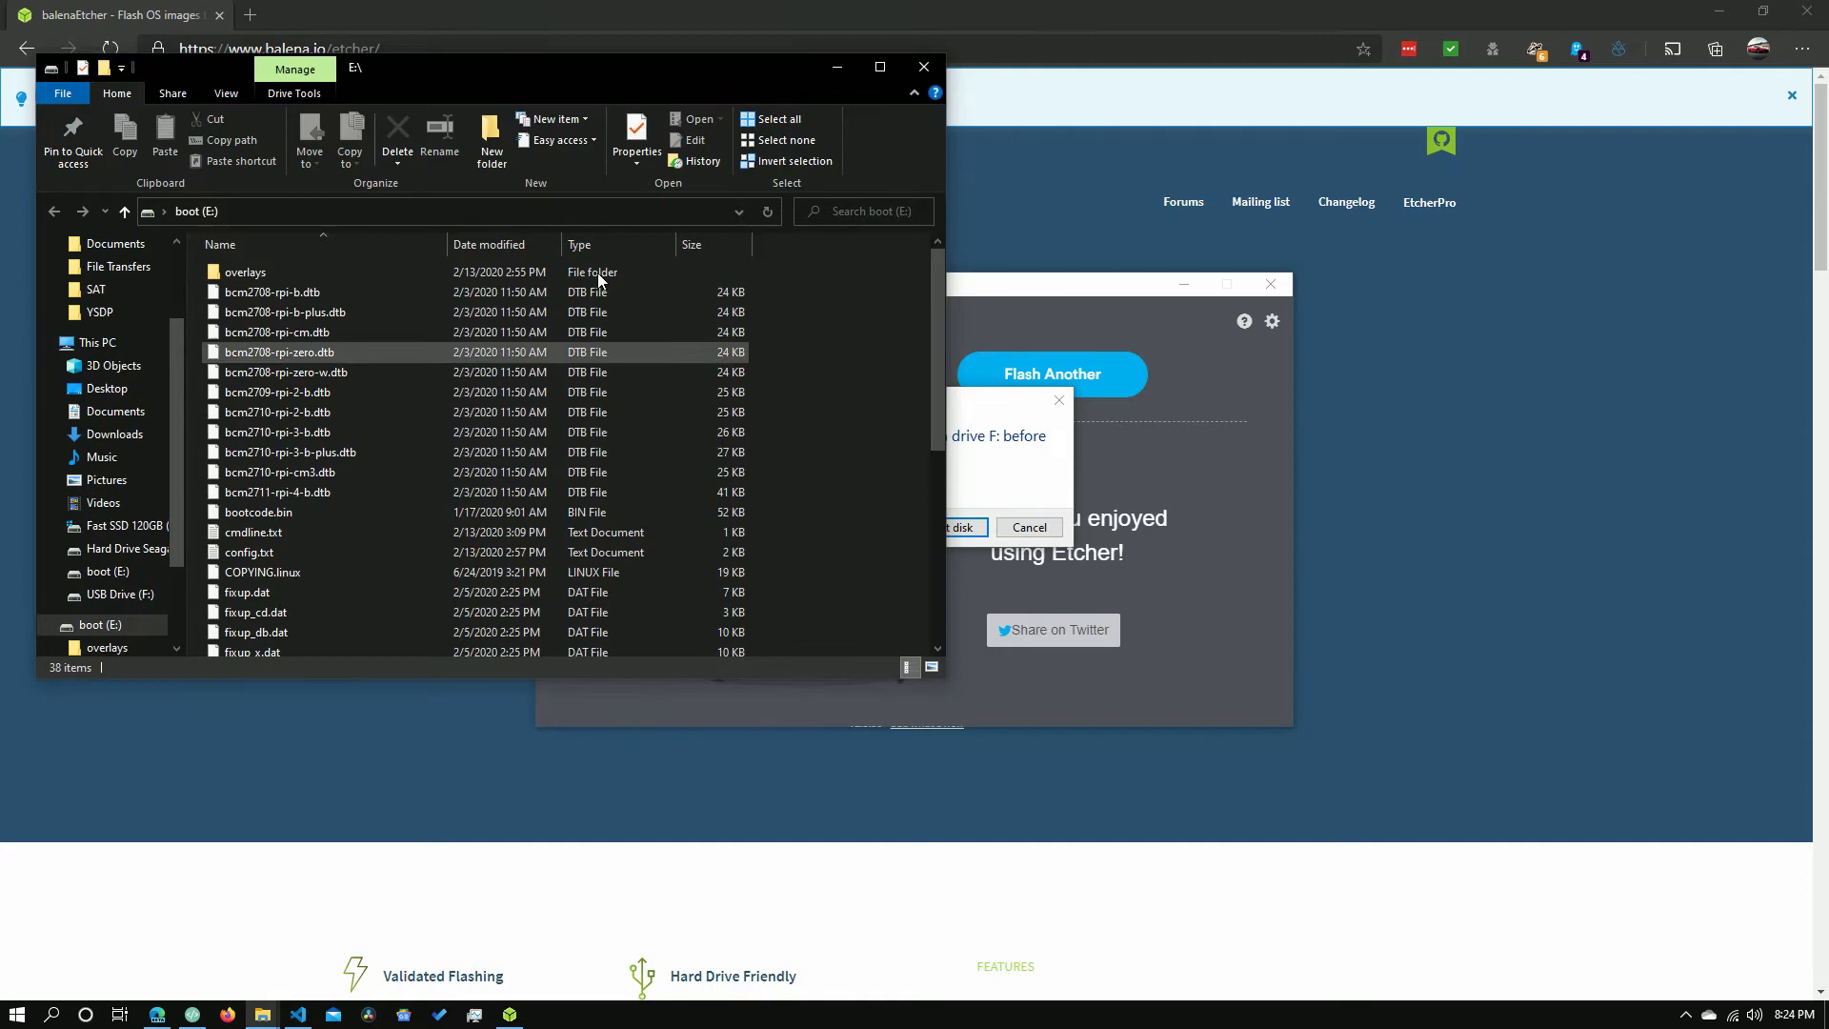
pyautogui.click(280, 433)
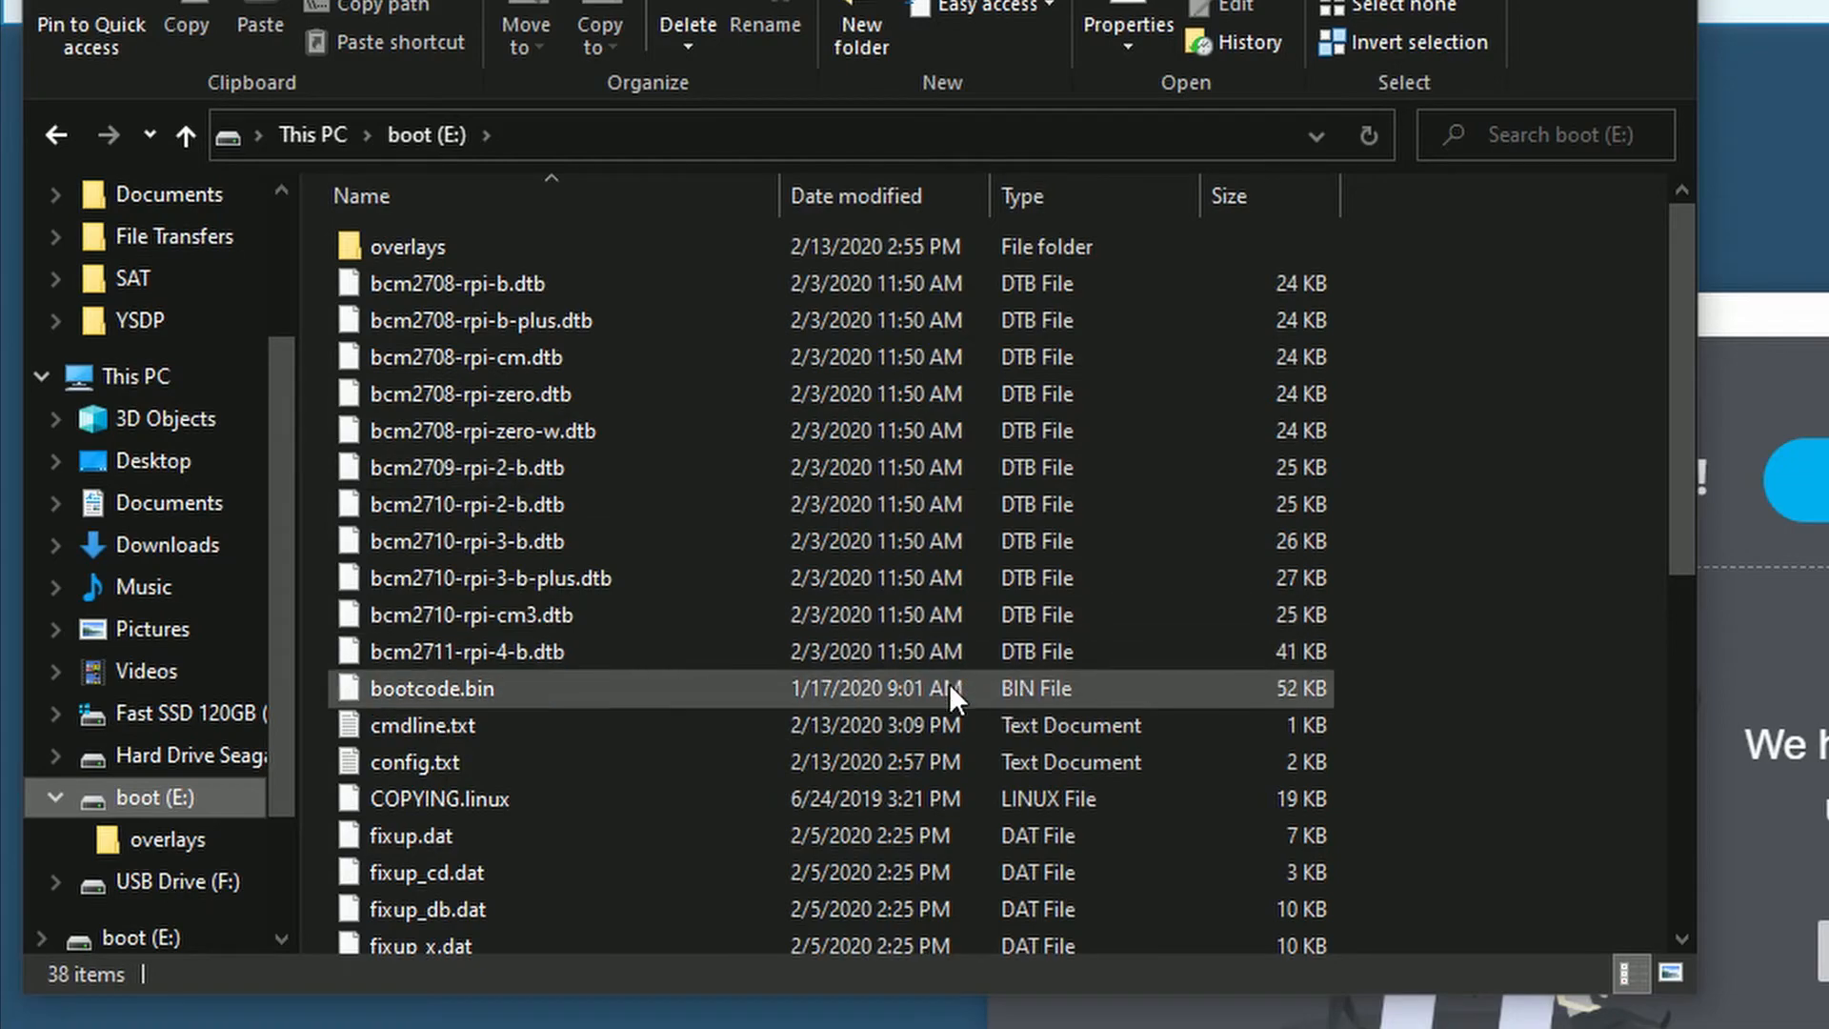
# - Create an empty file named ssh with no extension on the boot (E:) drive
pyautogui.scroll(-3)
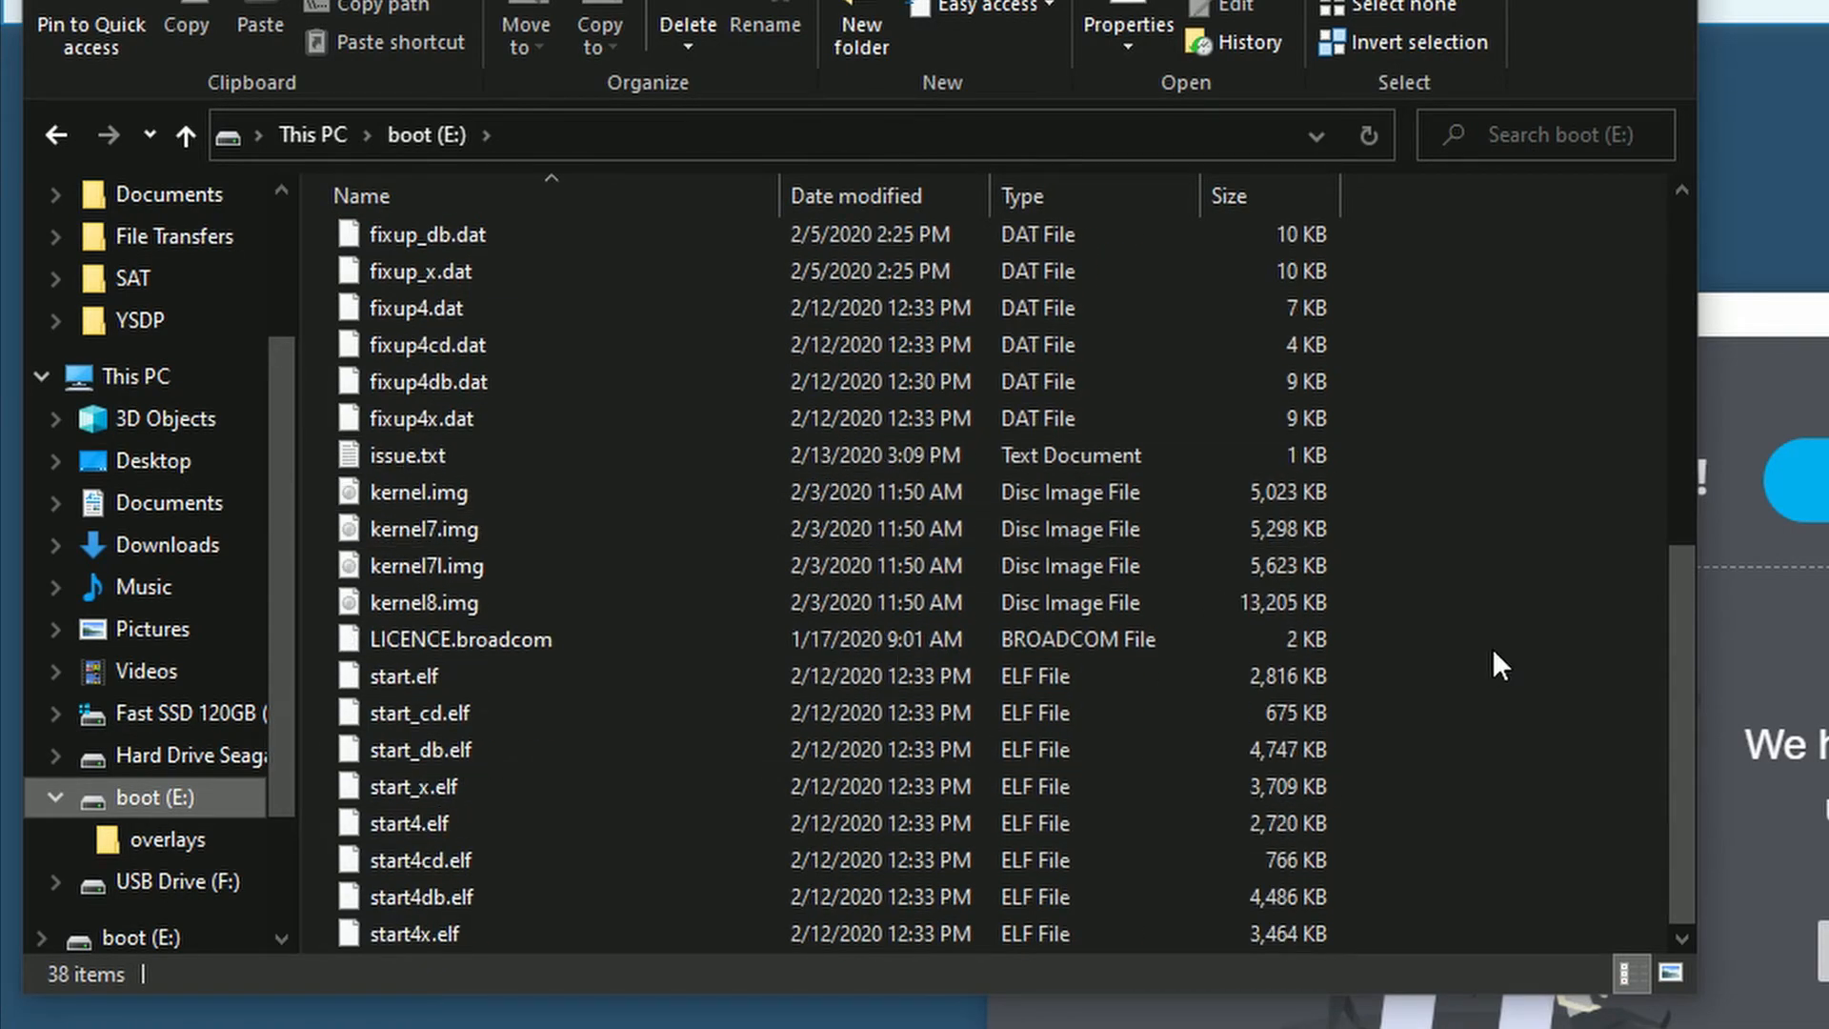
pyautogui.rightClick(1499, 665)
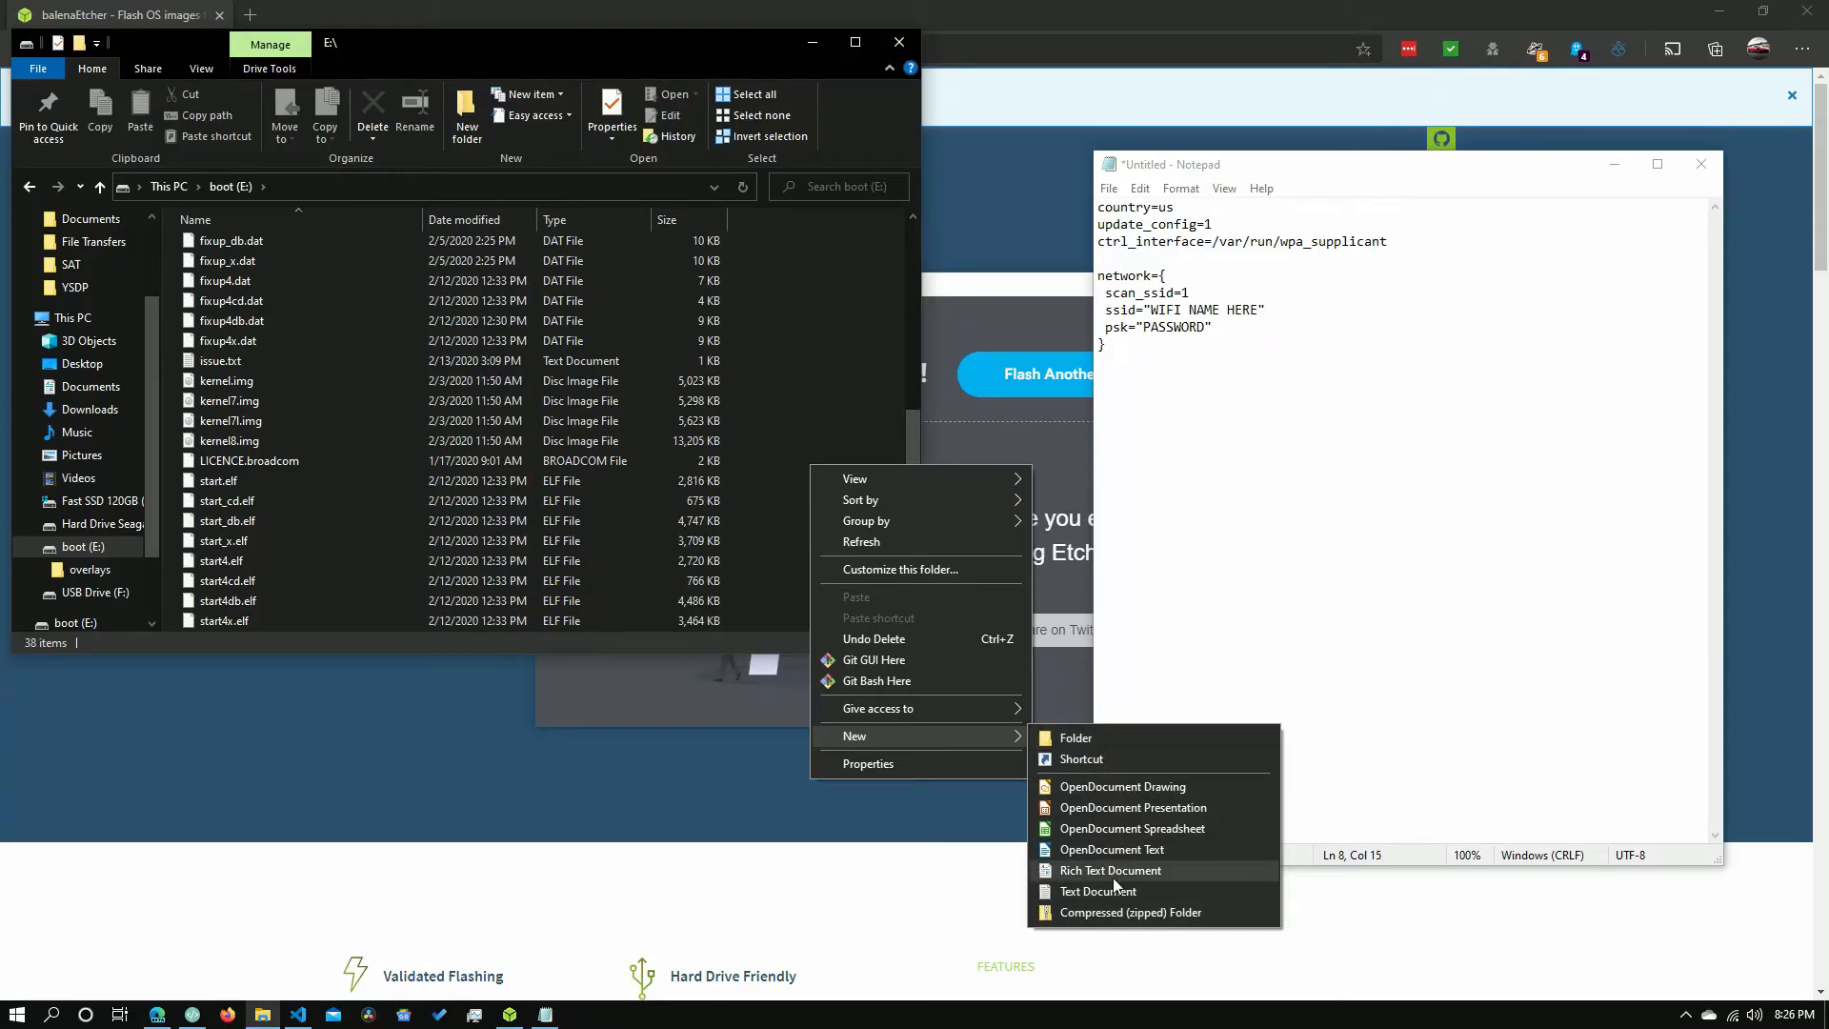
pyautogui.click(1097, 890)
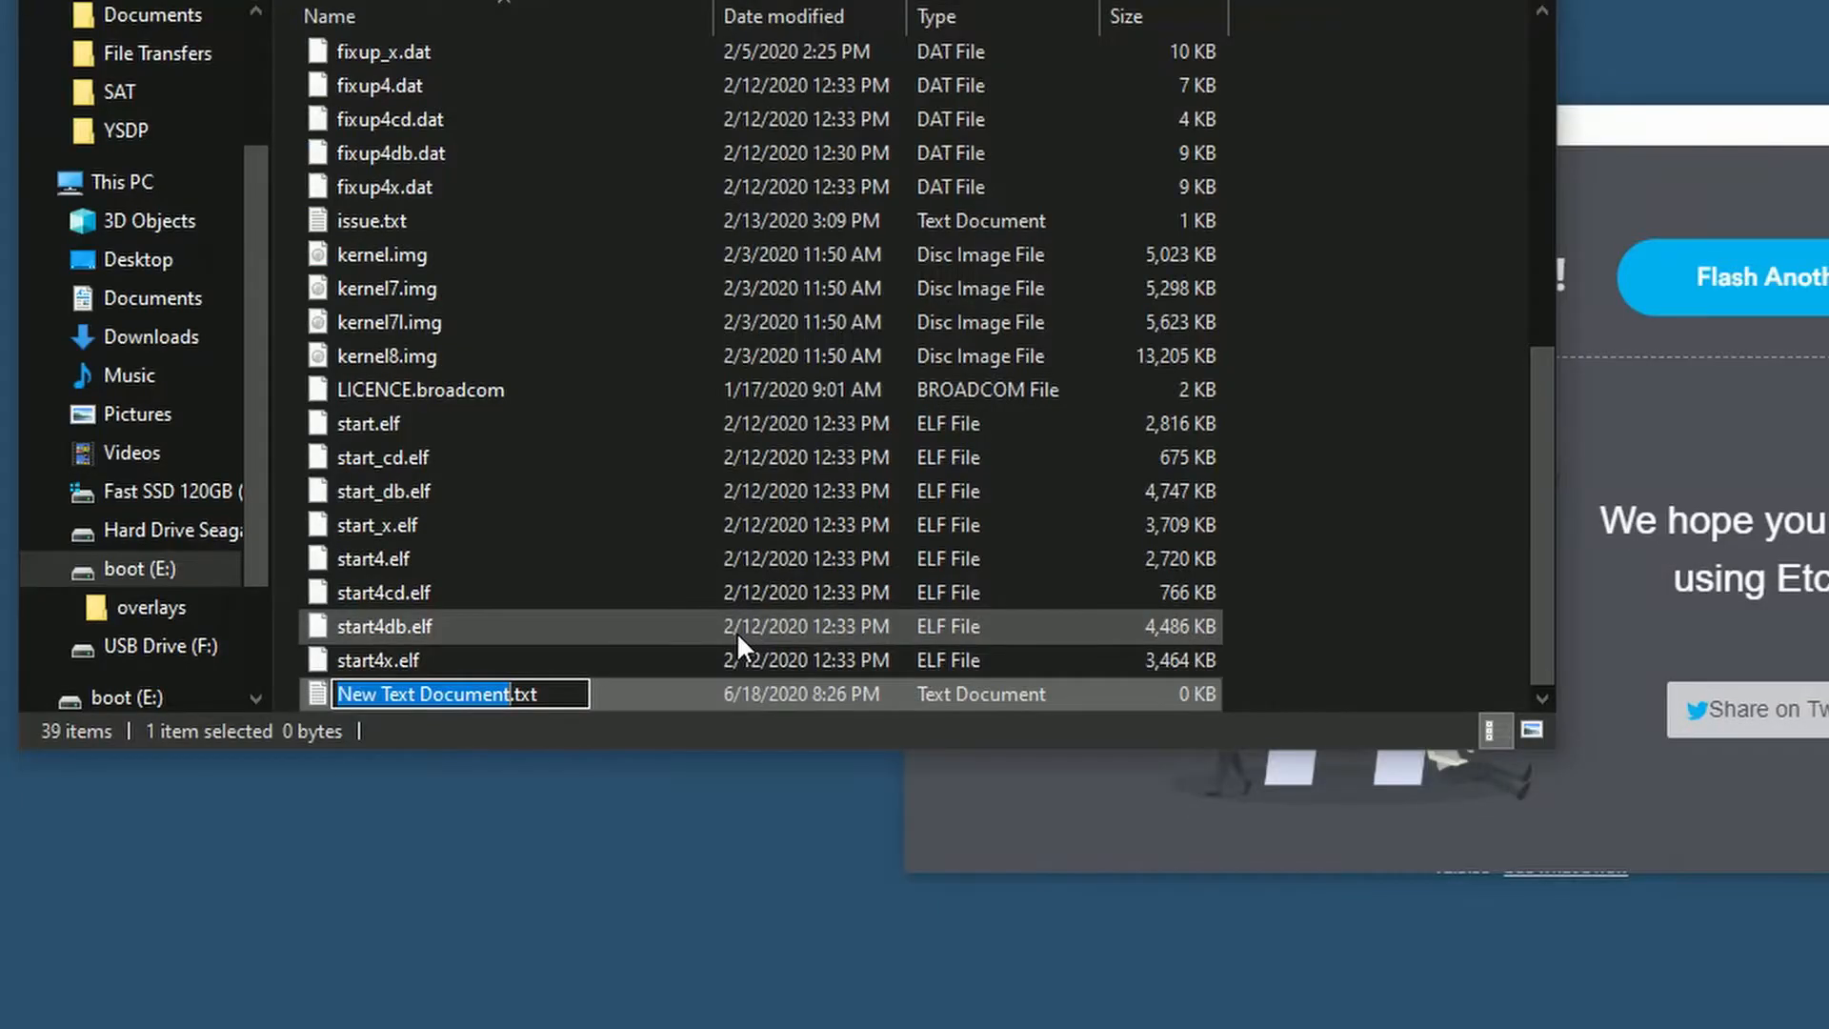
pyautogui.write('ssh.txt')
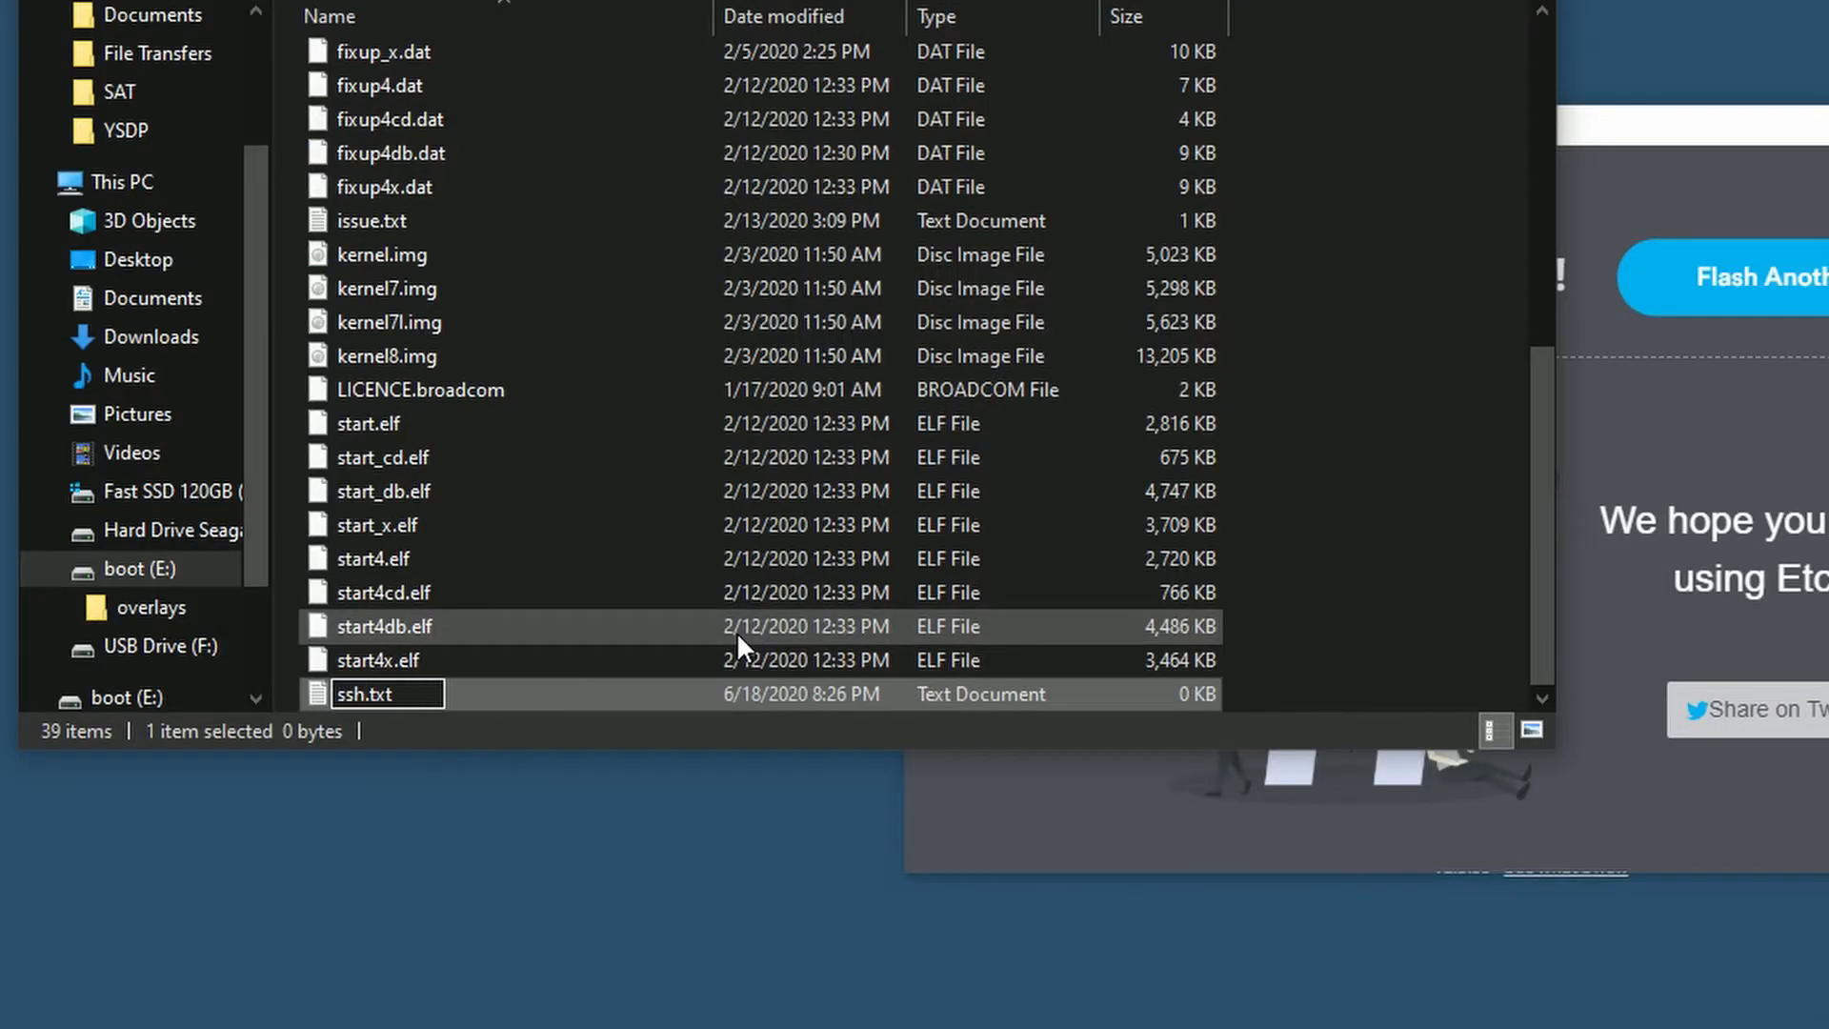
pyautogui.press('Enter')
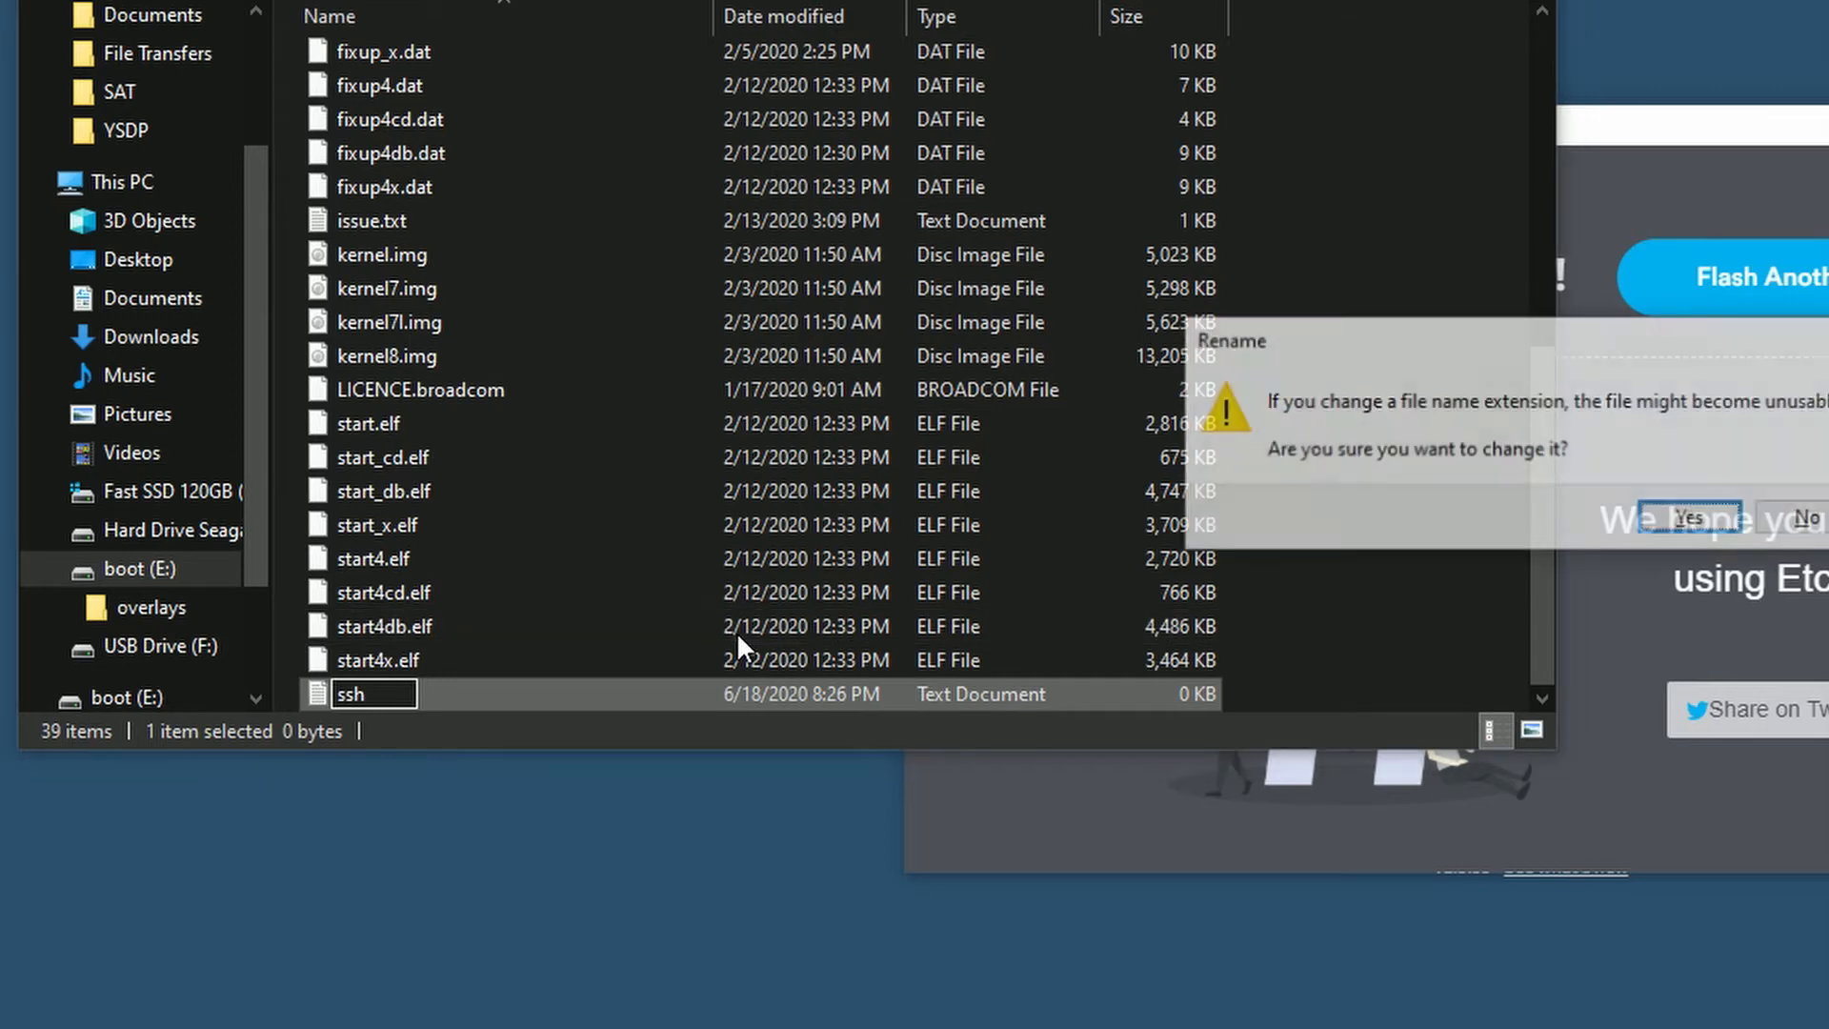
pyautogui.click(1688, 517)
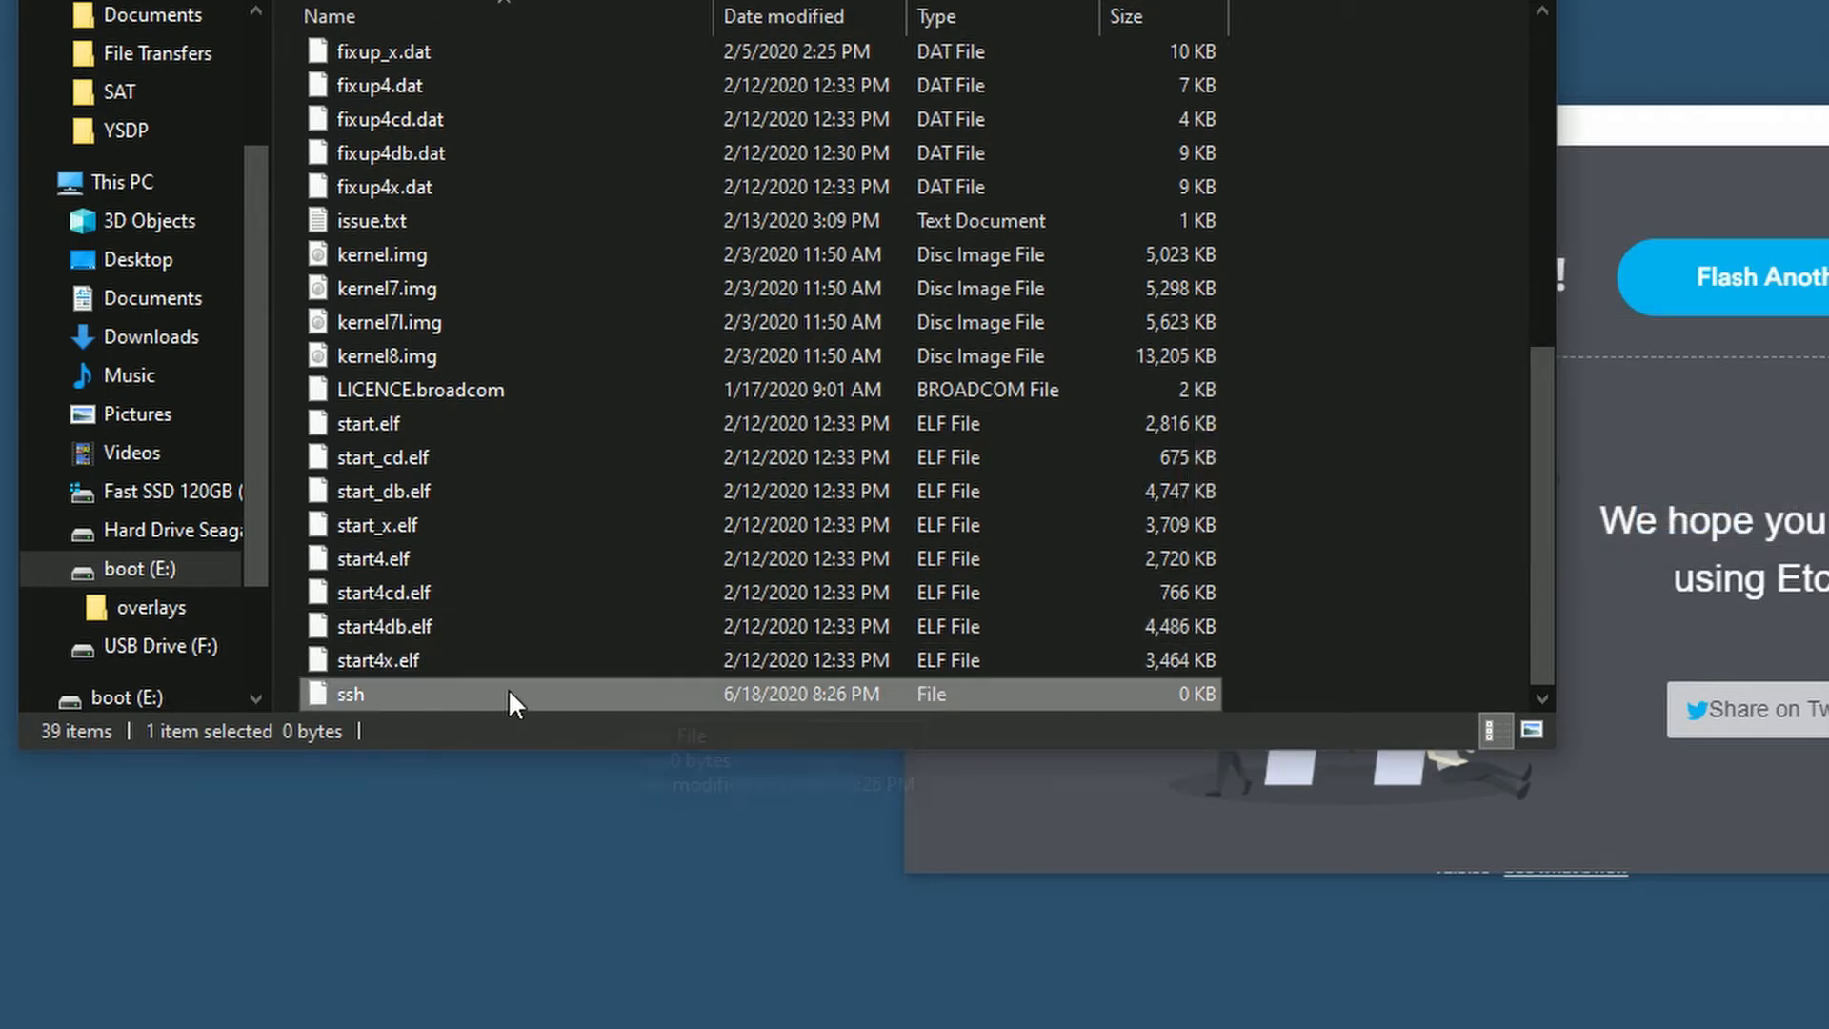
pyautogui.moveTo(1271, 730)
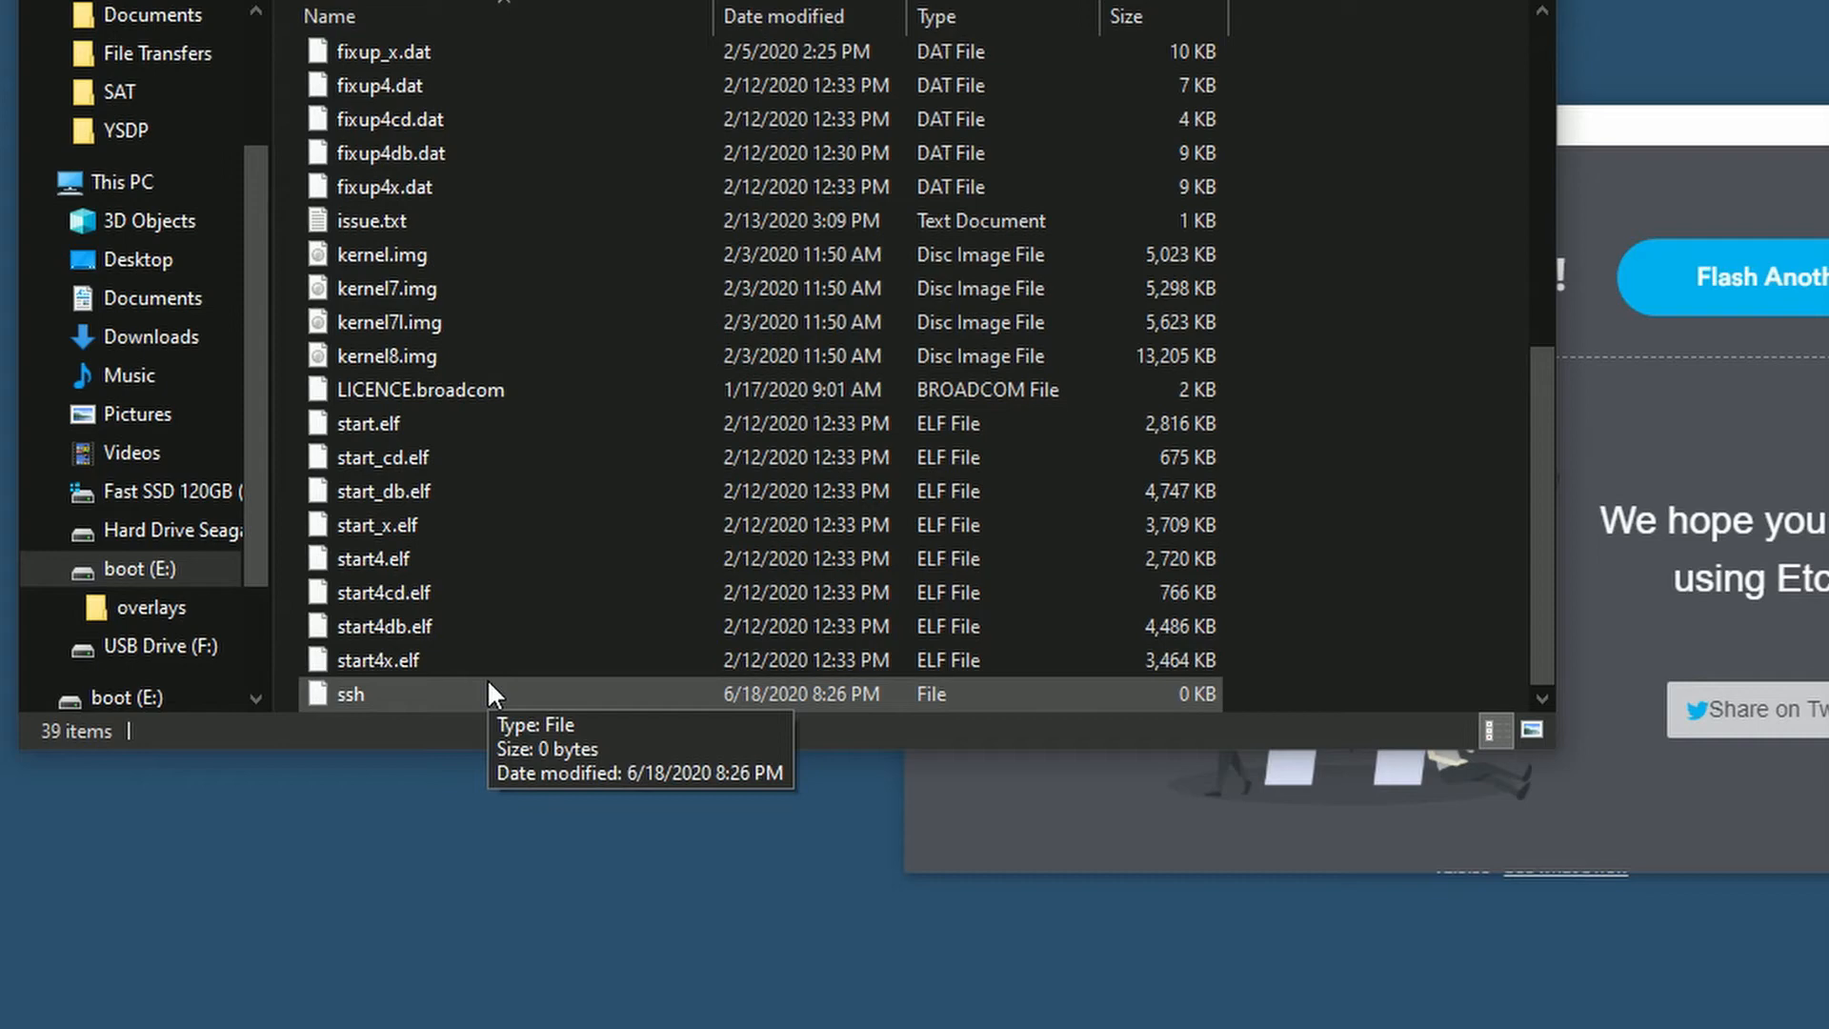
pyautogui.moveTo(1301, 522)
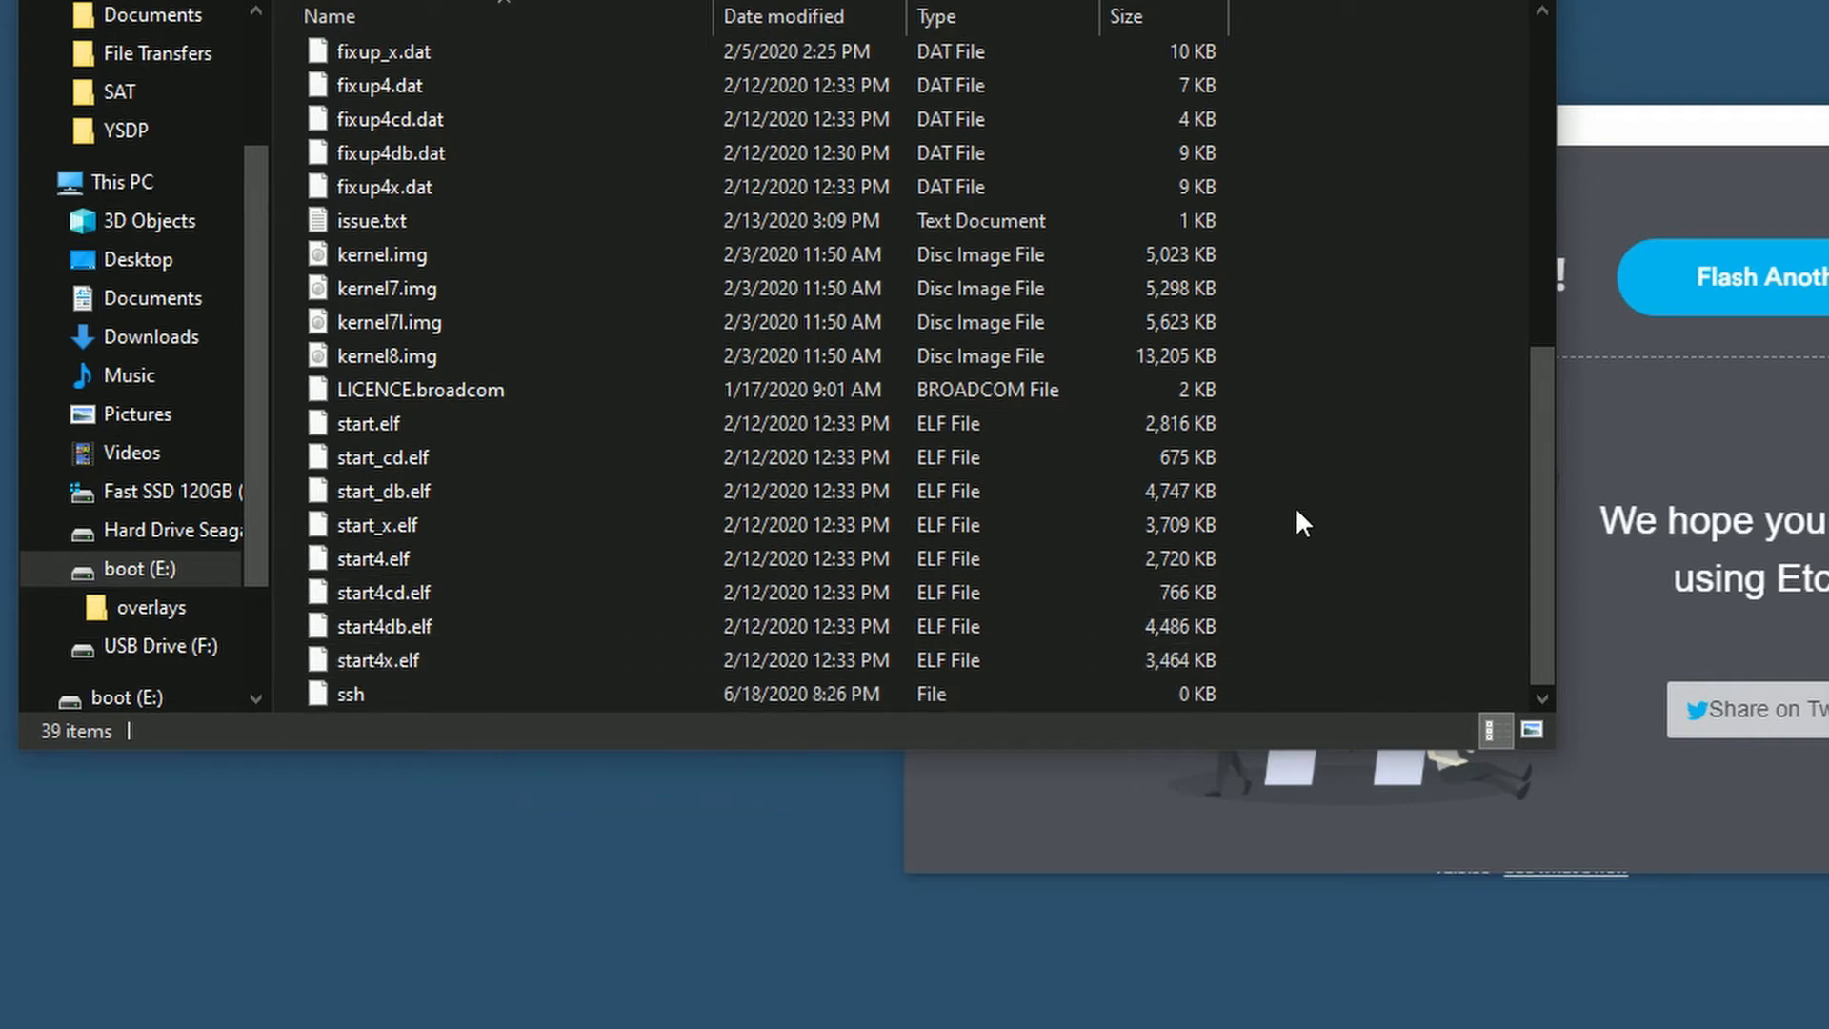
# - Create an empty wifi_supplicant.conf on the boot drive and open it for editing
pyautogui.rightClick(1301, 522)
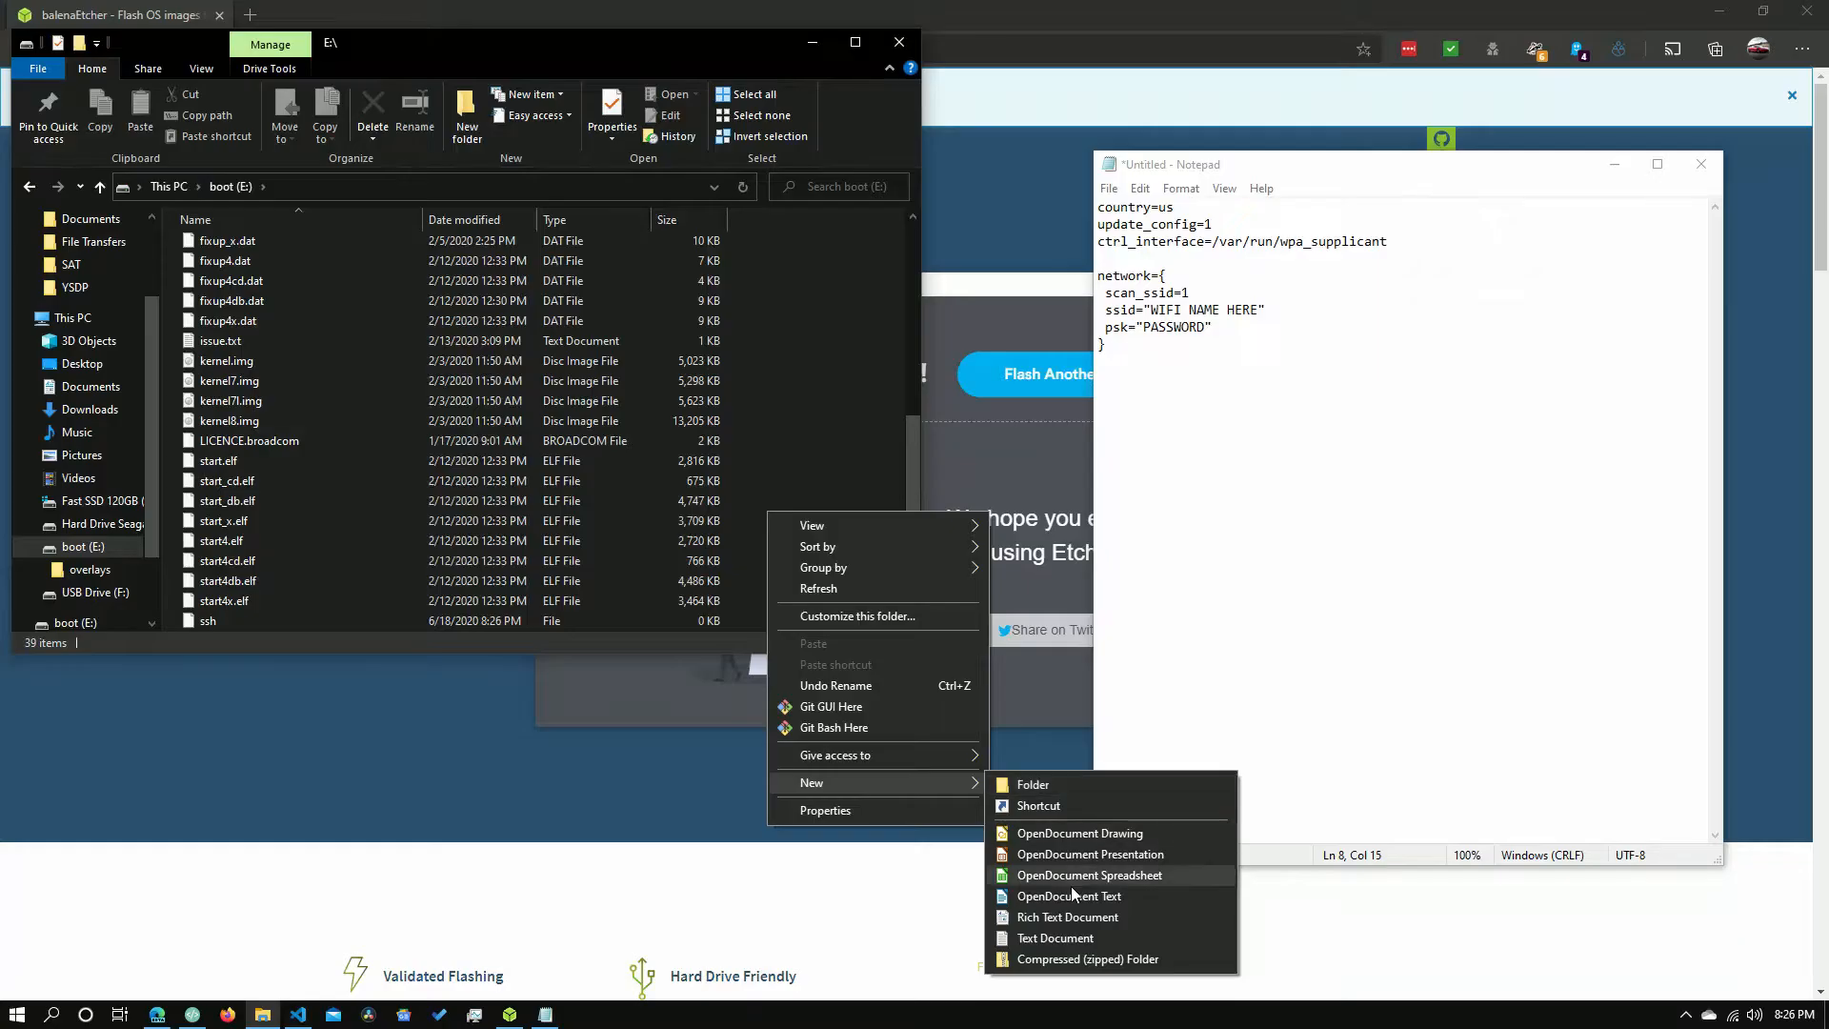
pyautogui.click(1054, 937)
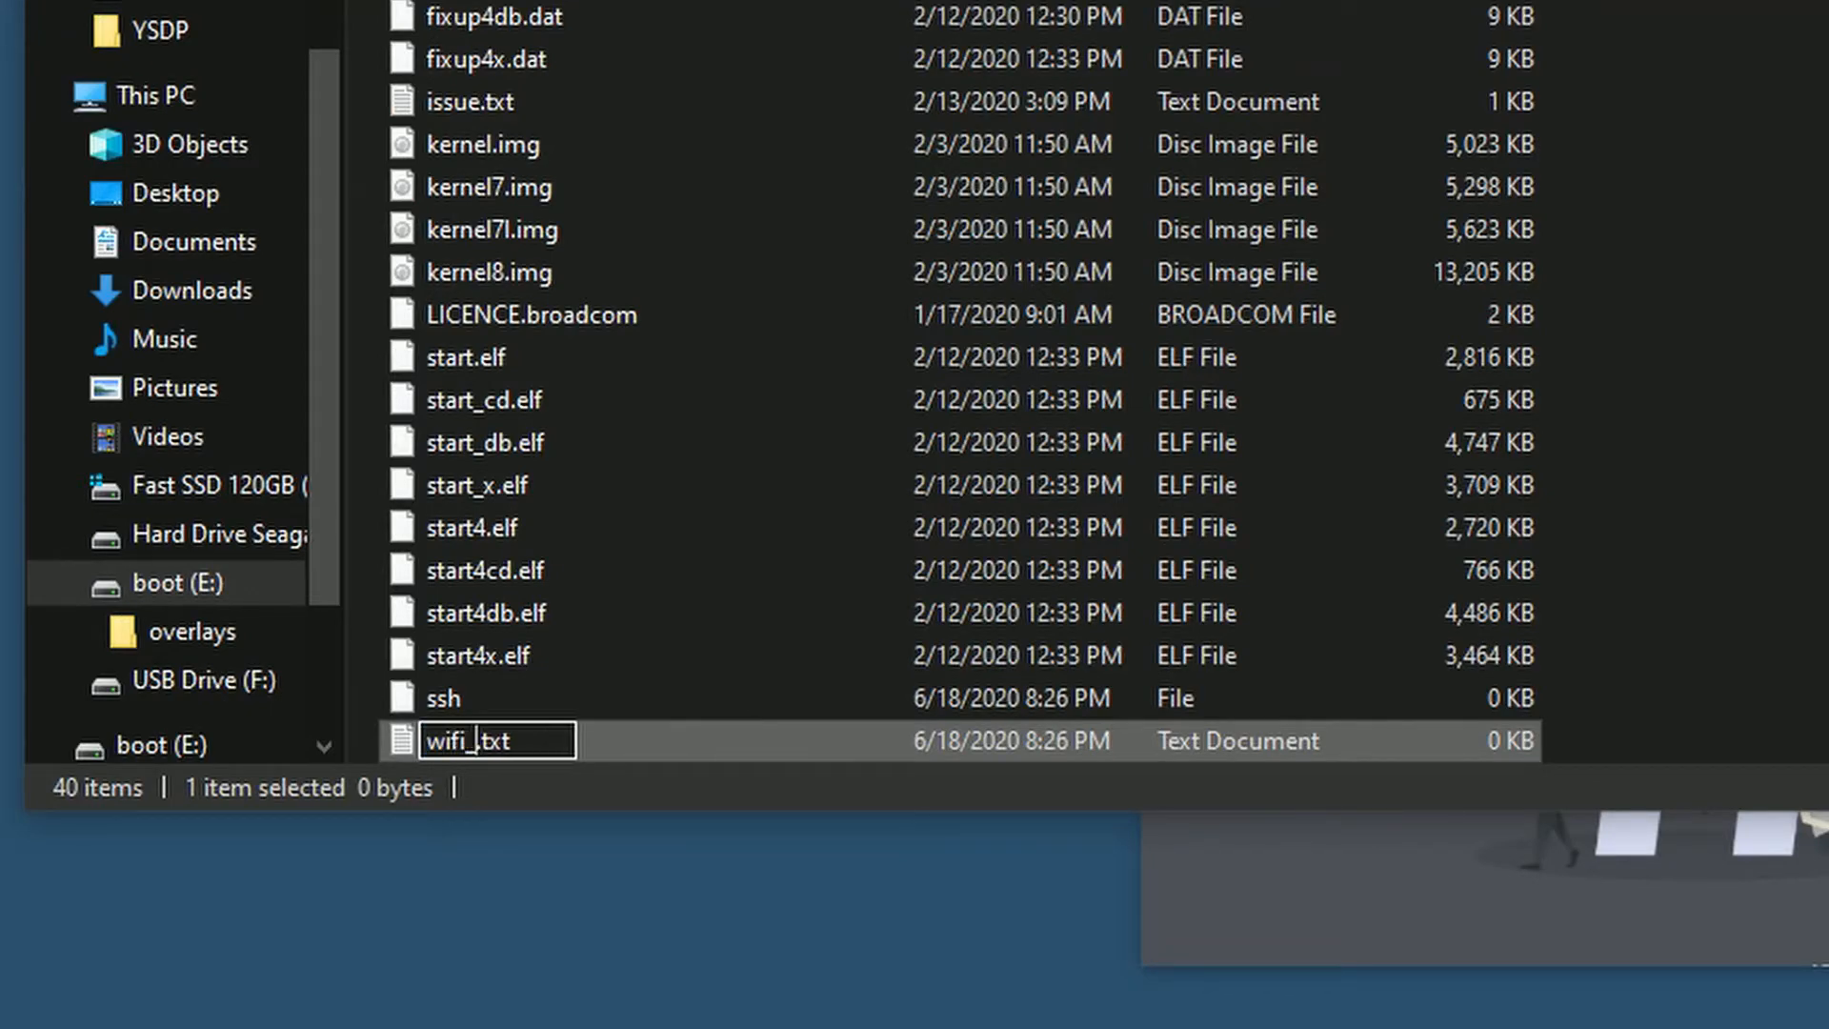
pyautogui.write('supplicant')
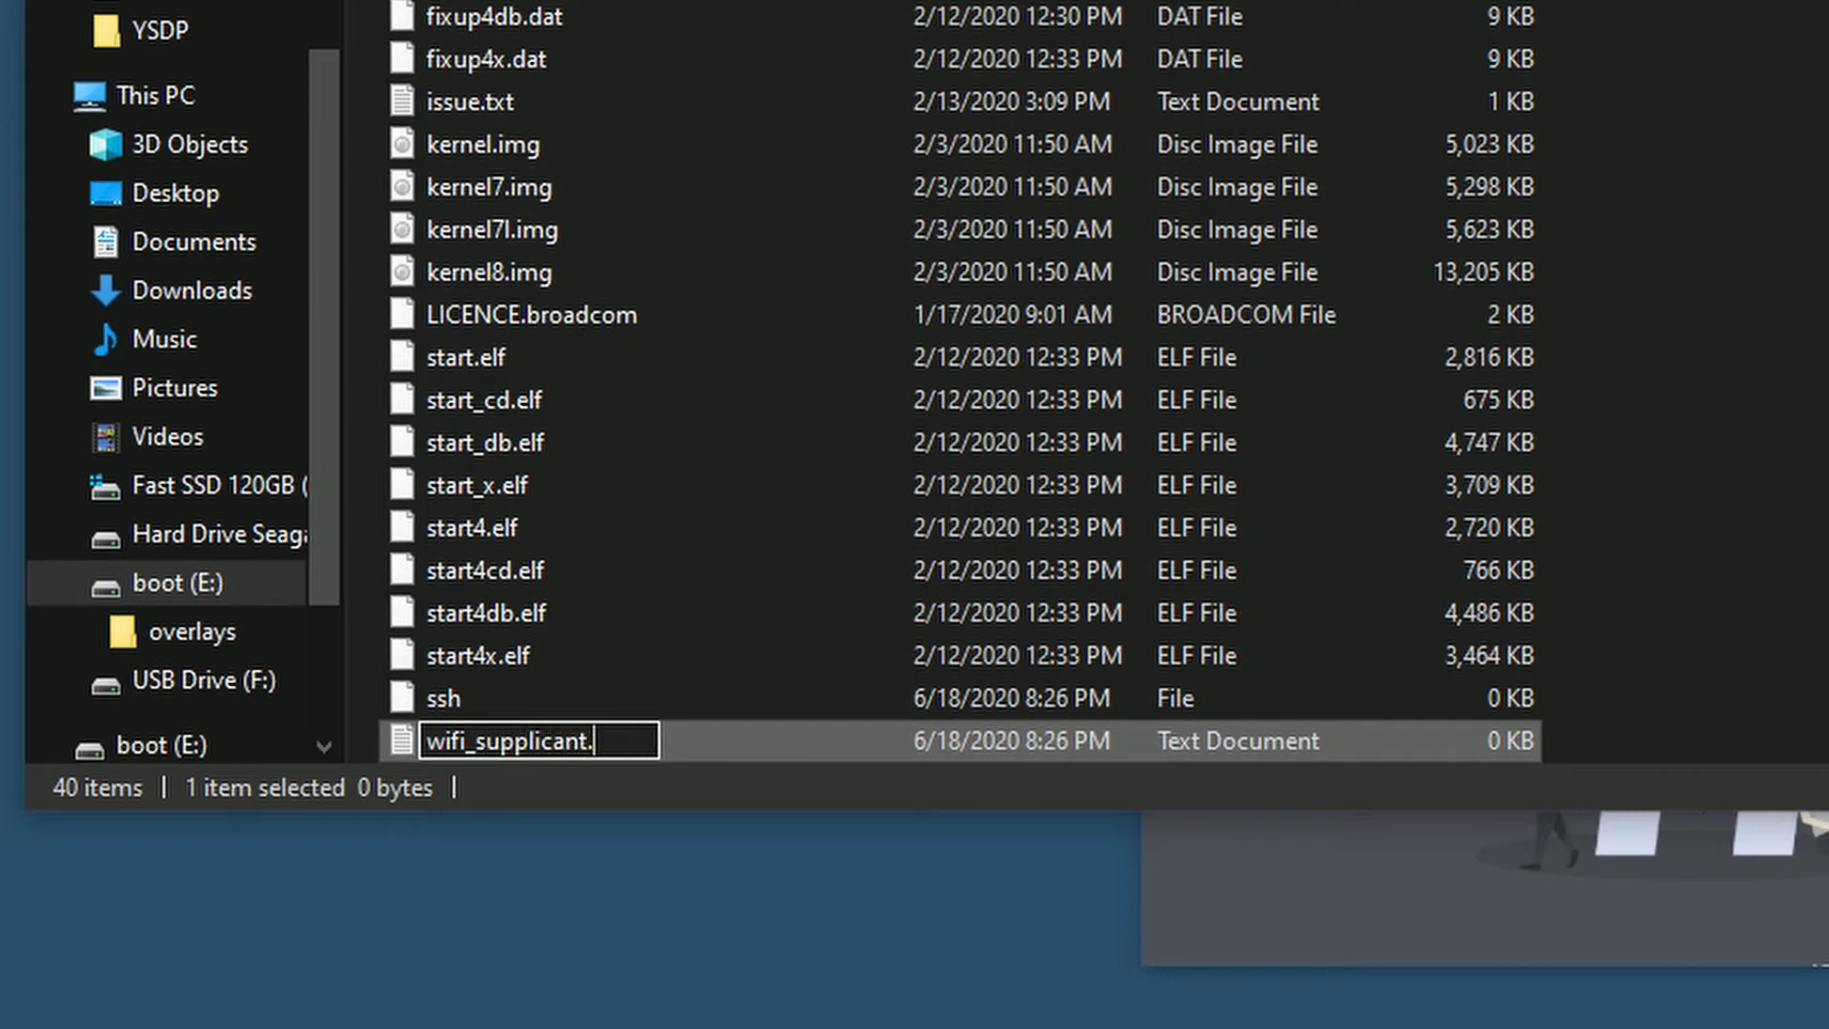
pyautogui.write('conf')
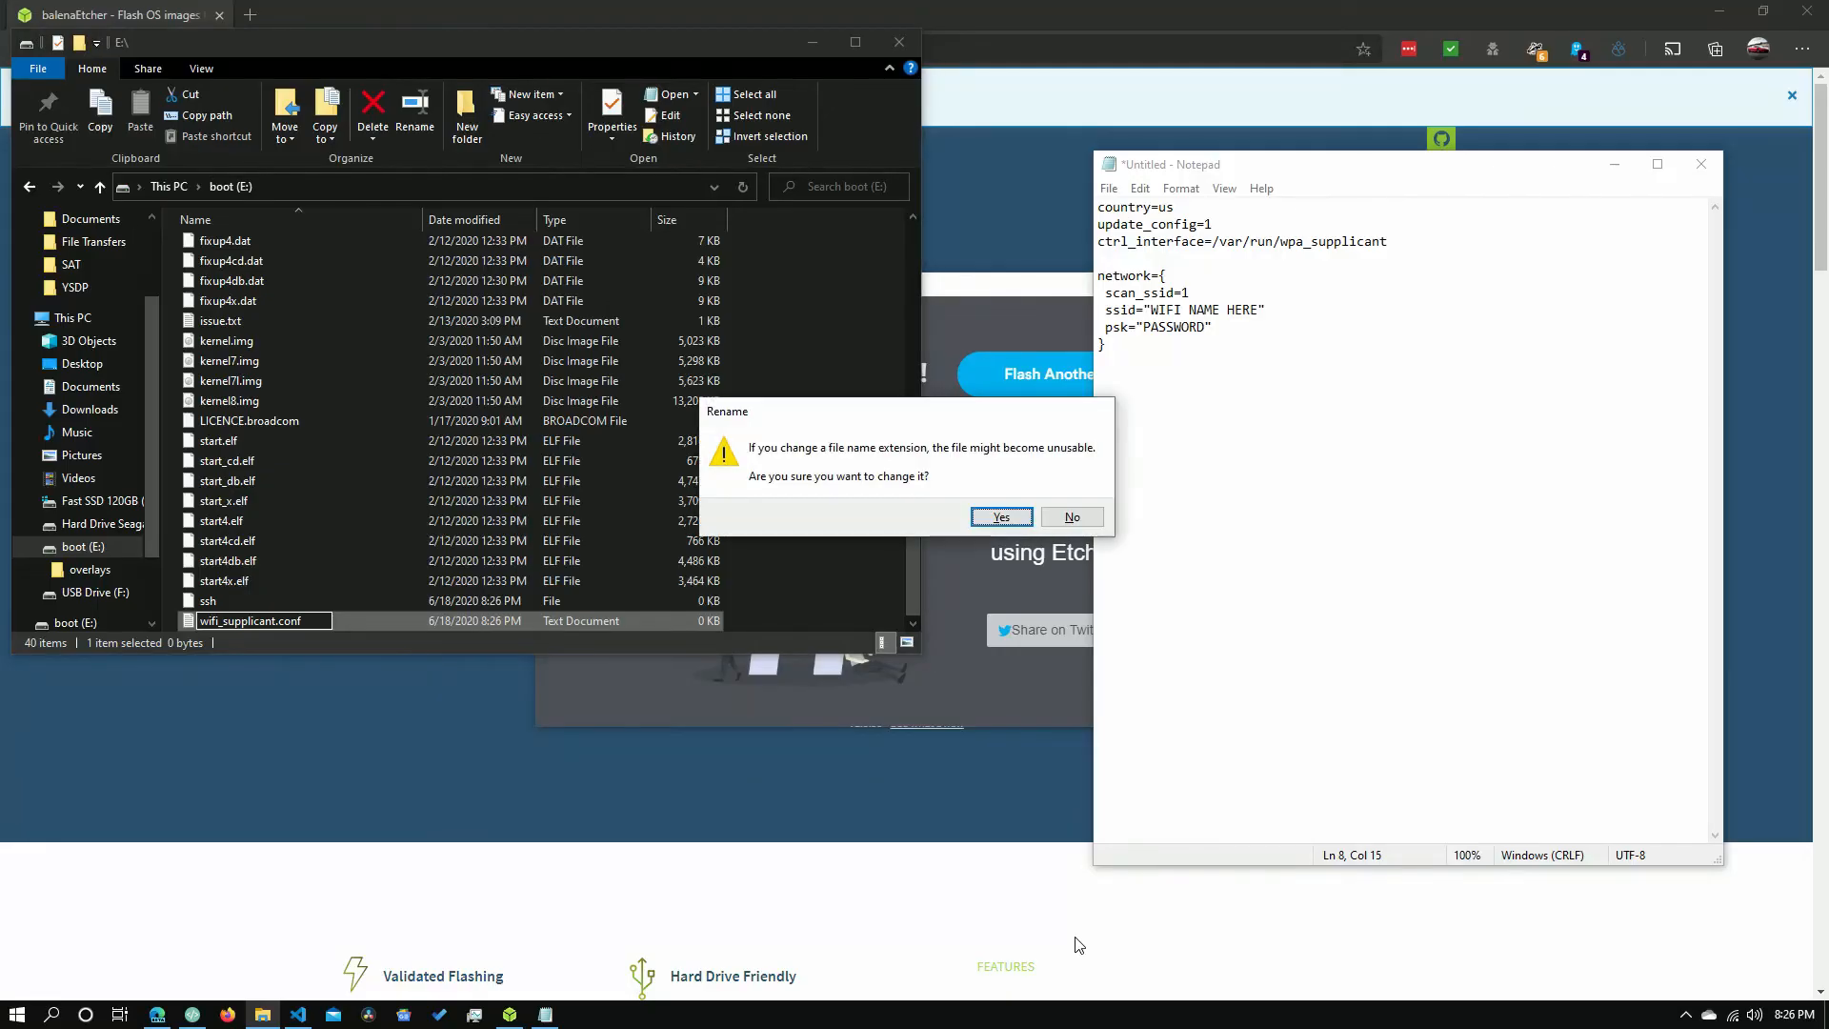
pyautogui.click(1001, 516)
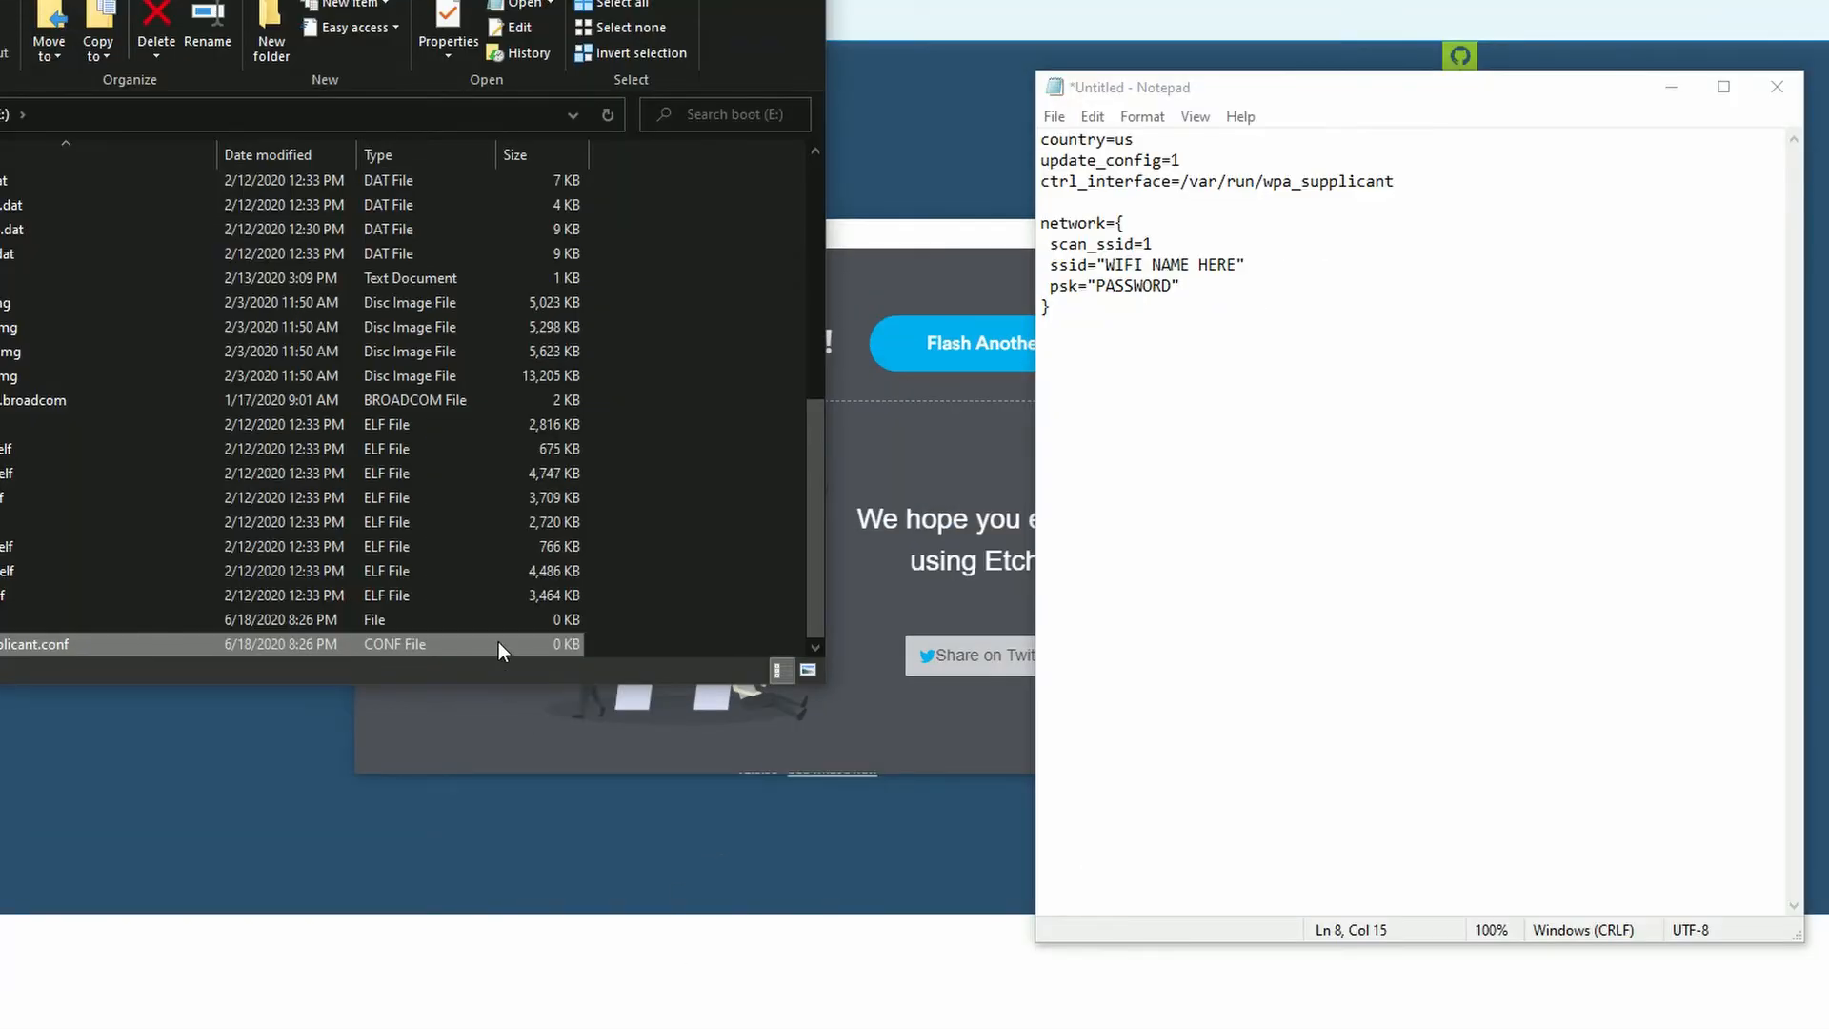
pyautogui.doubleClick(34, 644)
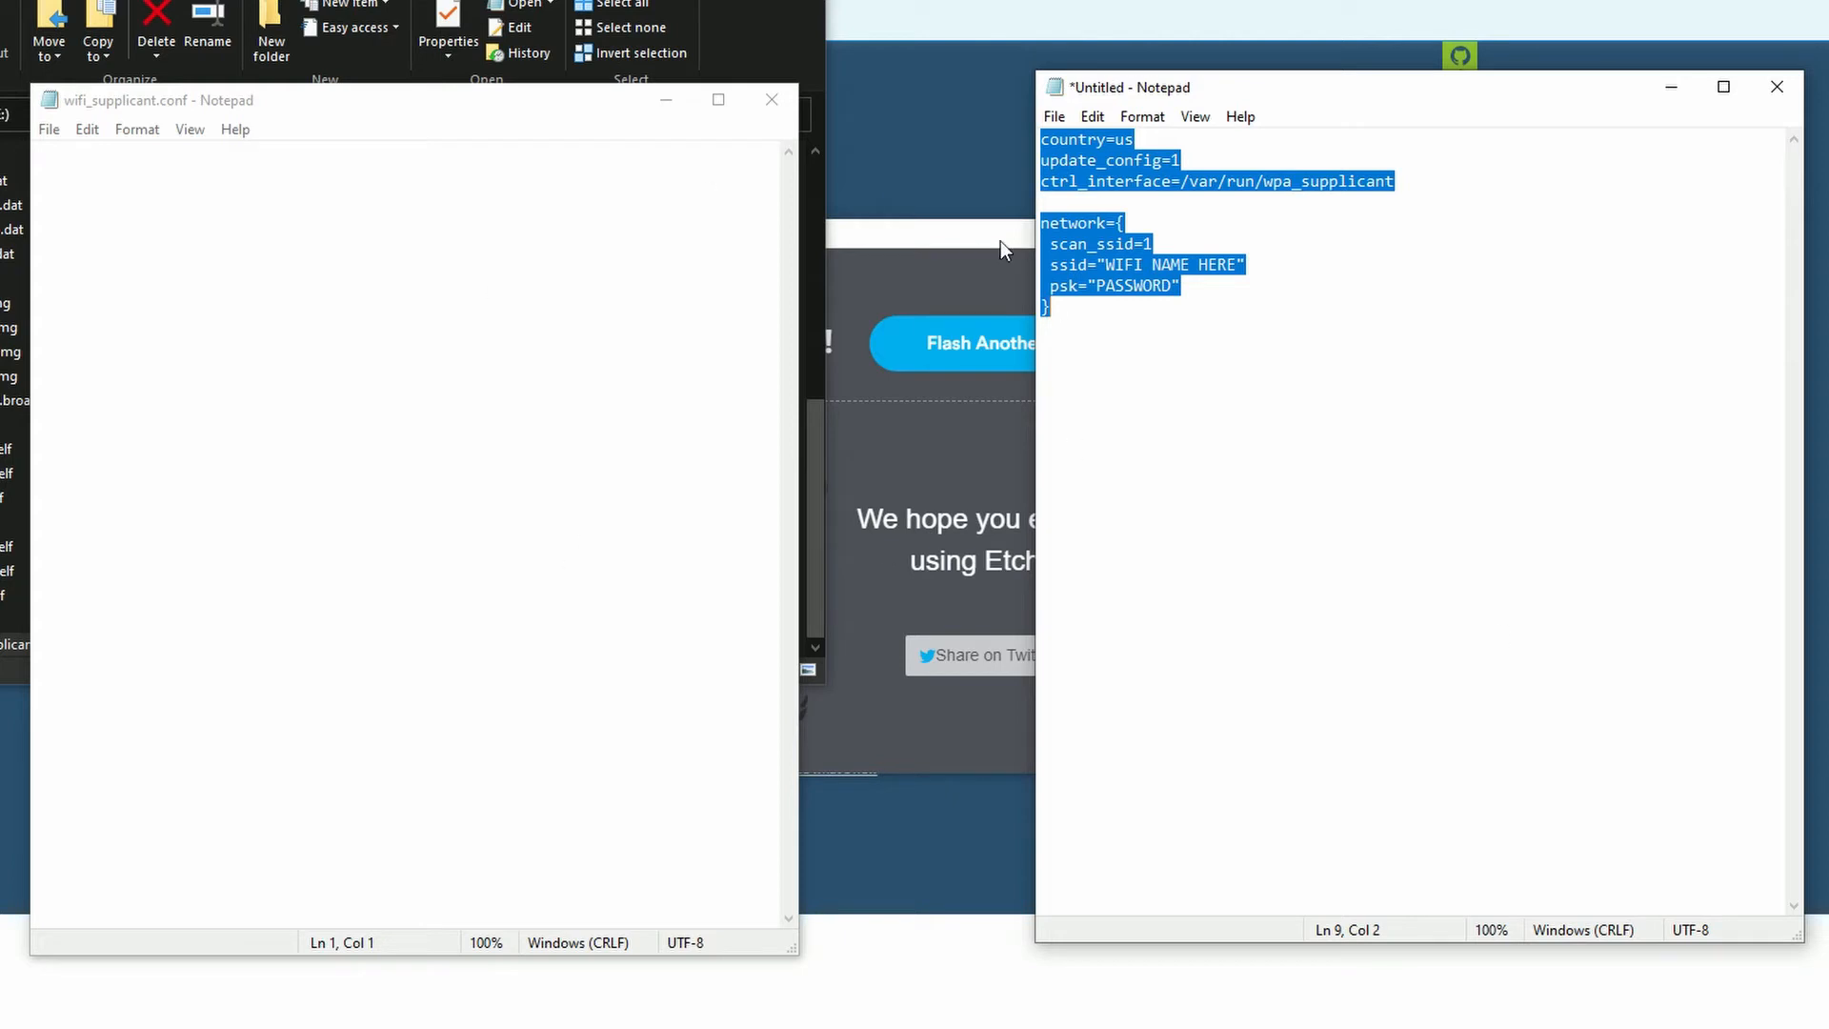
pyautogui.moveTo(1557, 389)
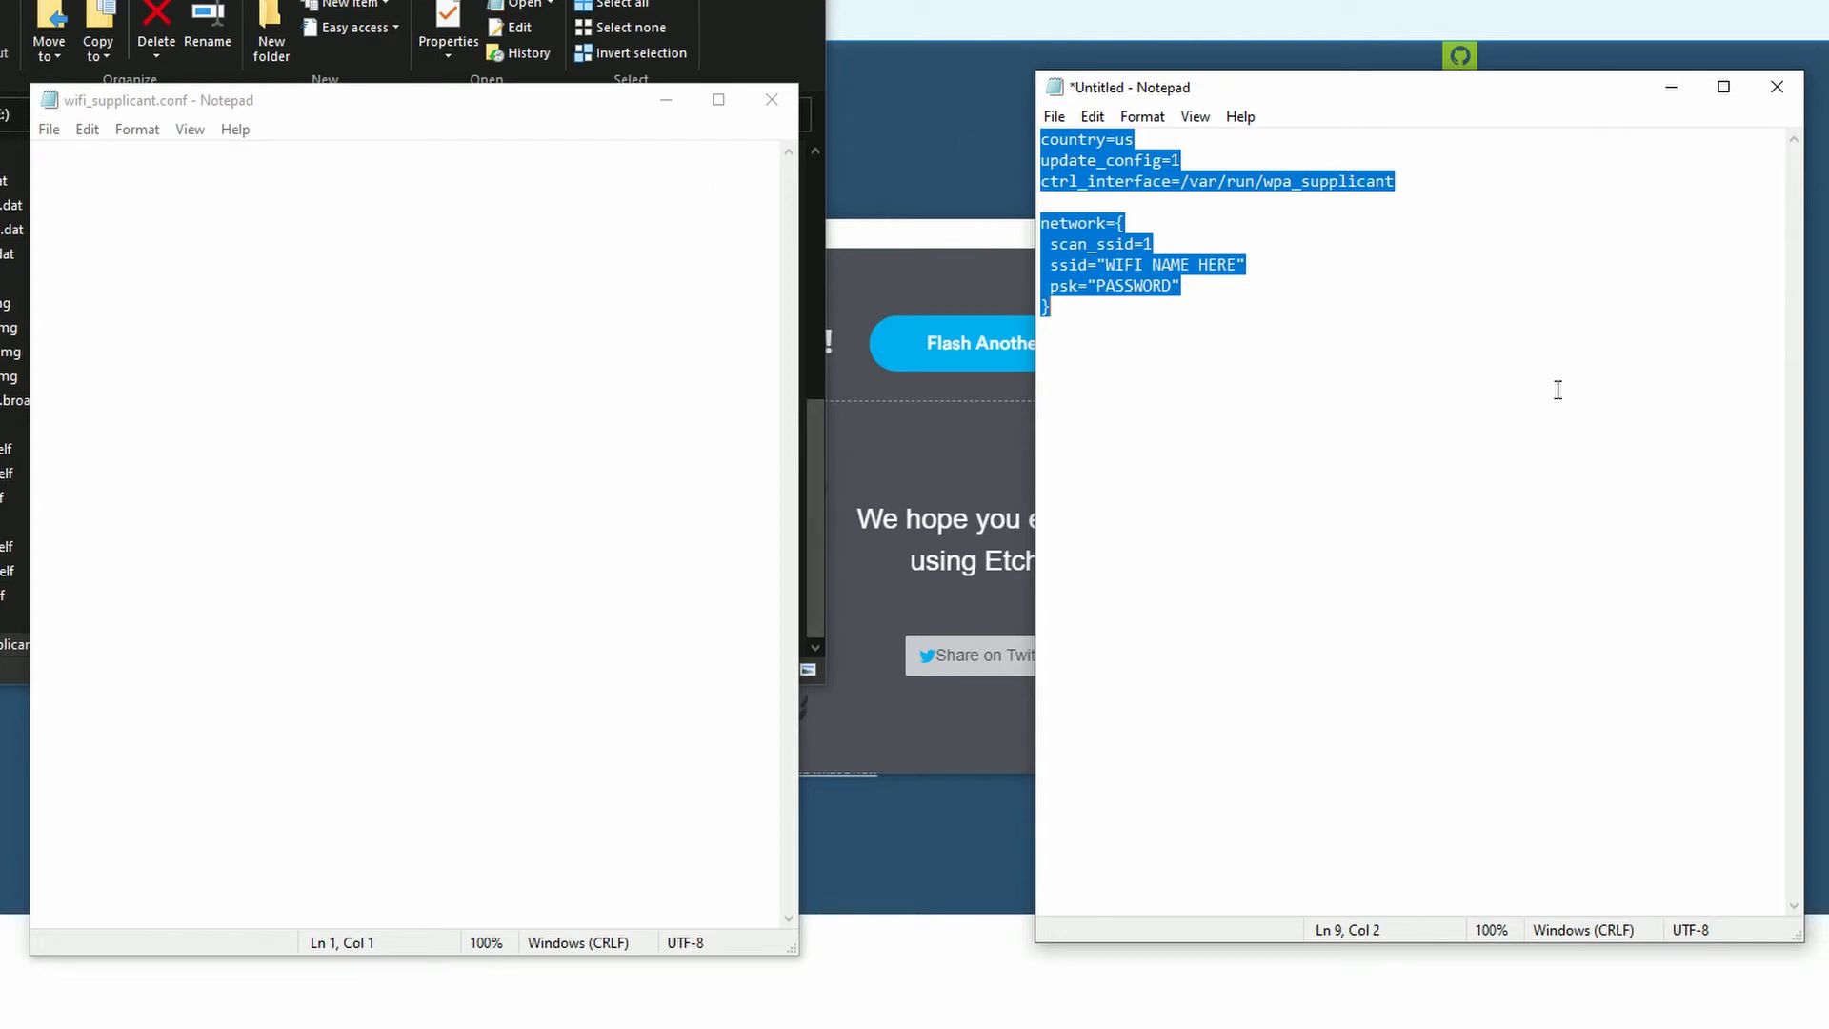
pyautogui.moveTo(491, 288)
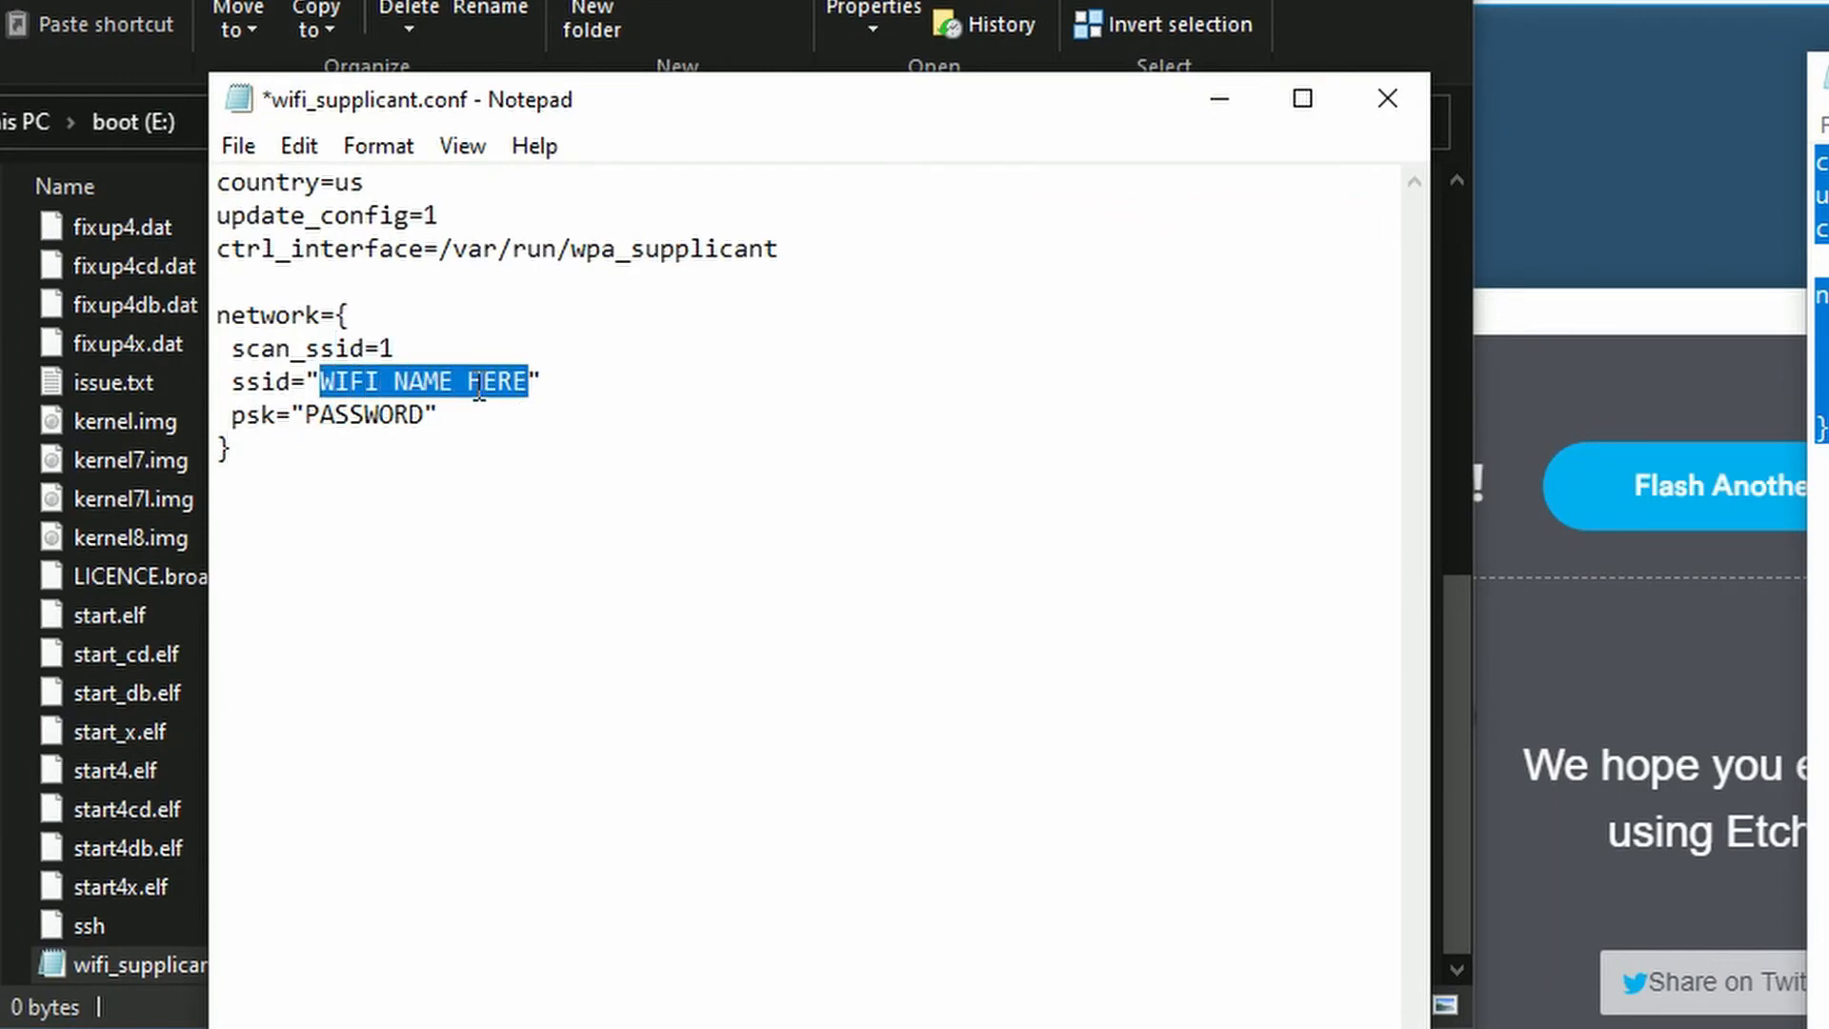
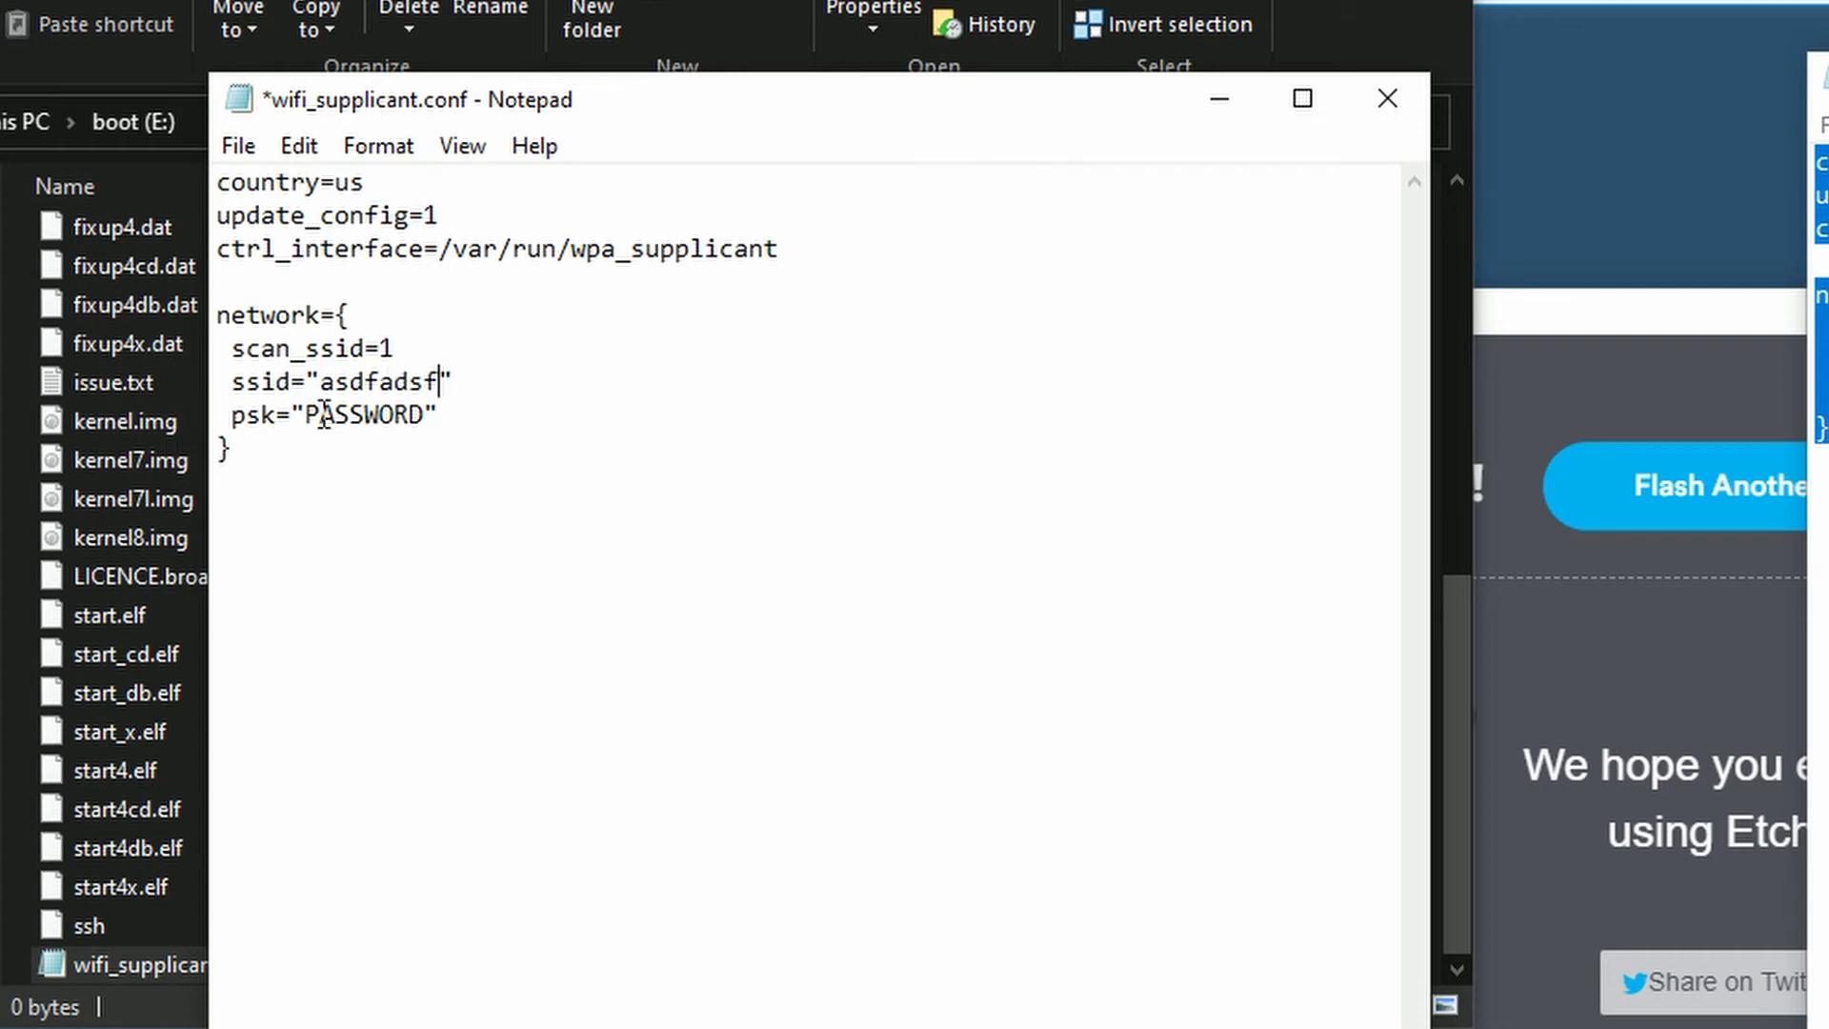
pyautogui.doubleClick(366, 414)
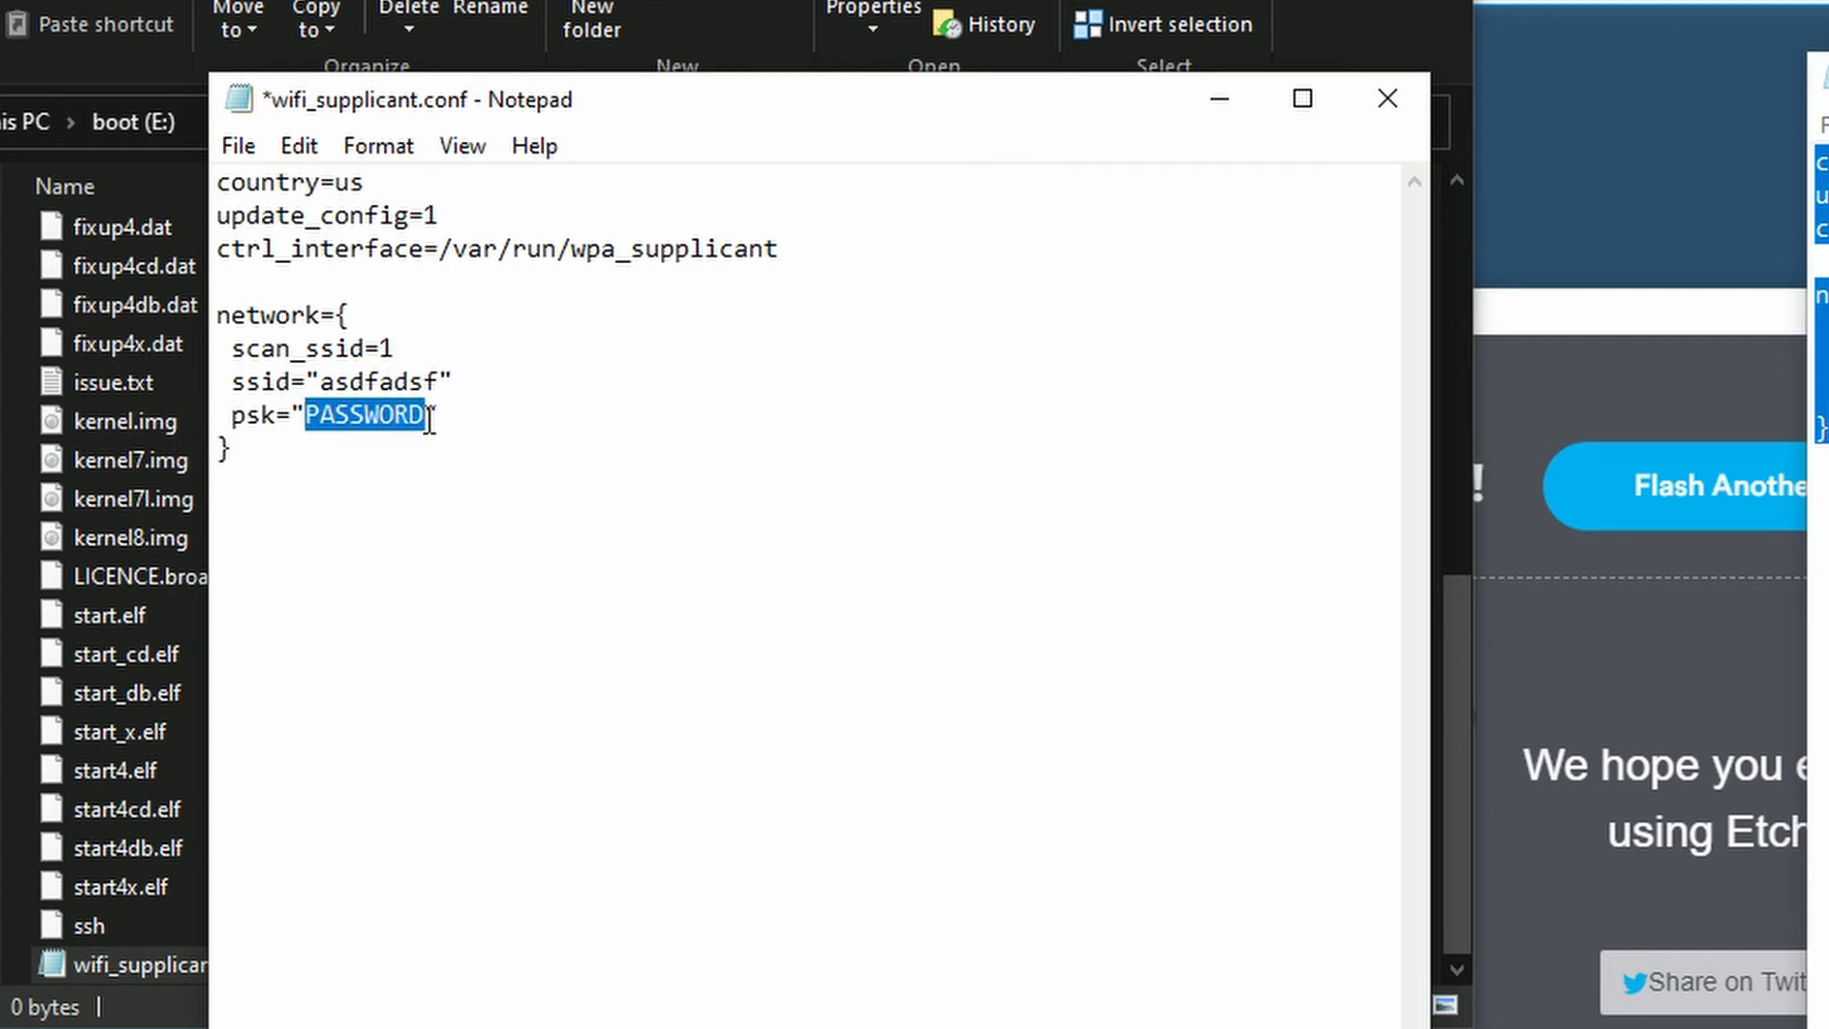
pyautogui.write('Pass')
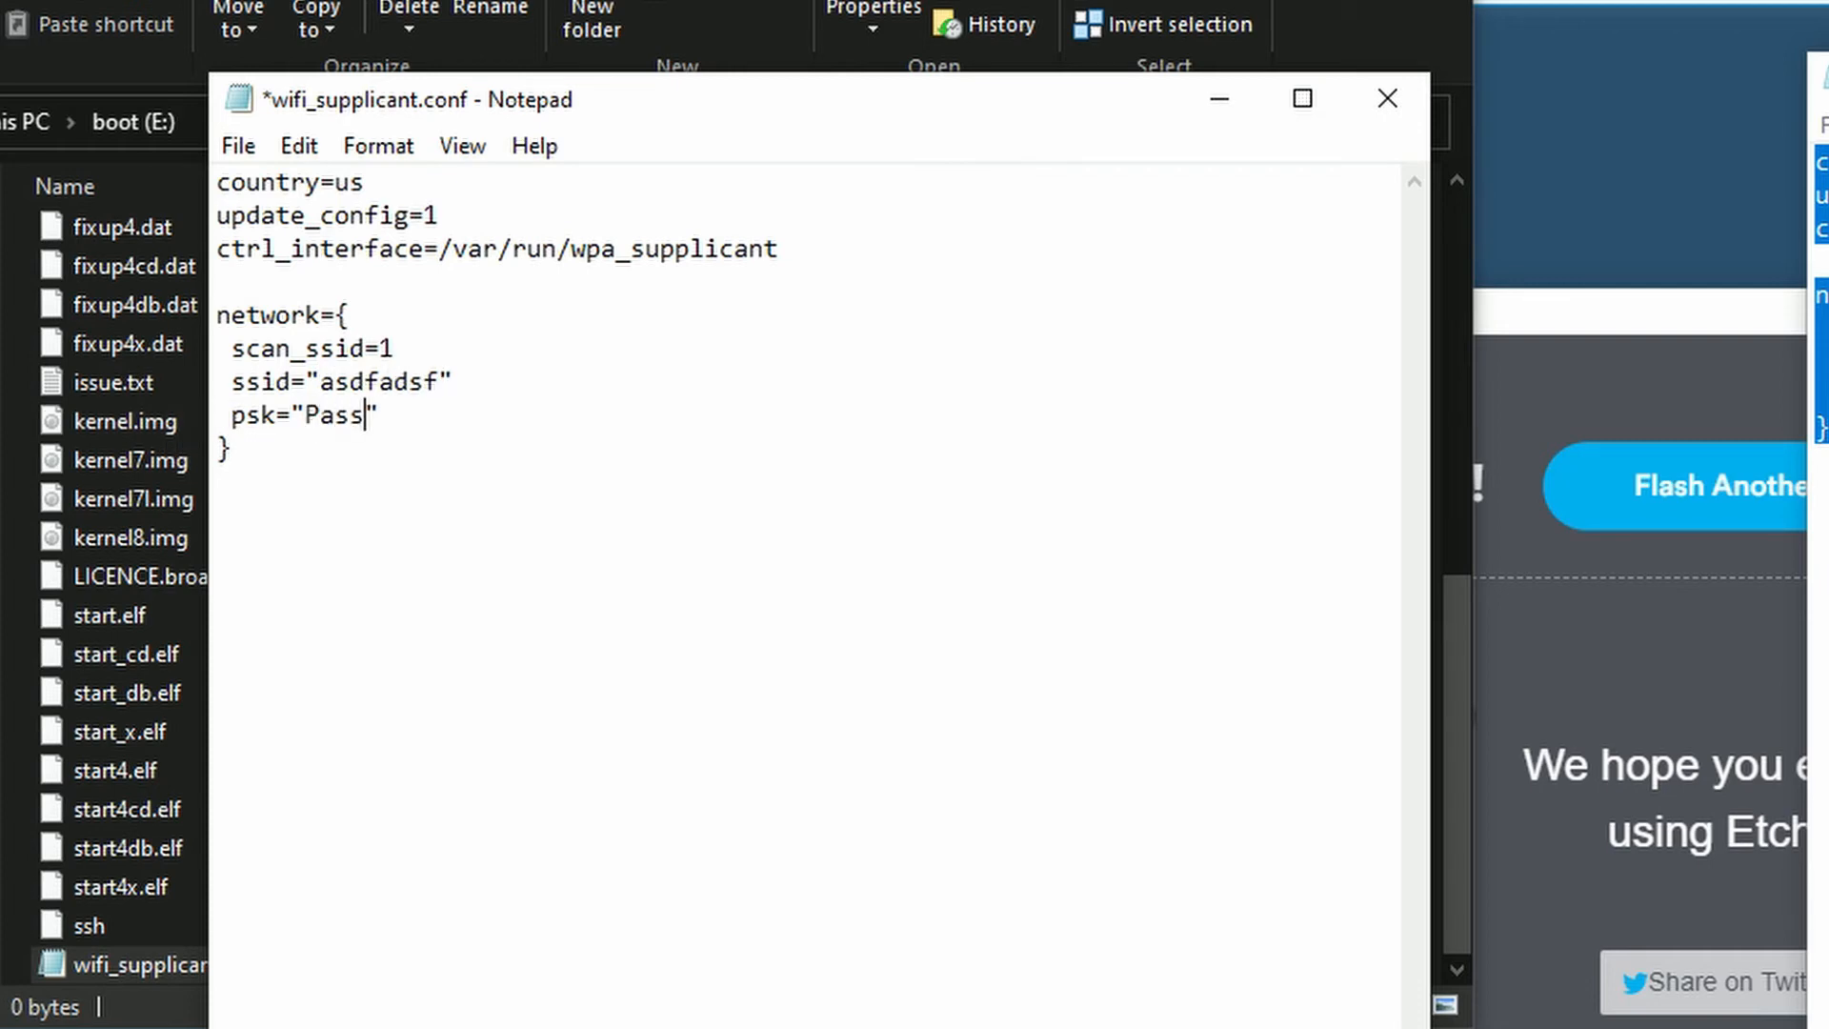
pyautogui.write('word')
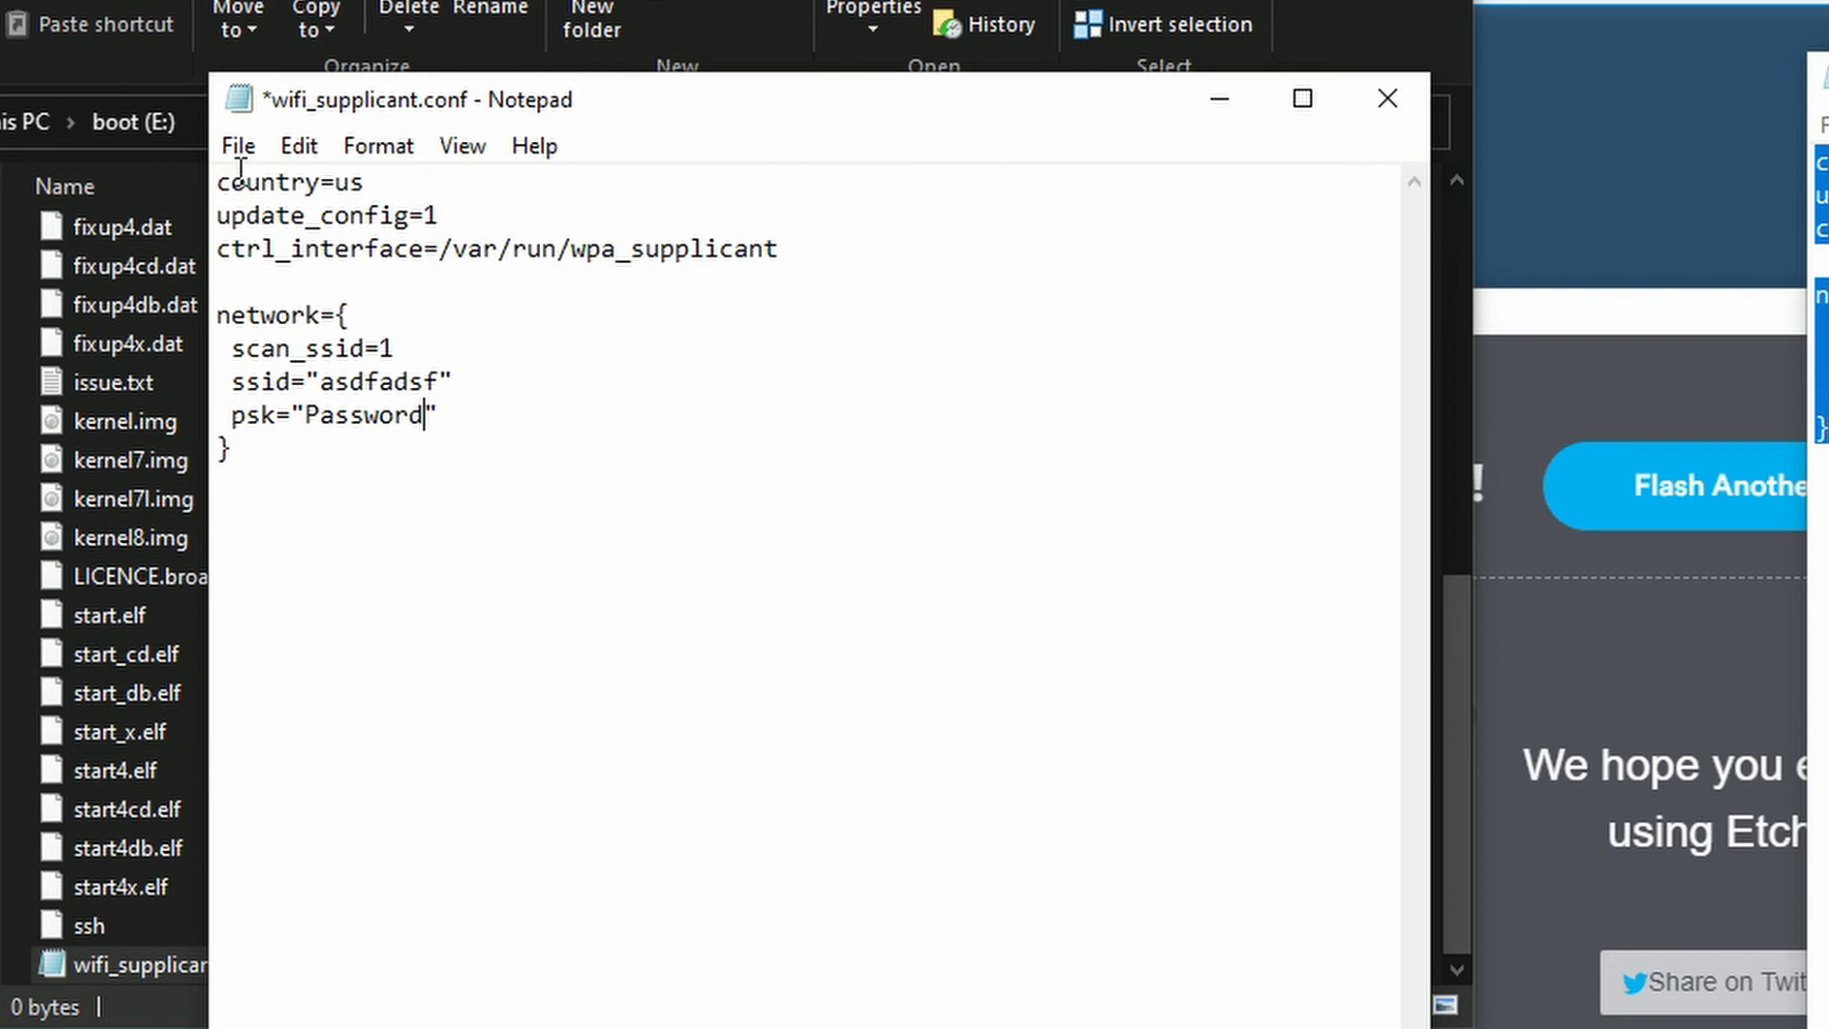
pyautogui.press('ctrl+s')
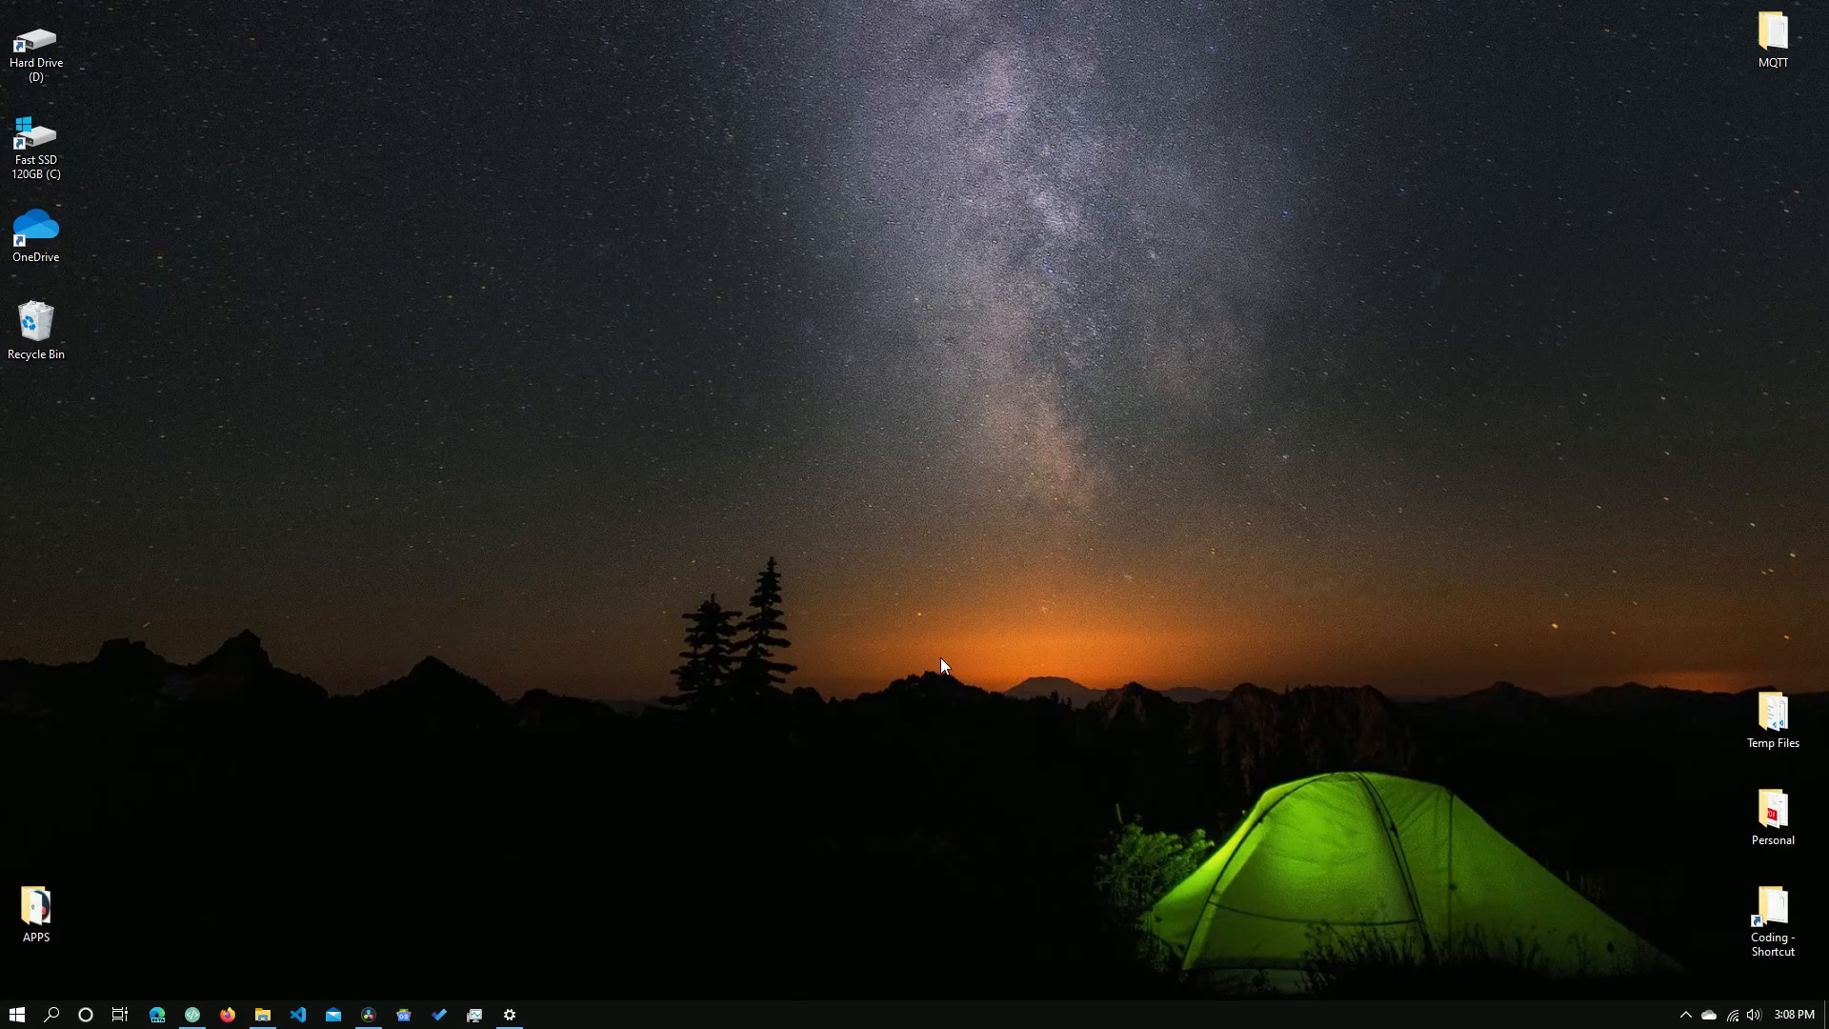
pyautogui.moveTo(842, 610)
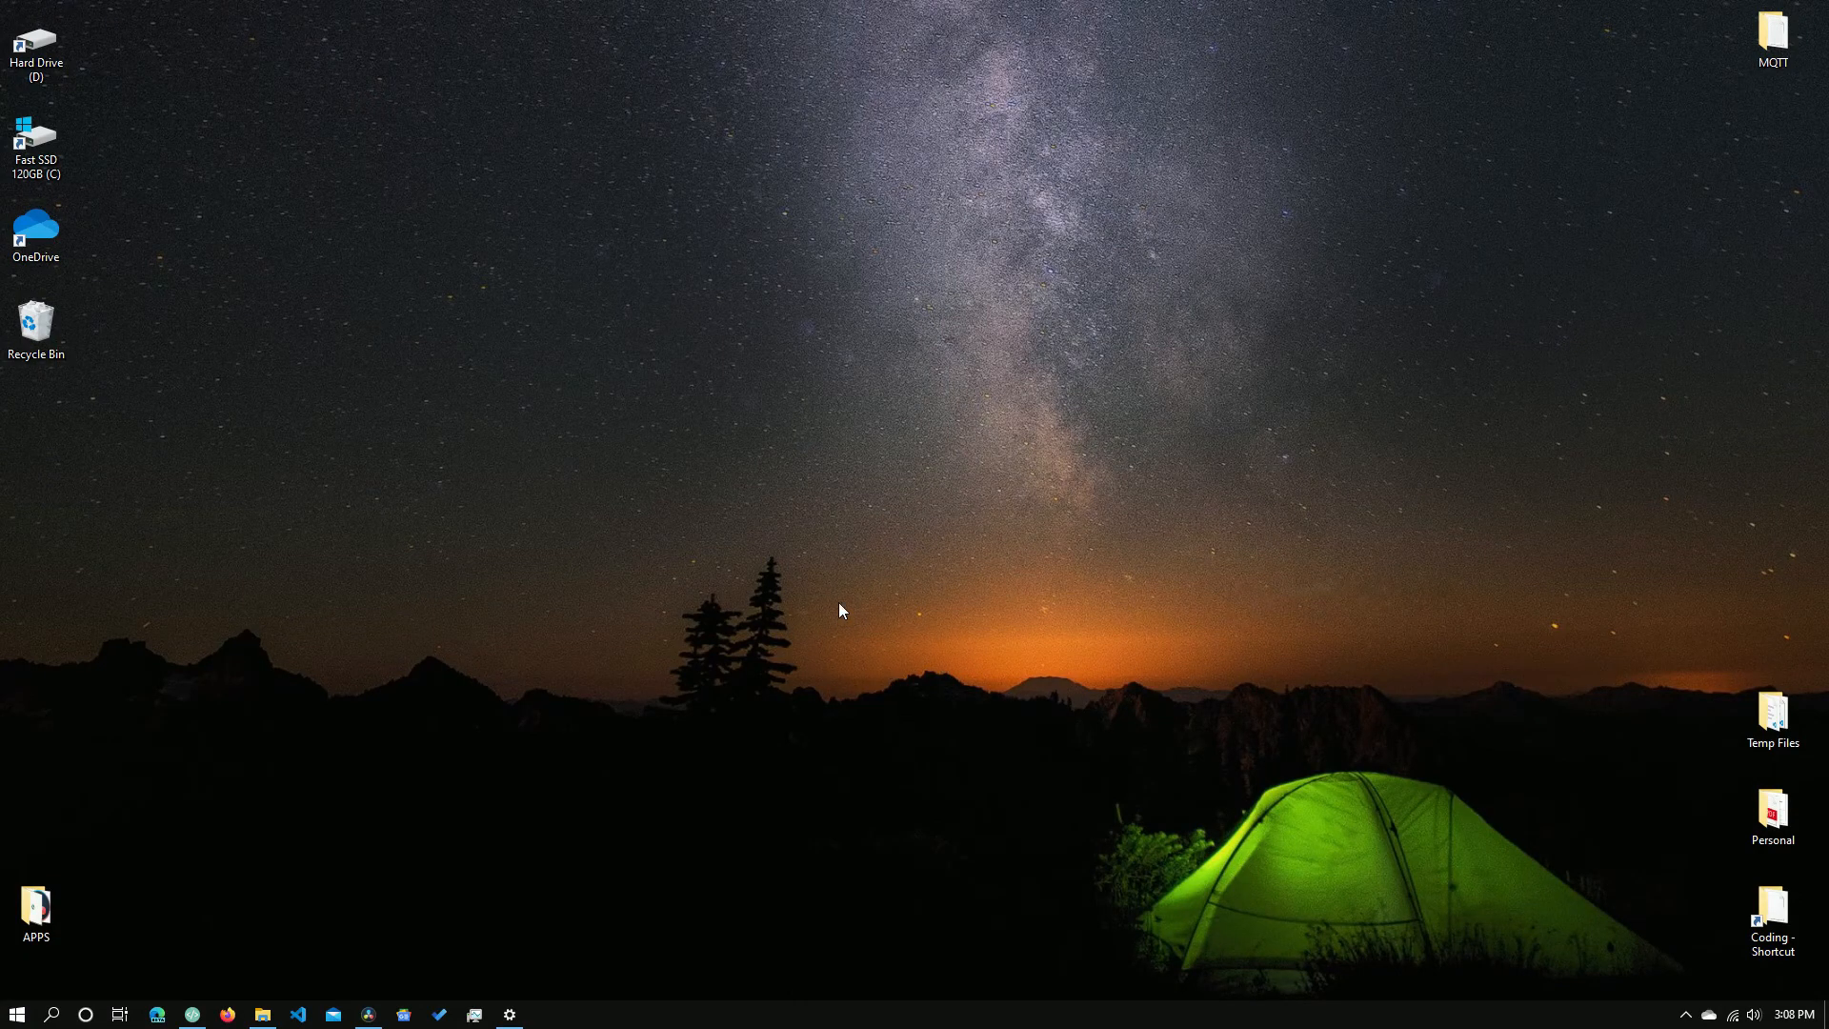
# - Launch PuTTY with host raspberrypi, port 22 and SSH connection type
pyautogui.click(17, 1012)
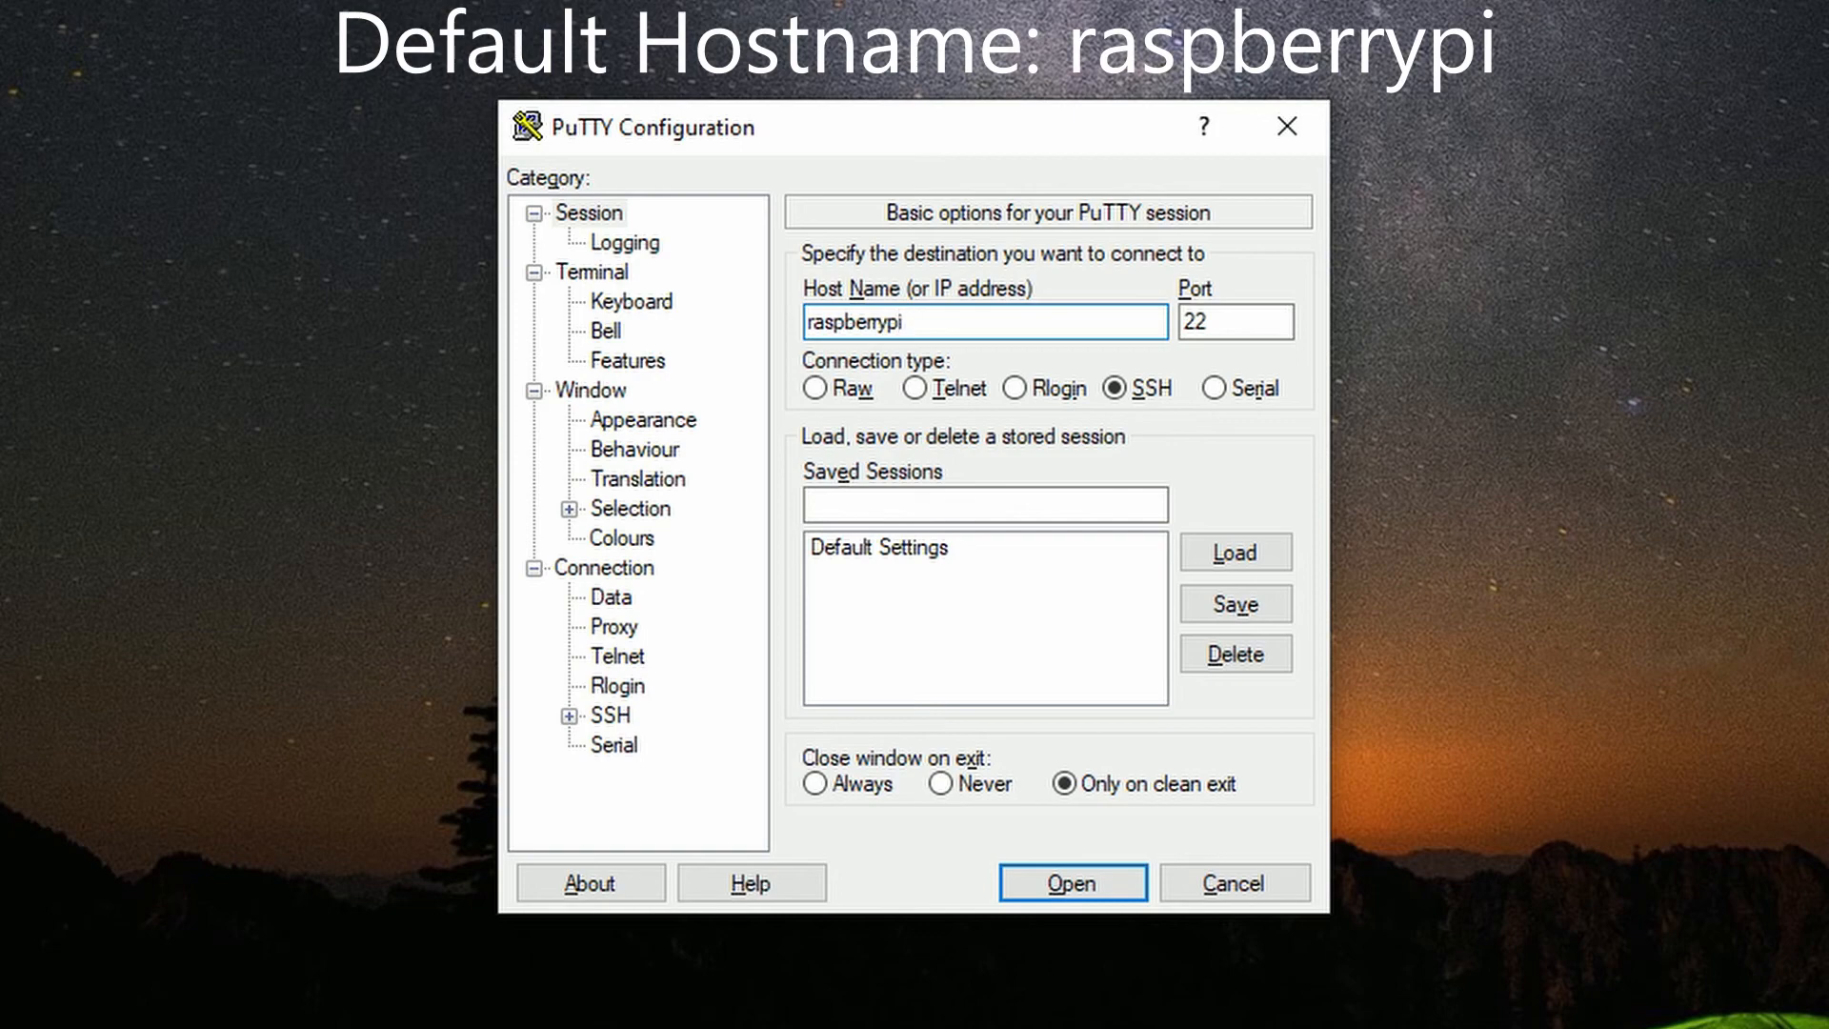
# - Connect to raspberrypi over SSH and enter username pi at the login prompt
pyautogui.click(1069, 883)
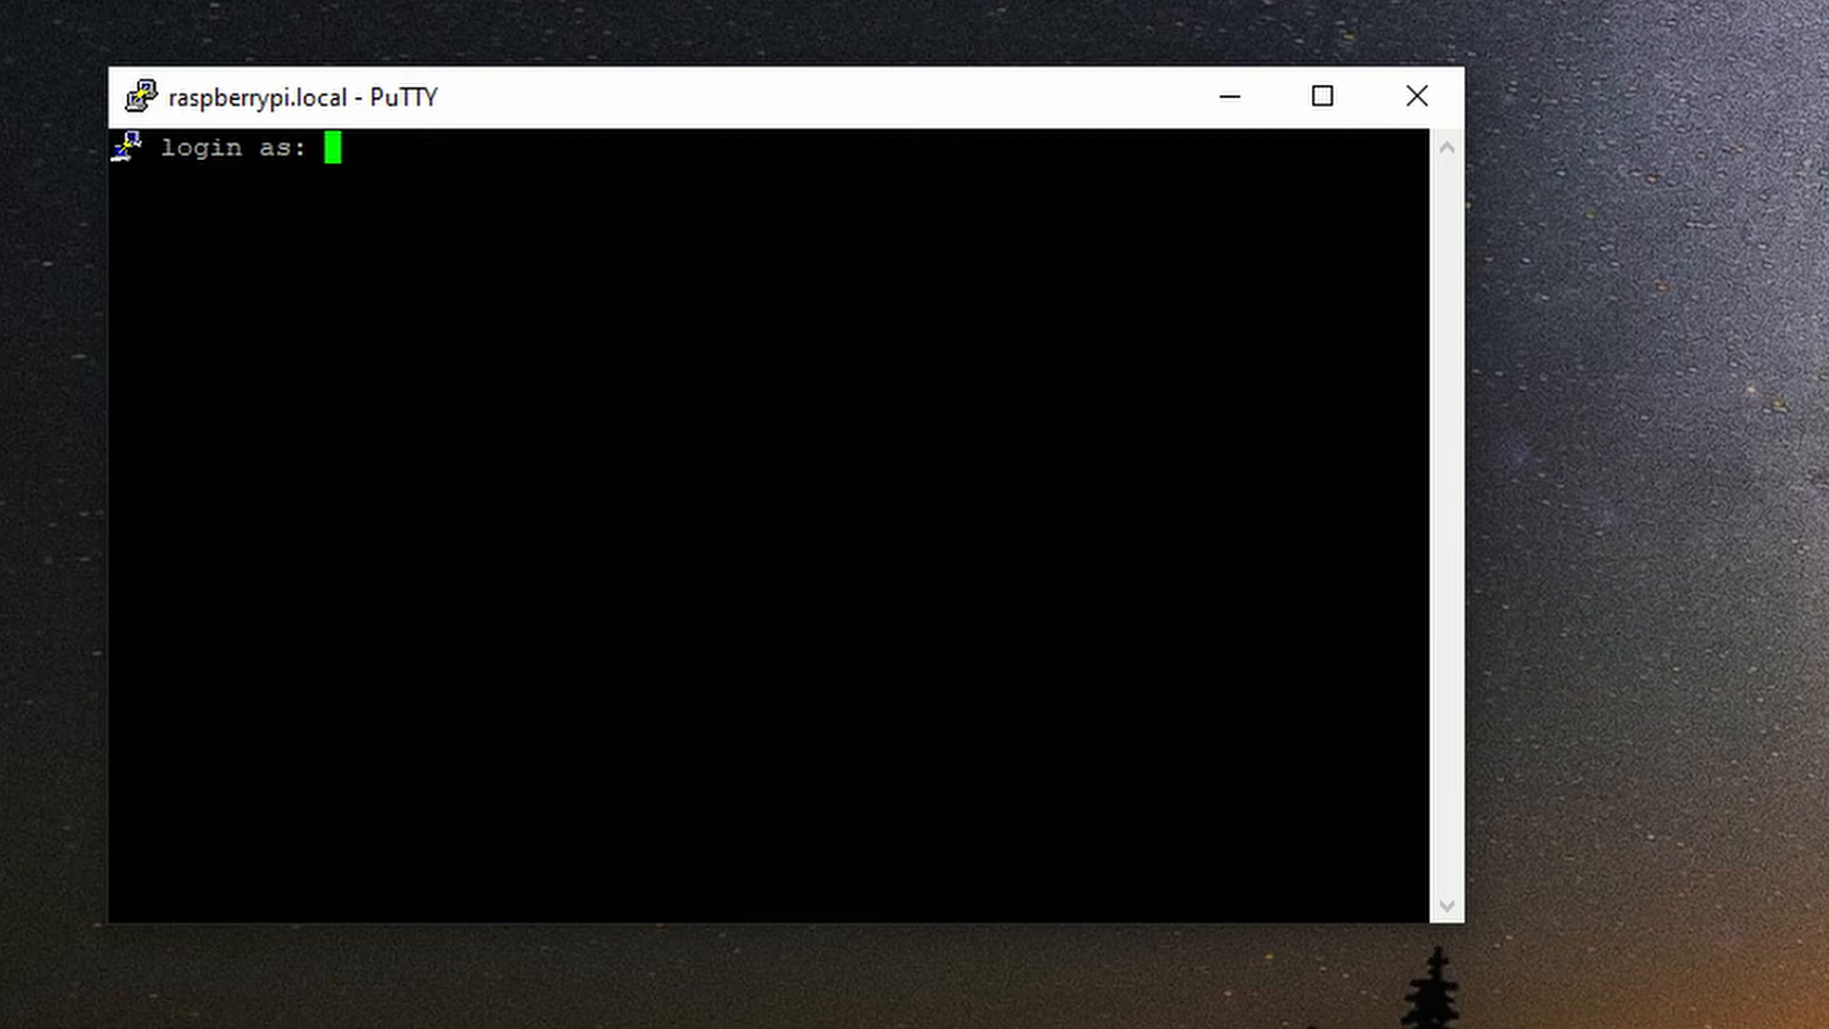
pyautogui.write('pi')
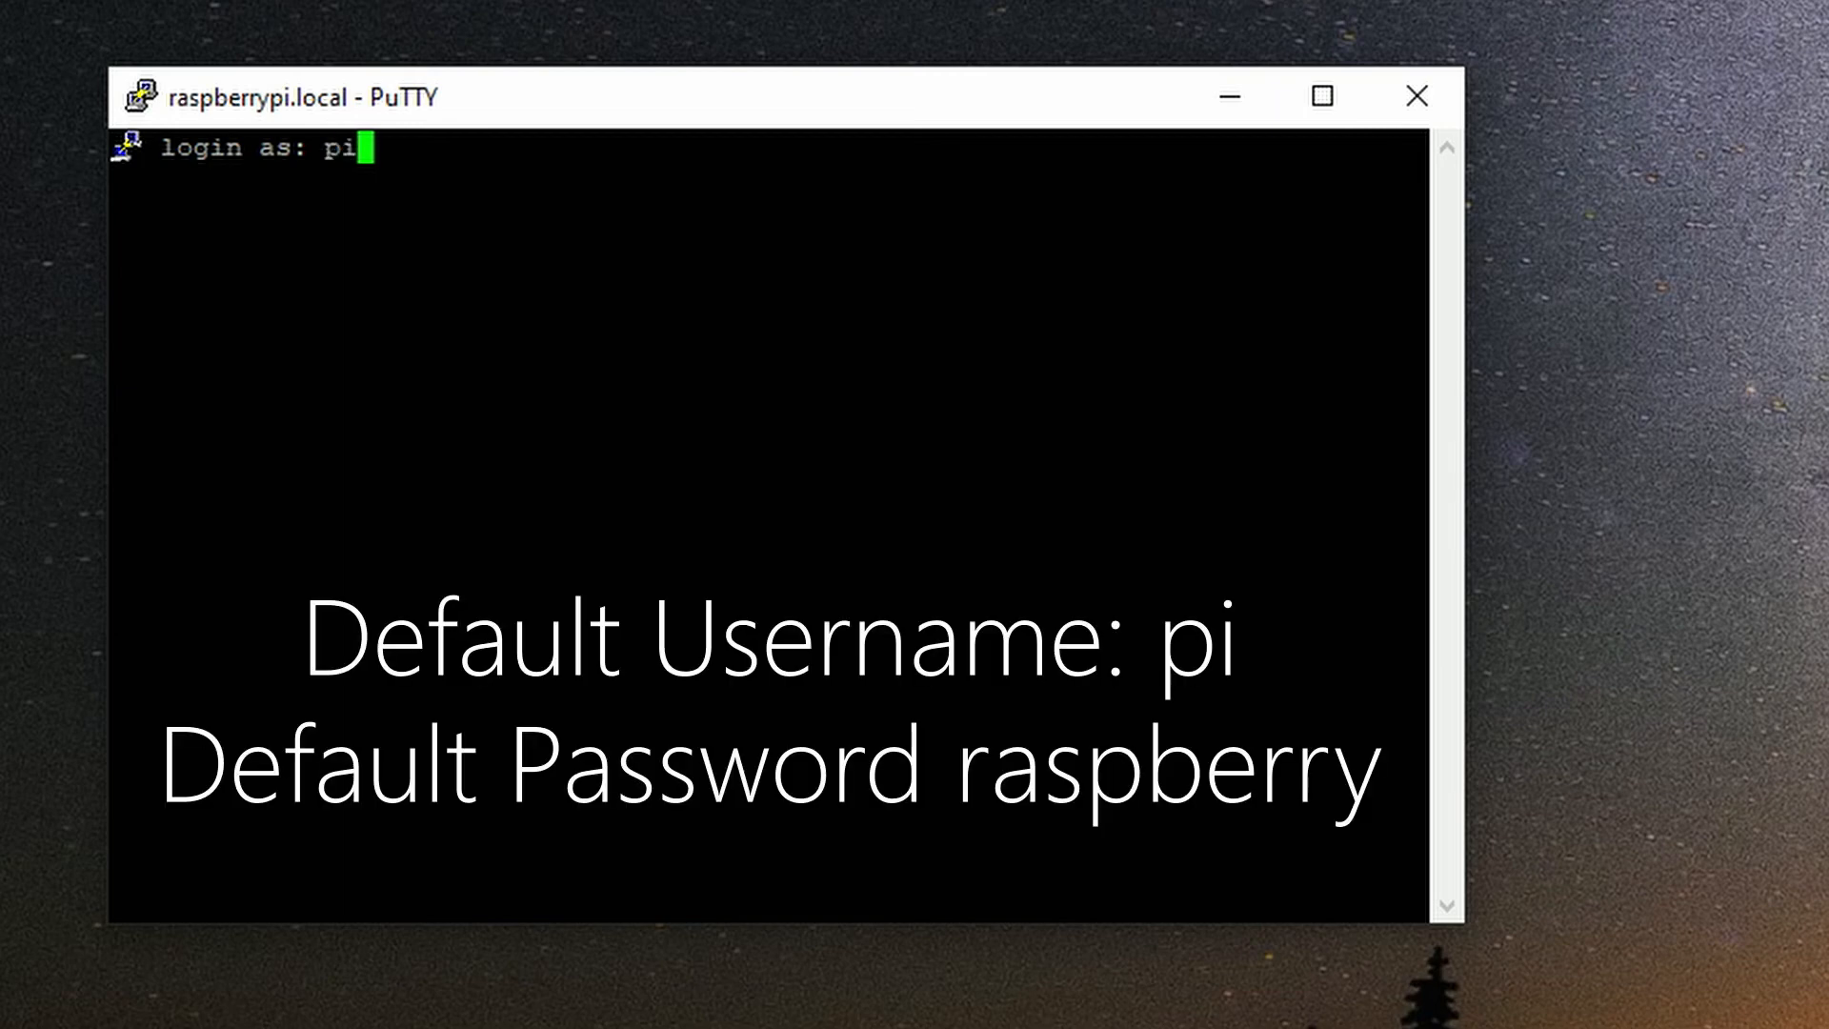